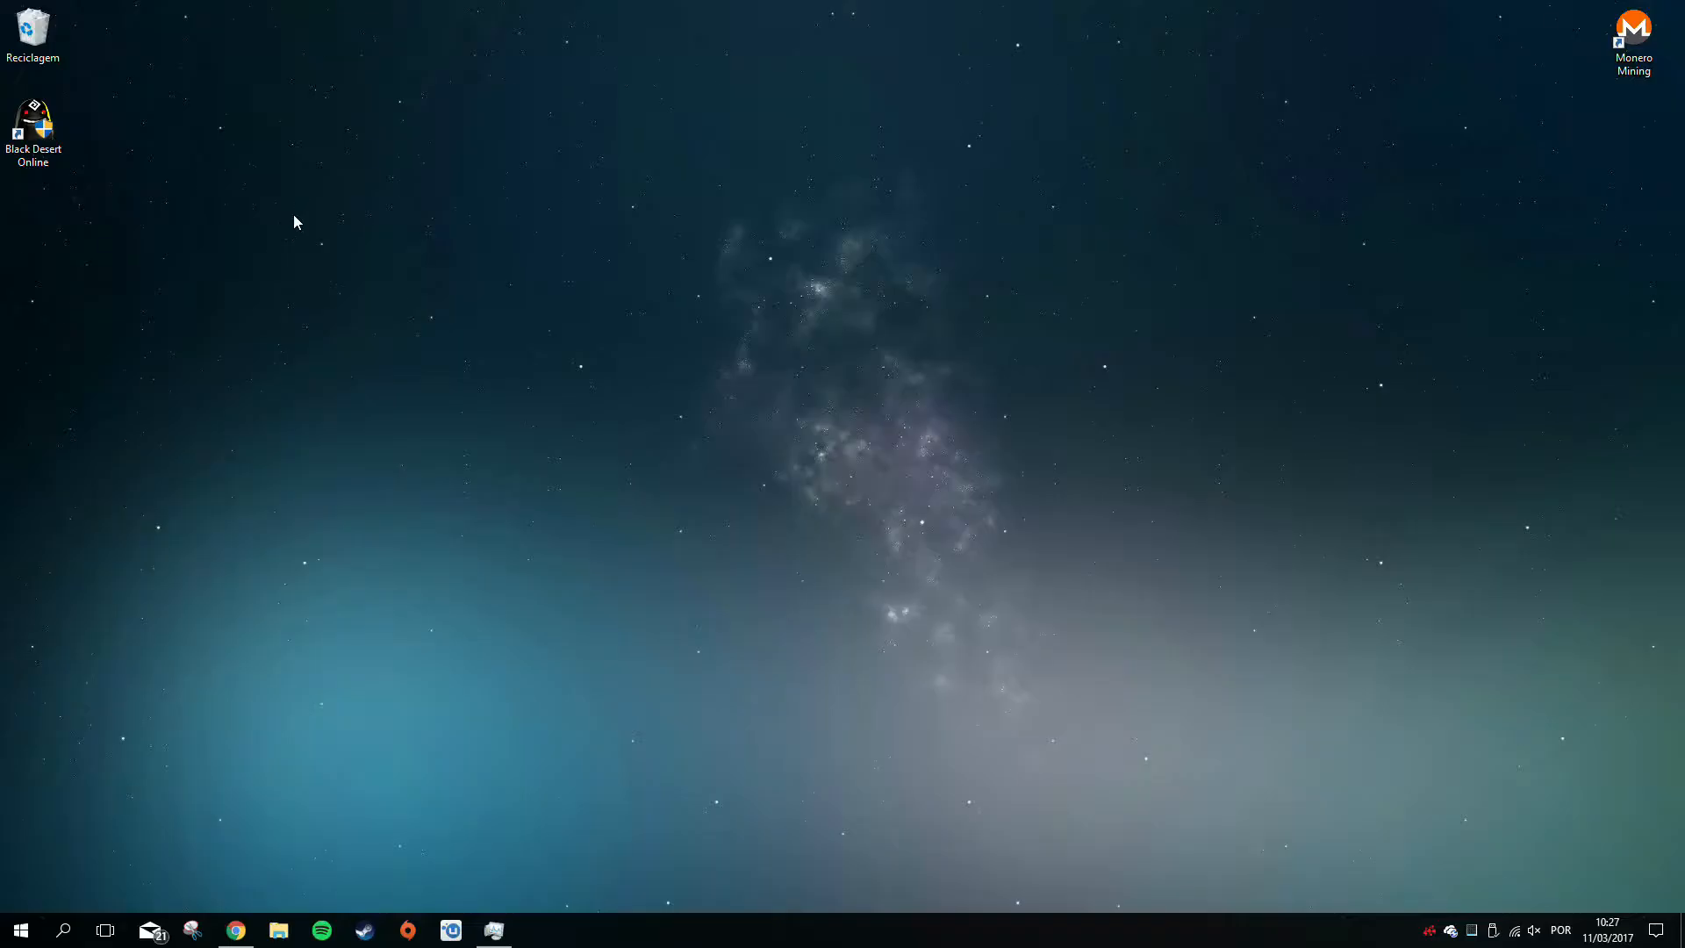
mouse_move(813, 884)
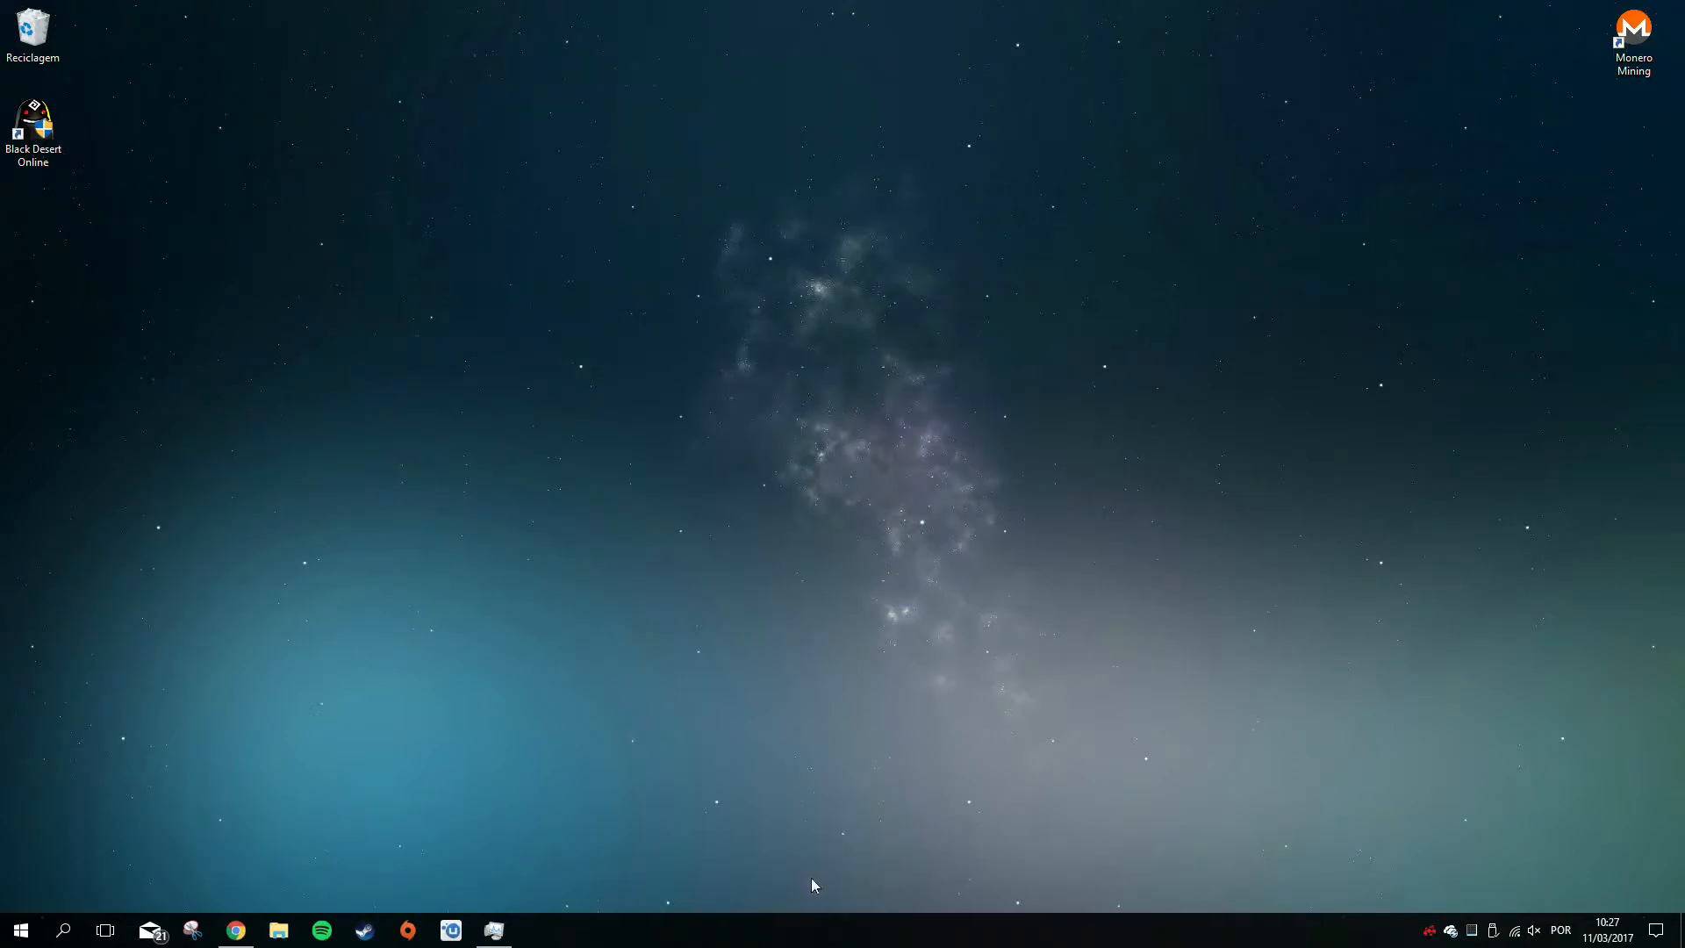
mouse_move(493, 931)
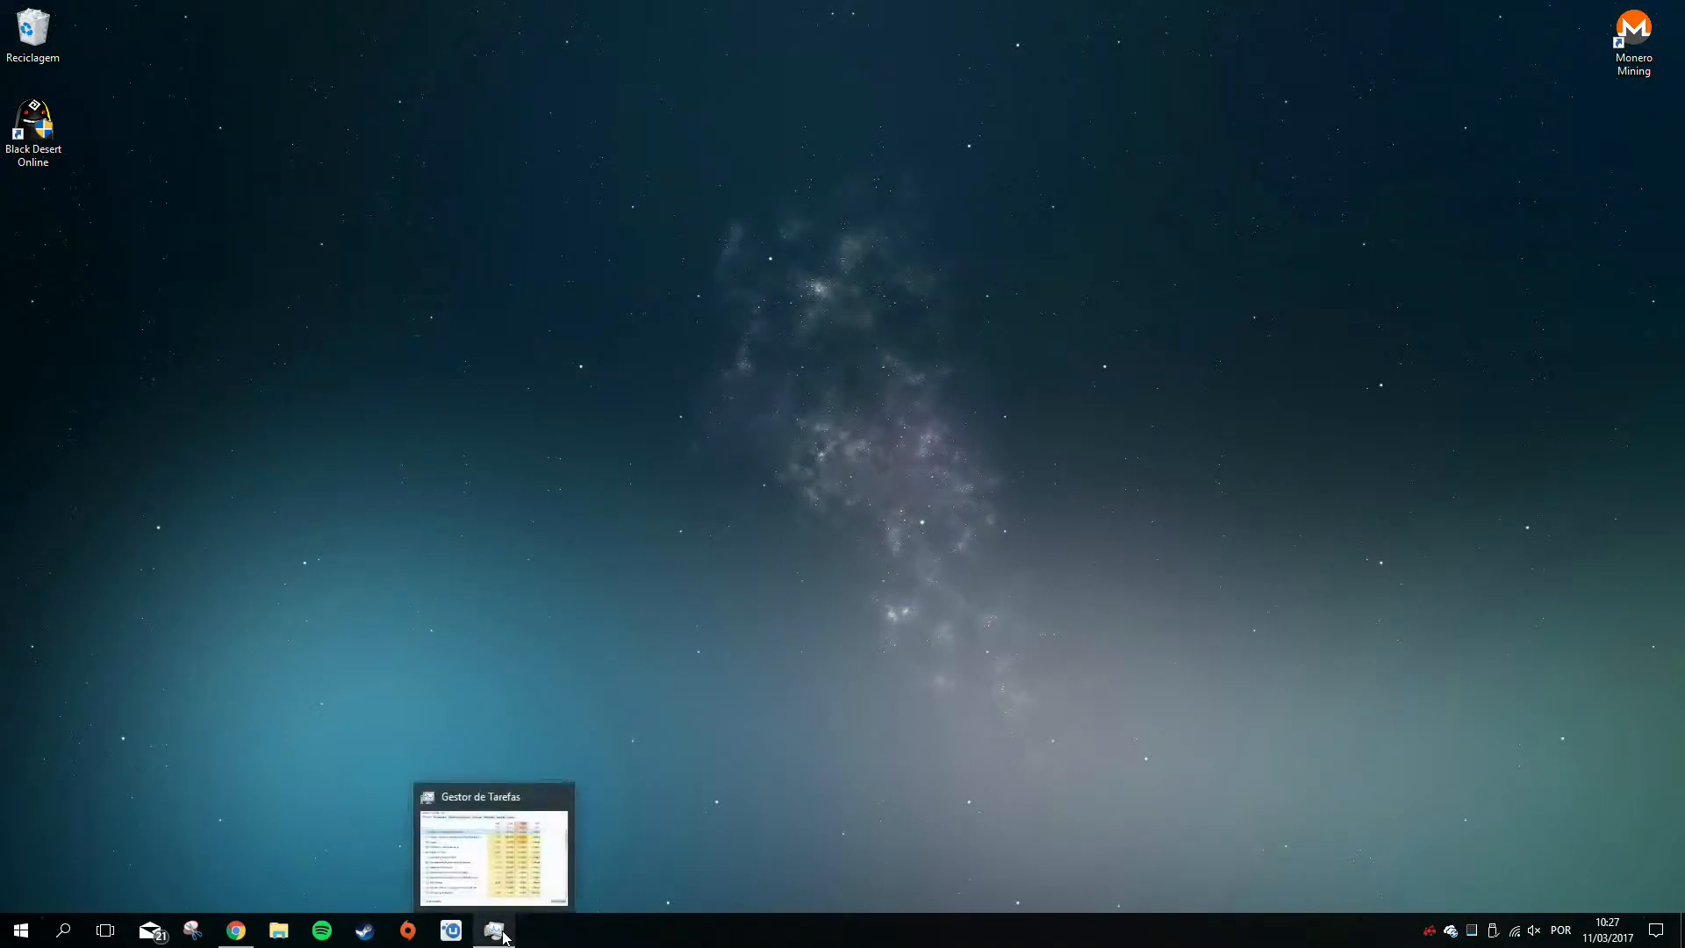
Restore Task Manager, glance at the Desempenho memory graphs, and return to Processos sorted by Disco
click(494, 931)
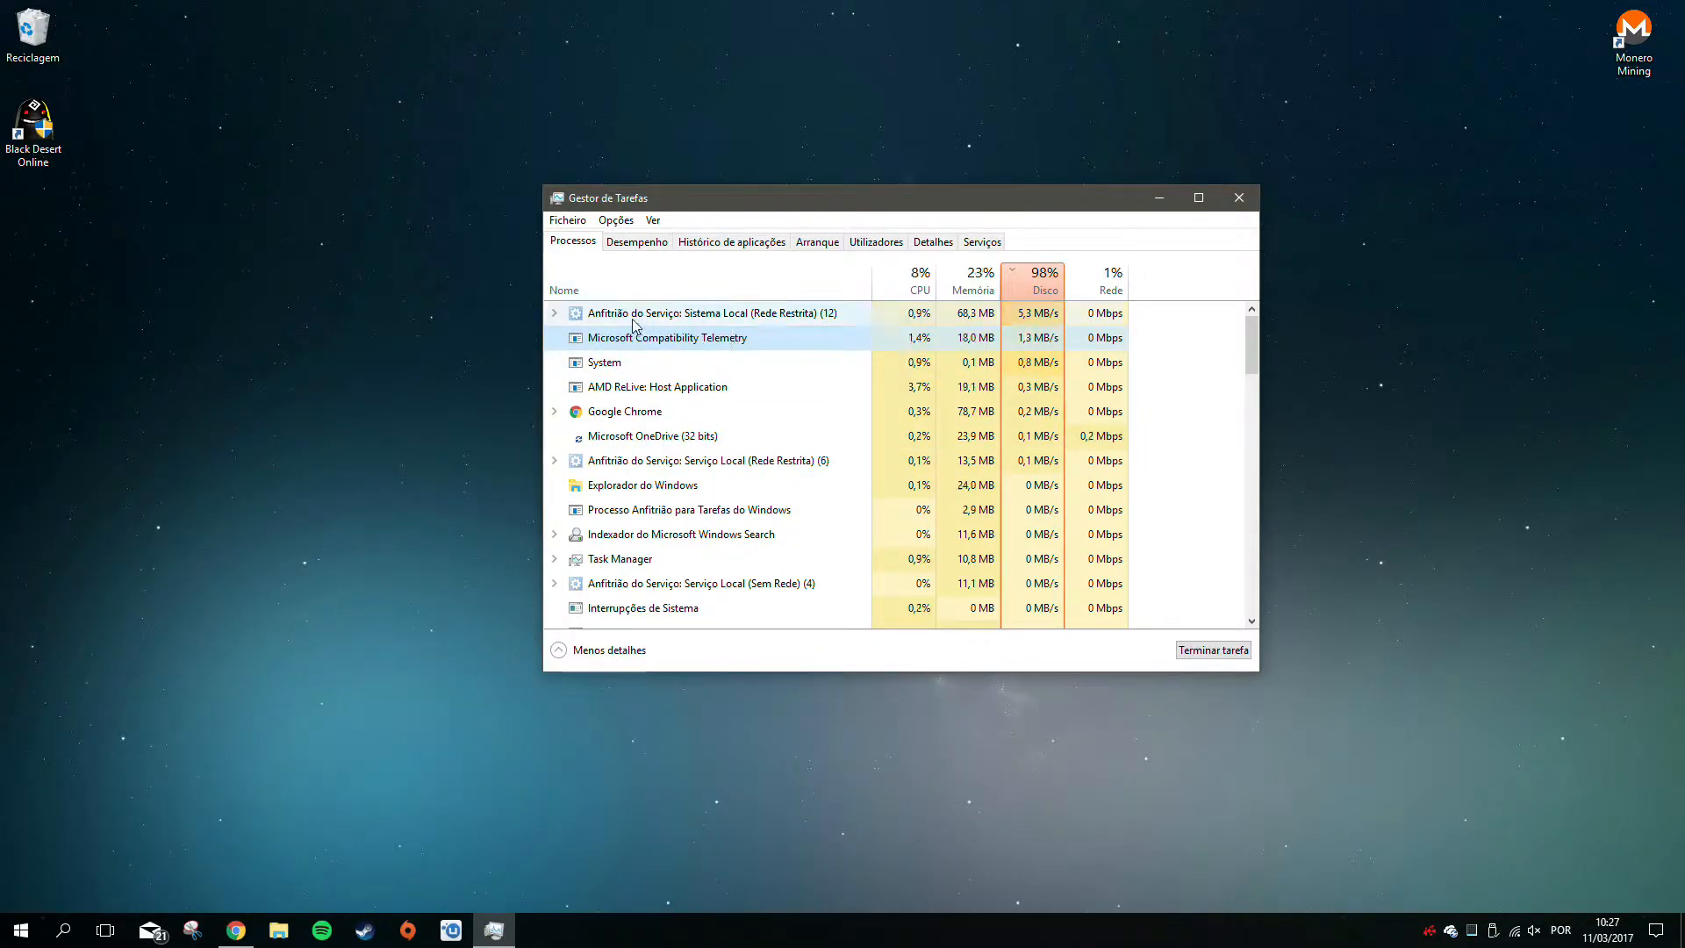
click(553, 313)
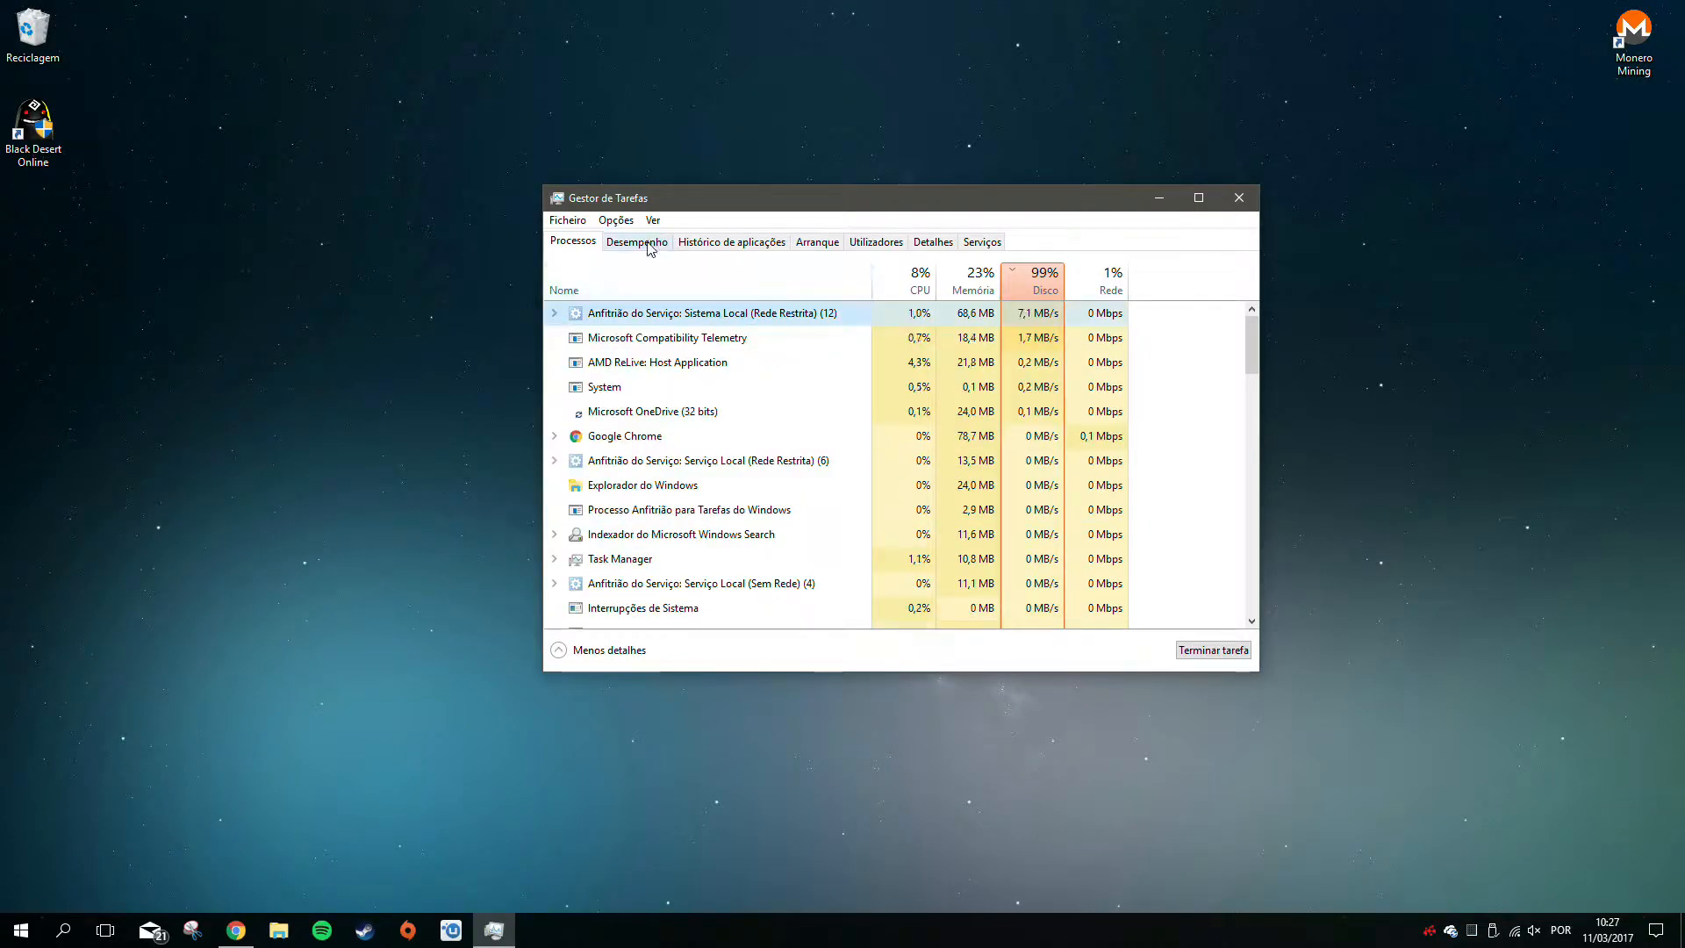
click(635, 241)
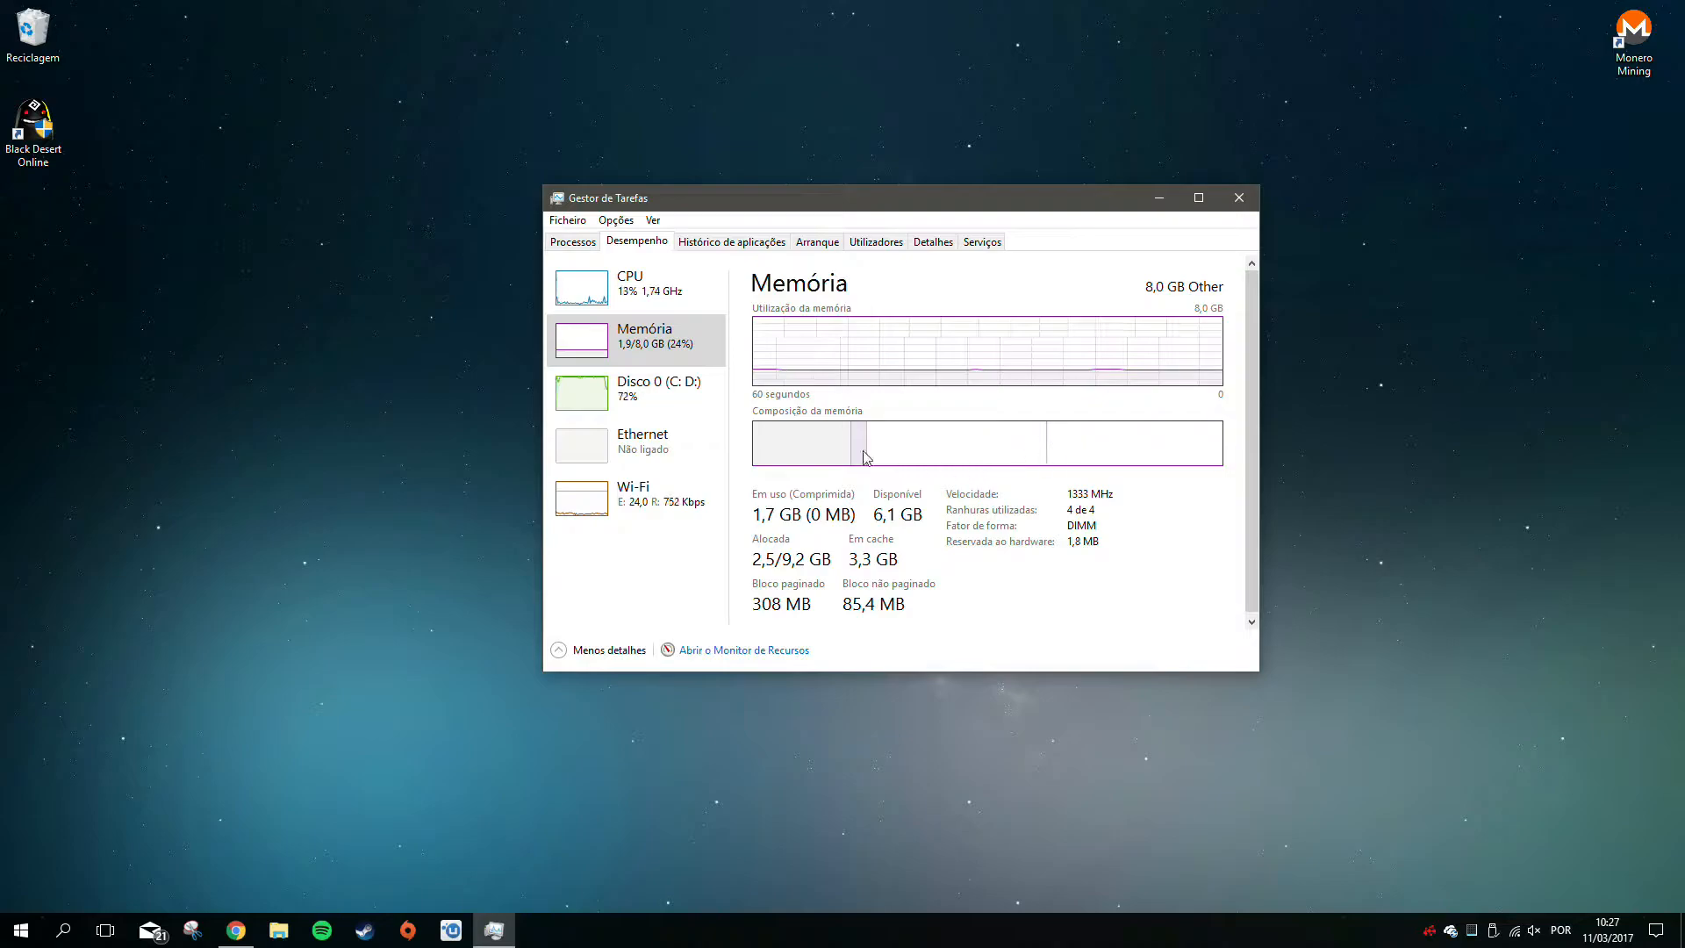
click(572, 241)
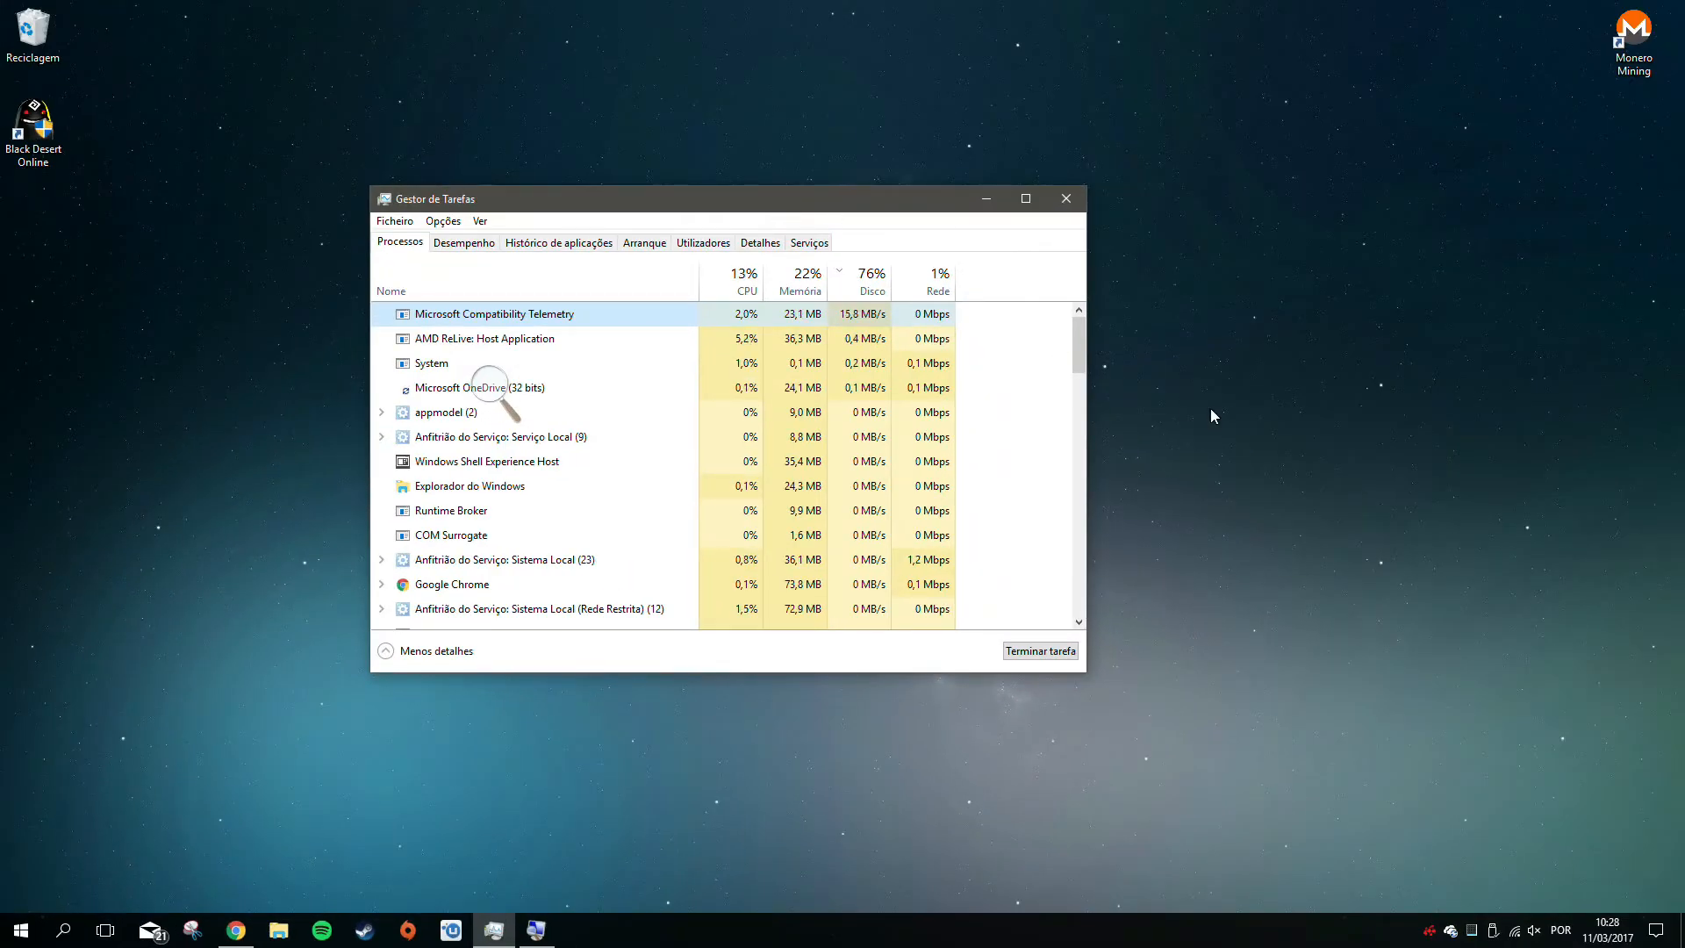
Reach the Comentários e diagnósticos page under Privacidade in Windows Settings
click(20, 931)
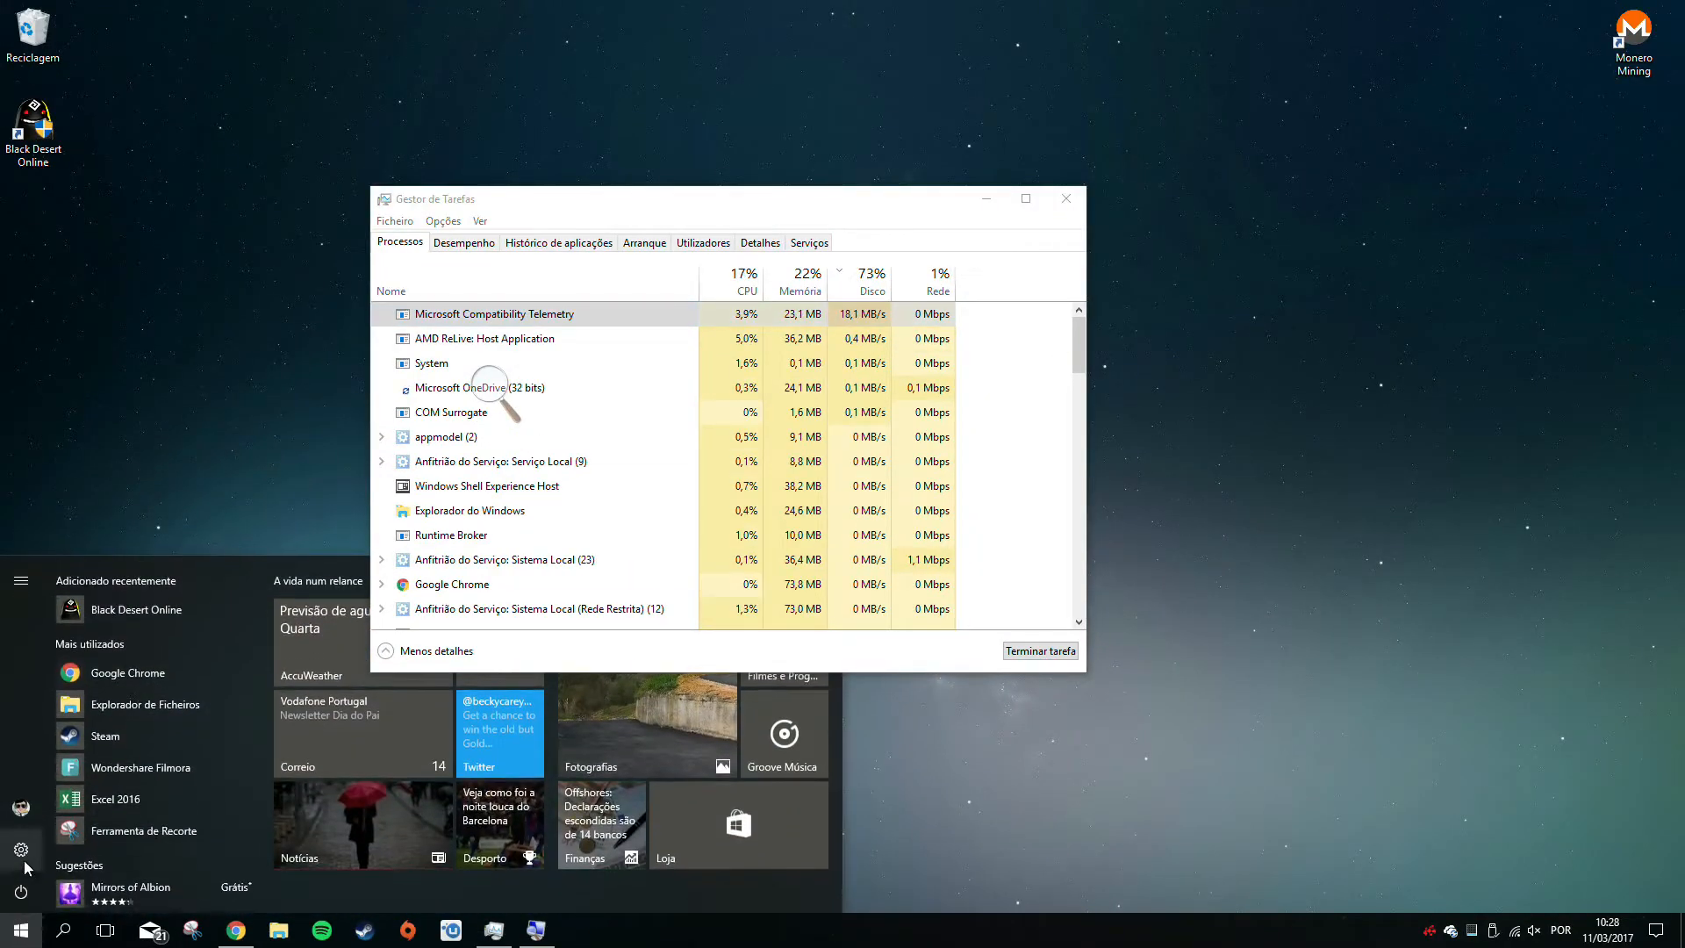
click(21, 850)
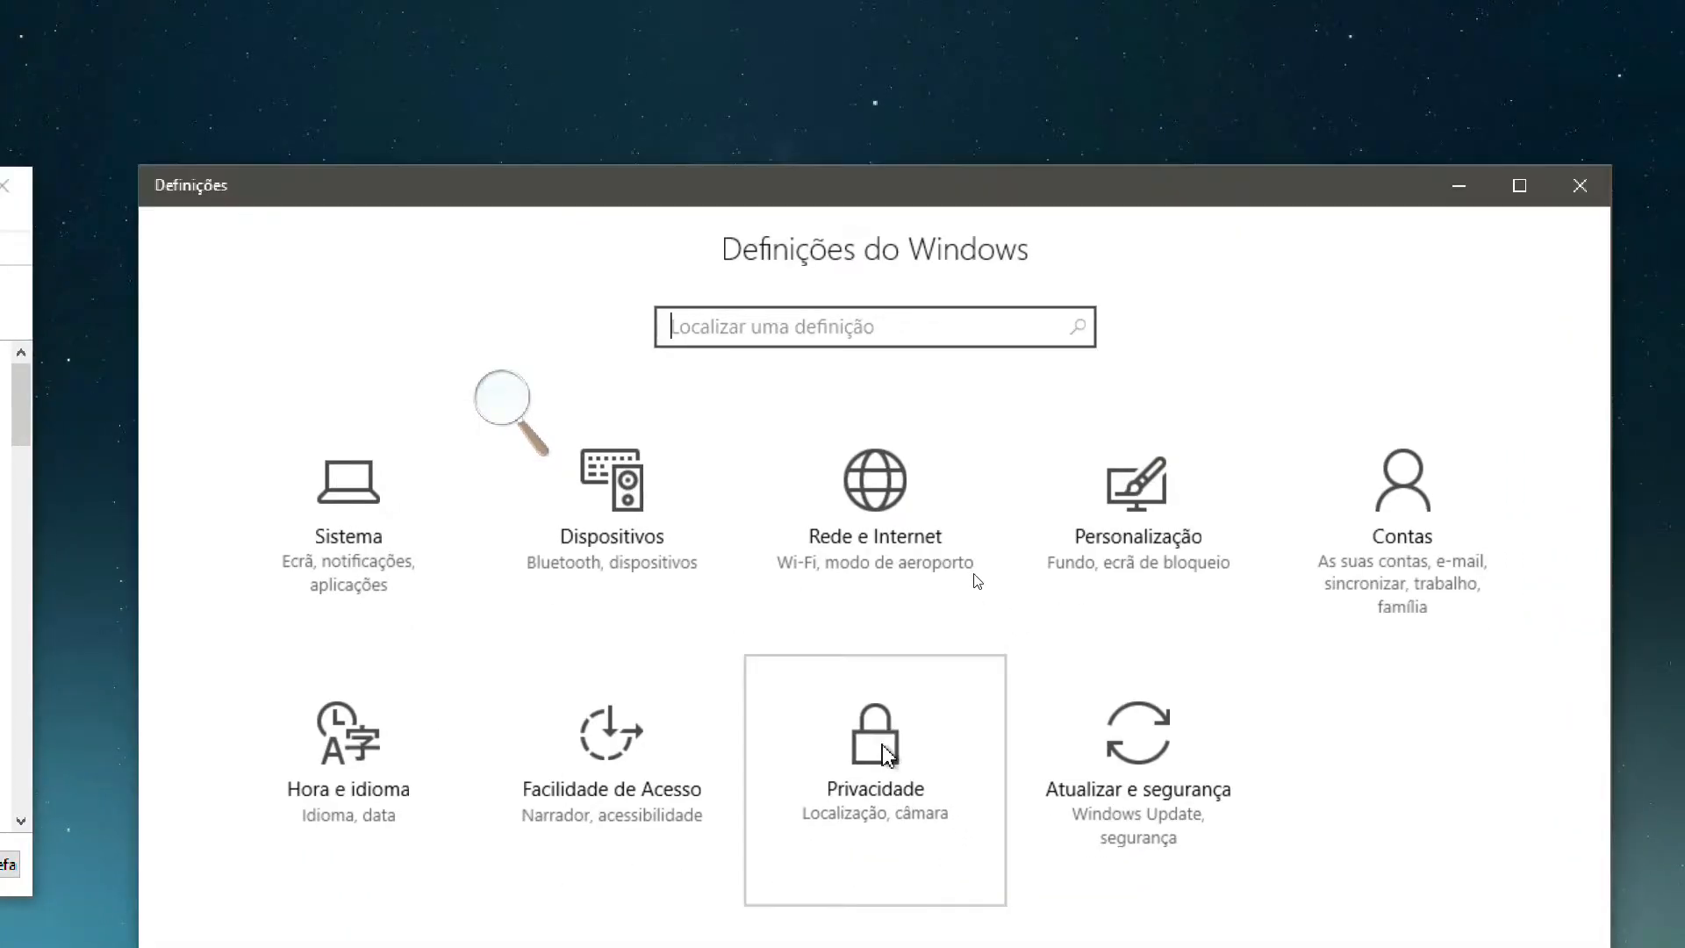
click(874, 741)
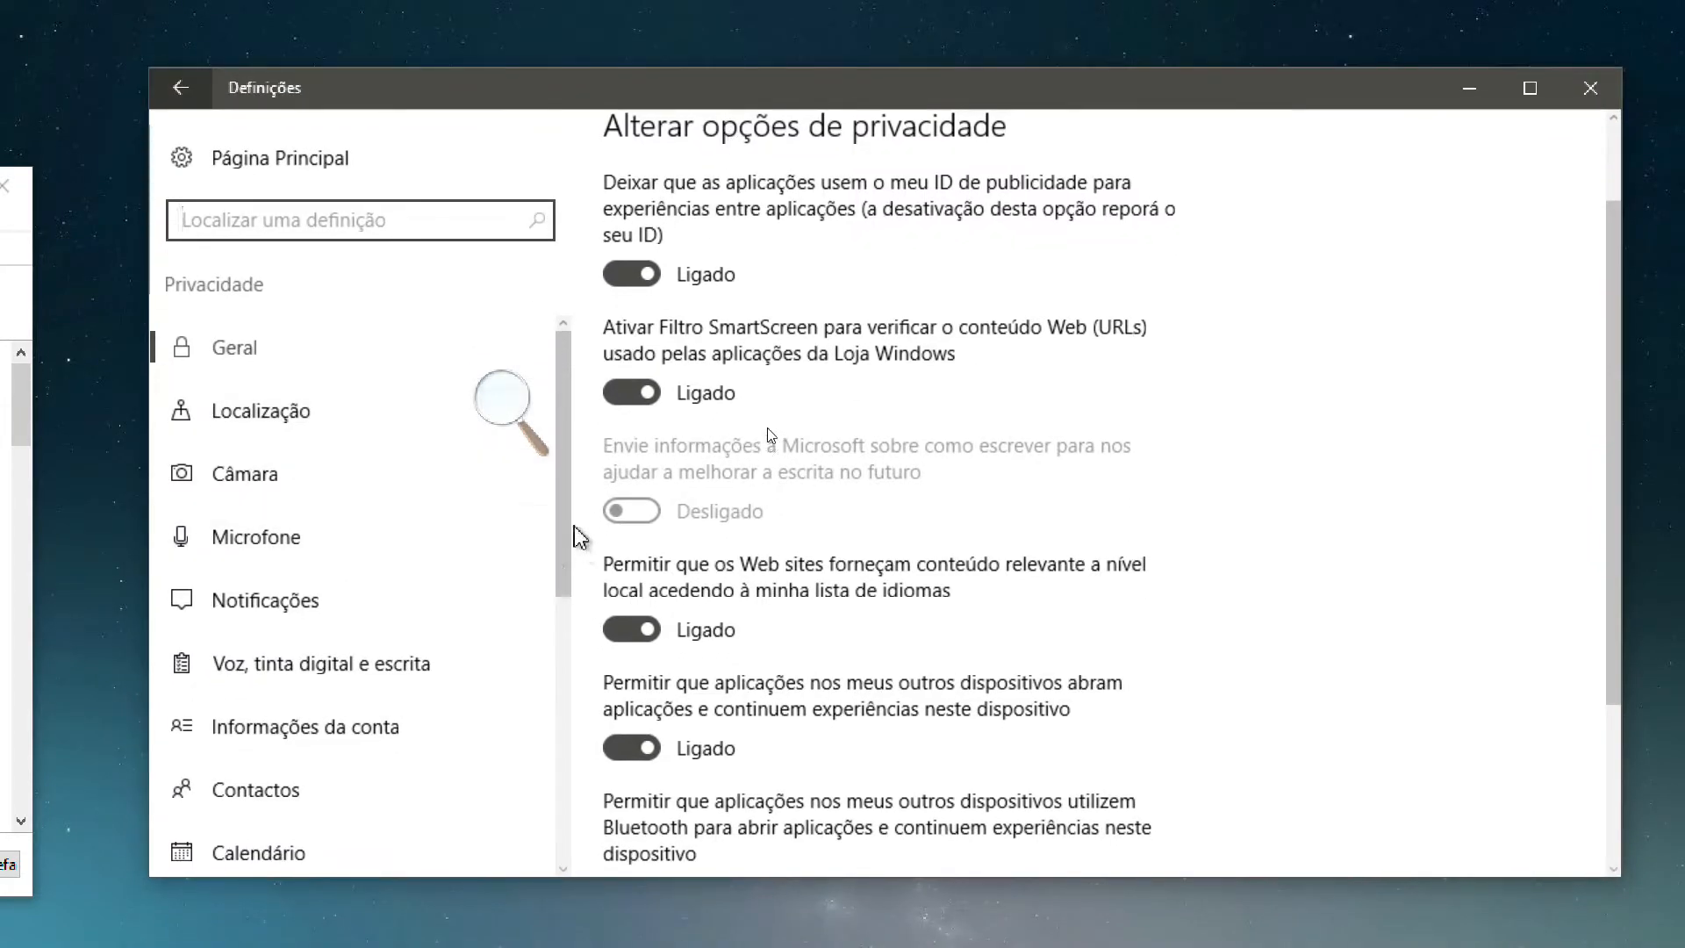
scroll(down, 3)
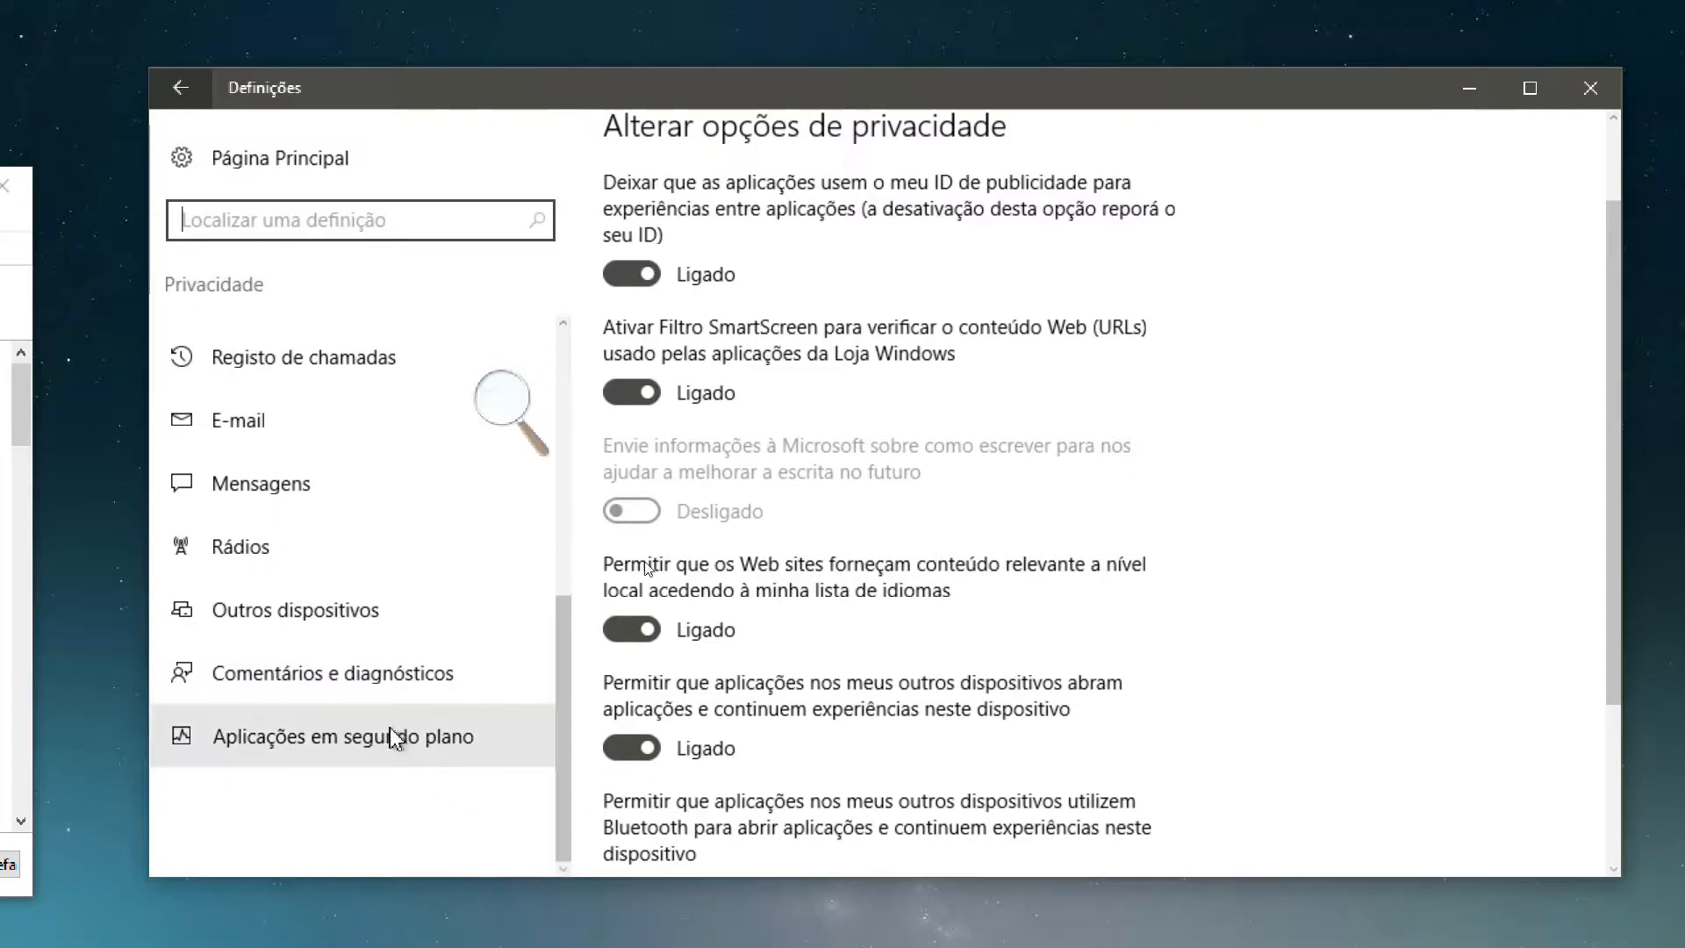
click(333, 672)
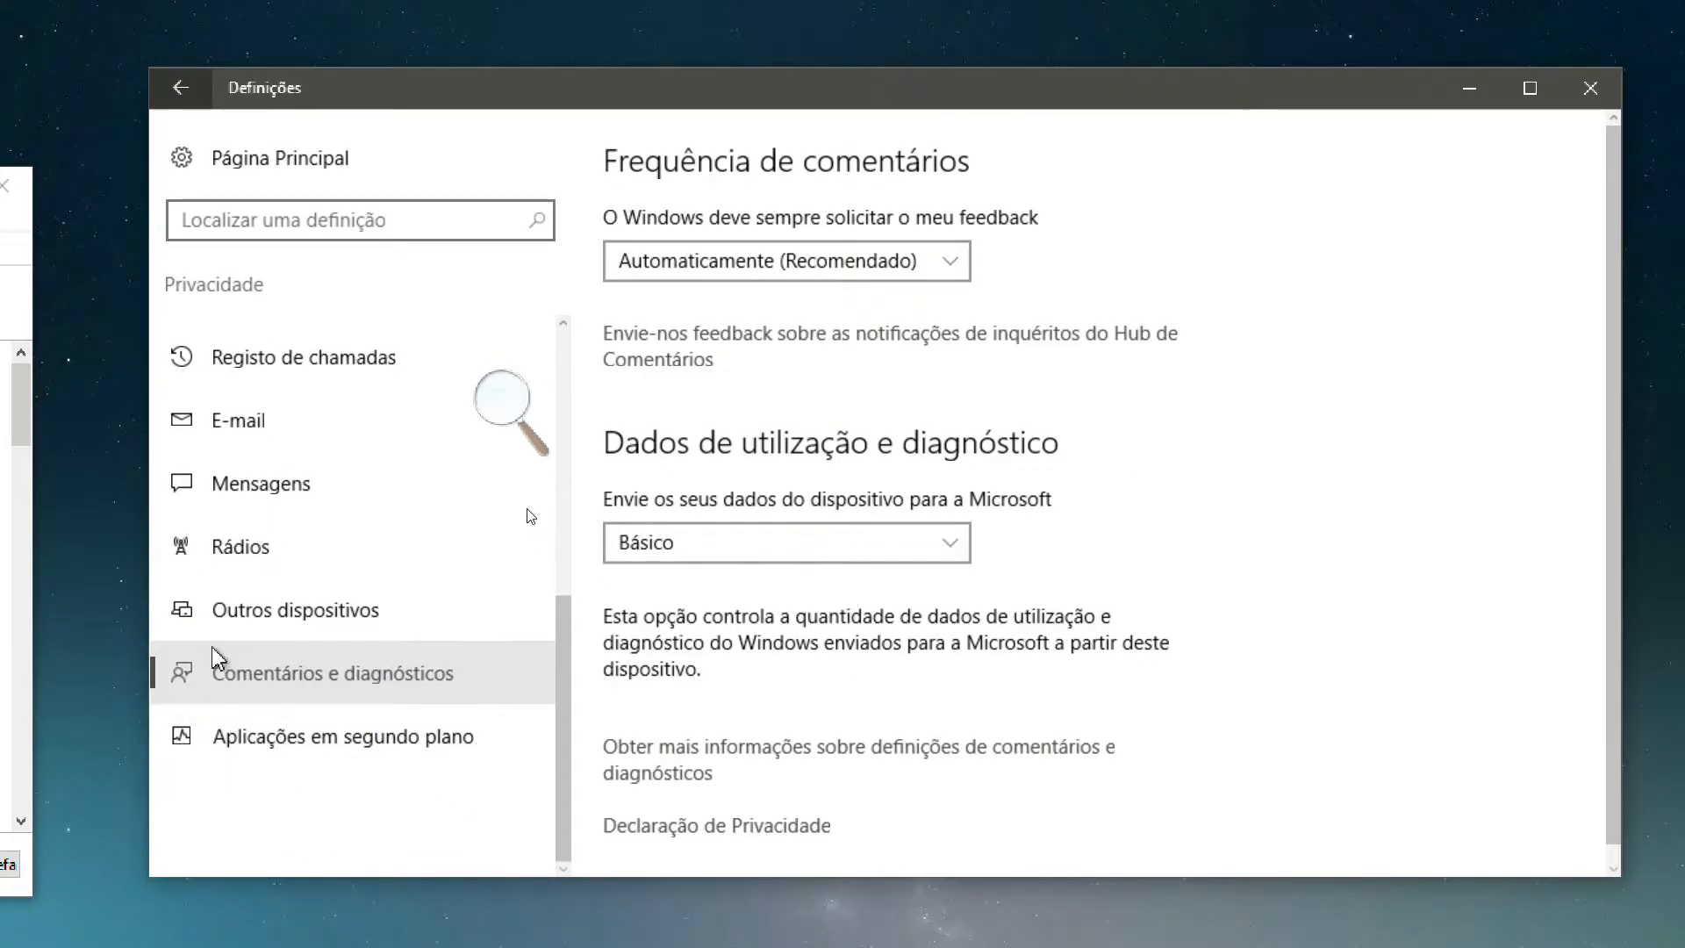
mouse_move(588, 204)
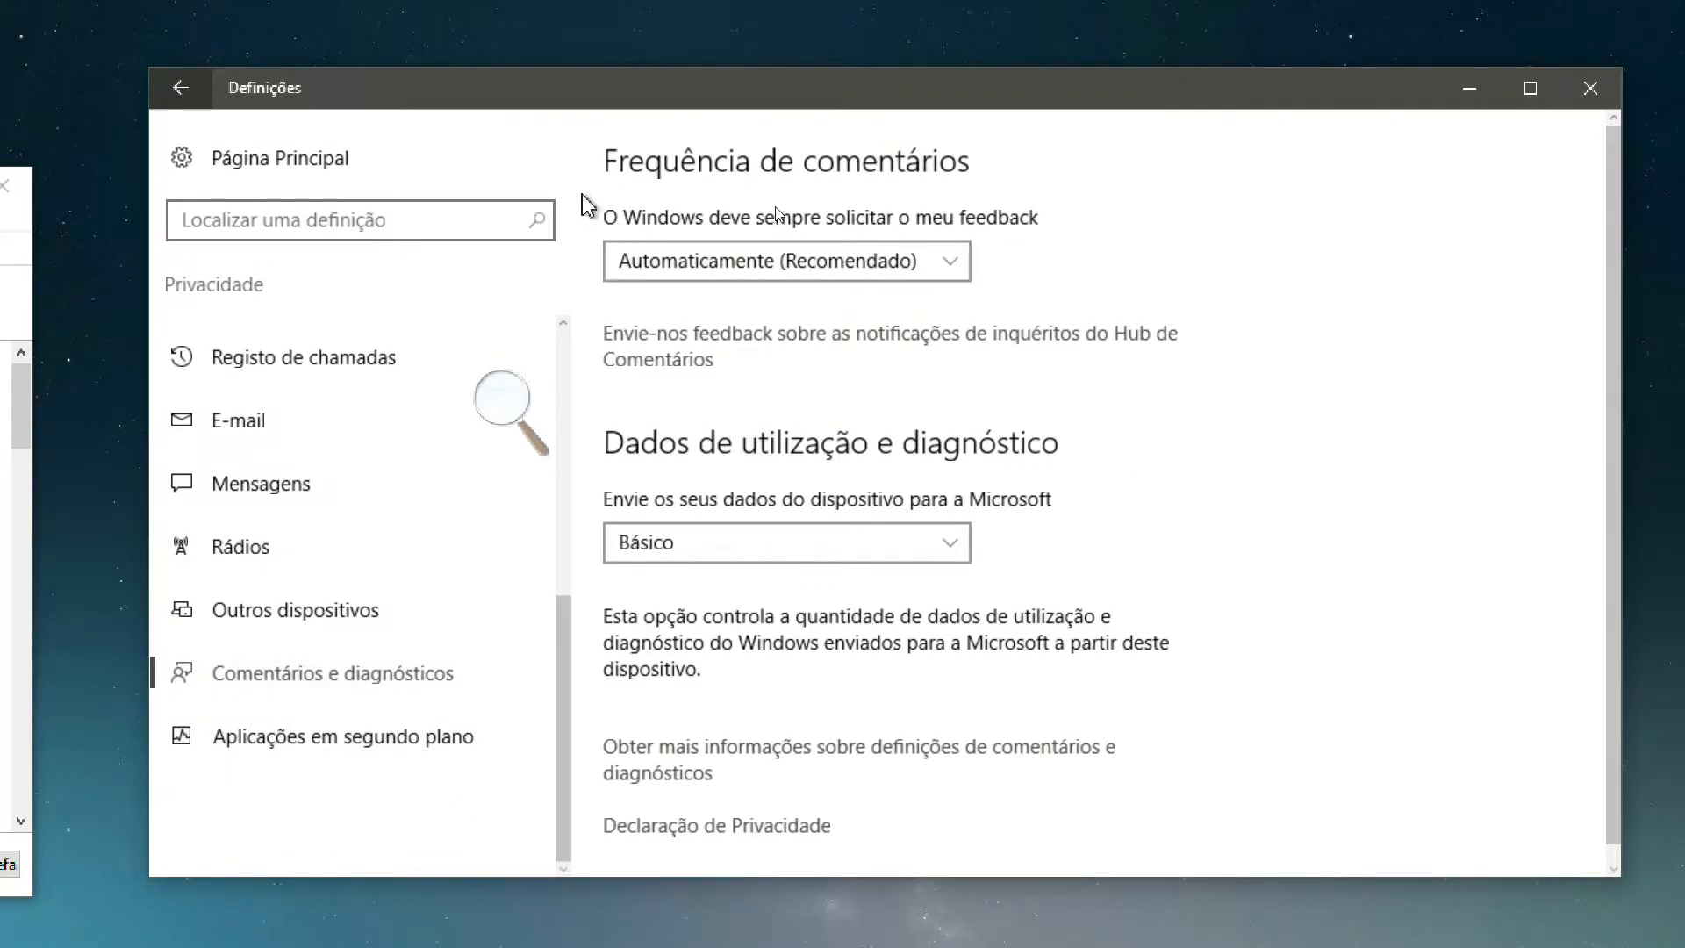
Keep the diagnostic data level at Básico in the dropdown
click(785, 542)
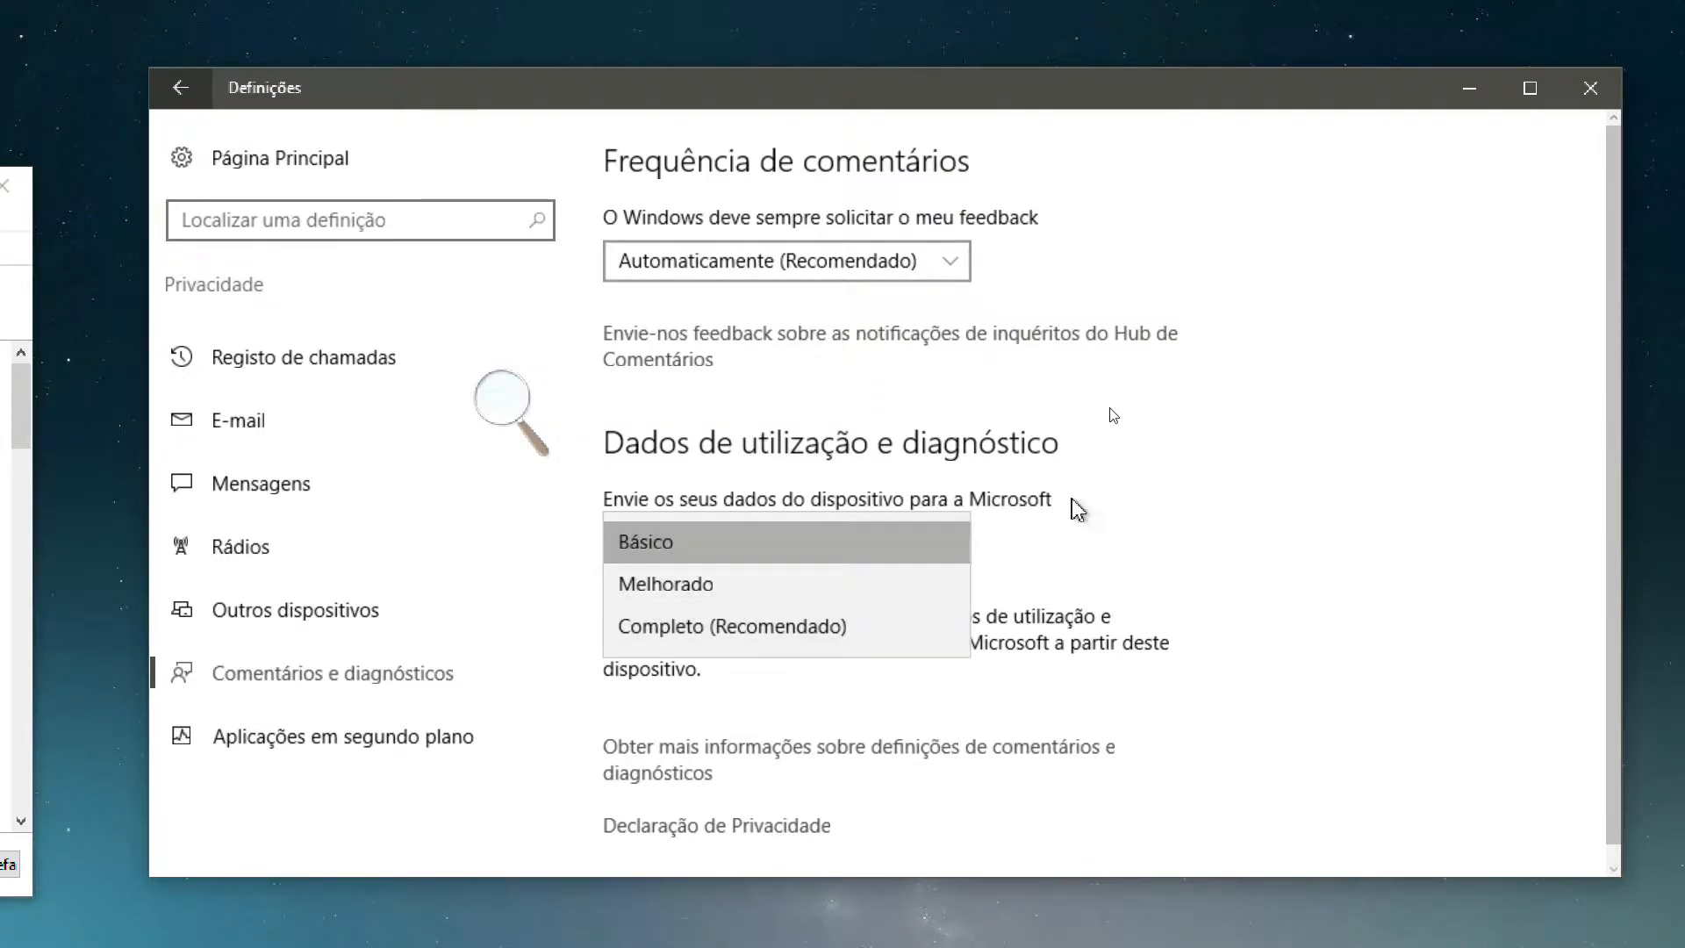
click(644, 541)
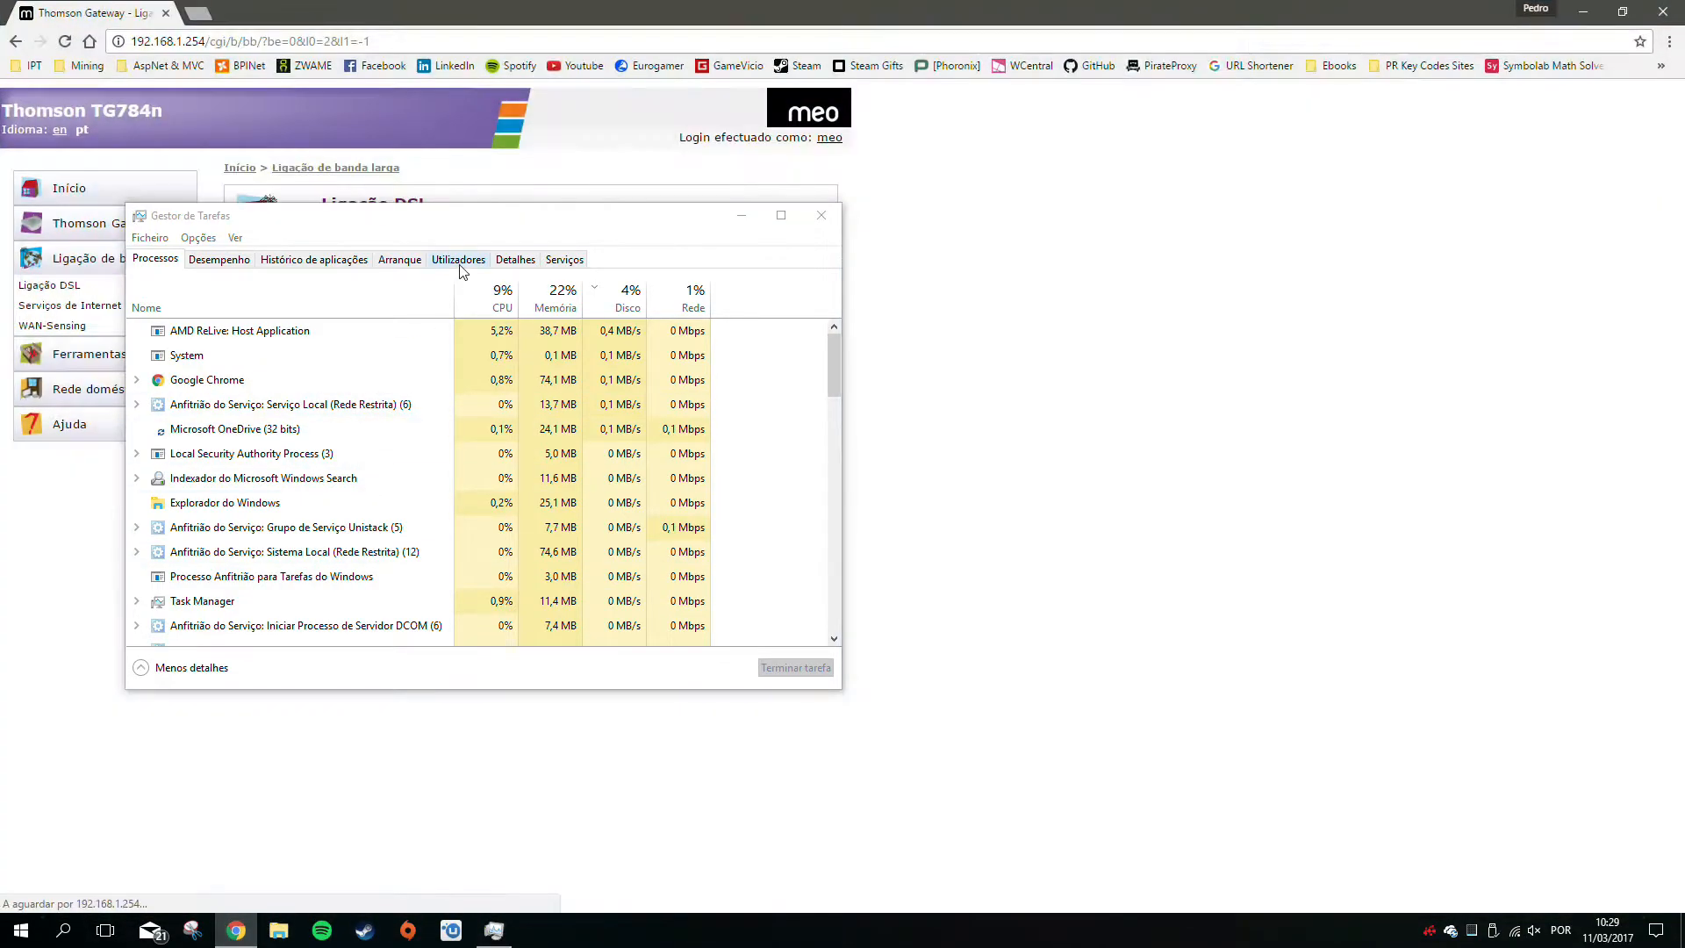
Search Google for O&O shutup10 and land on the official oo-software.com page
click(258, 13)
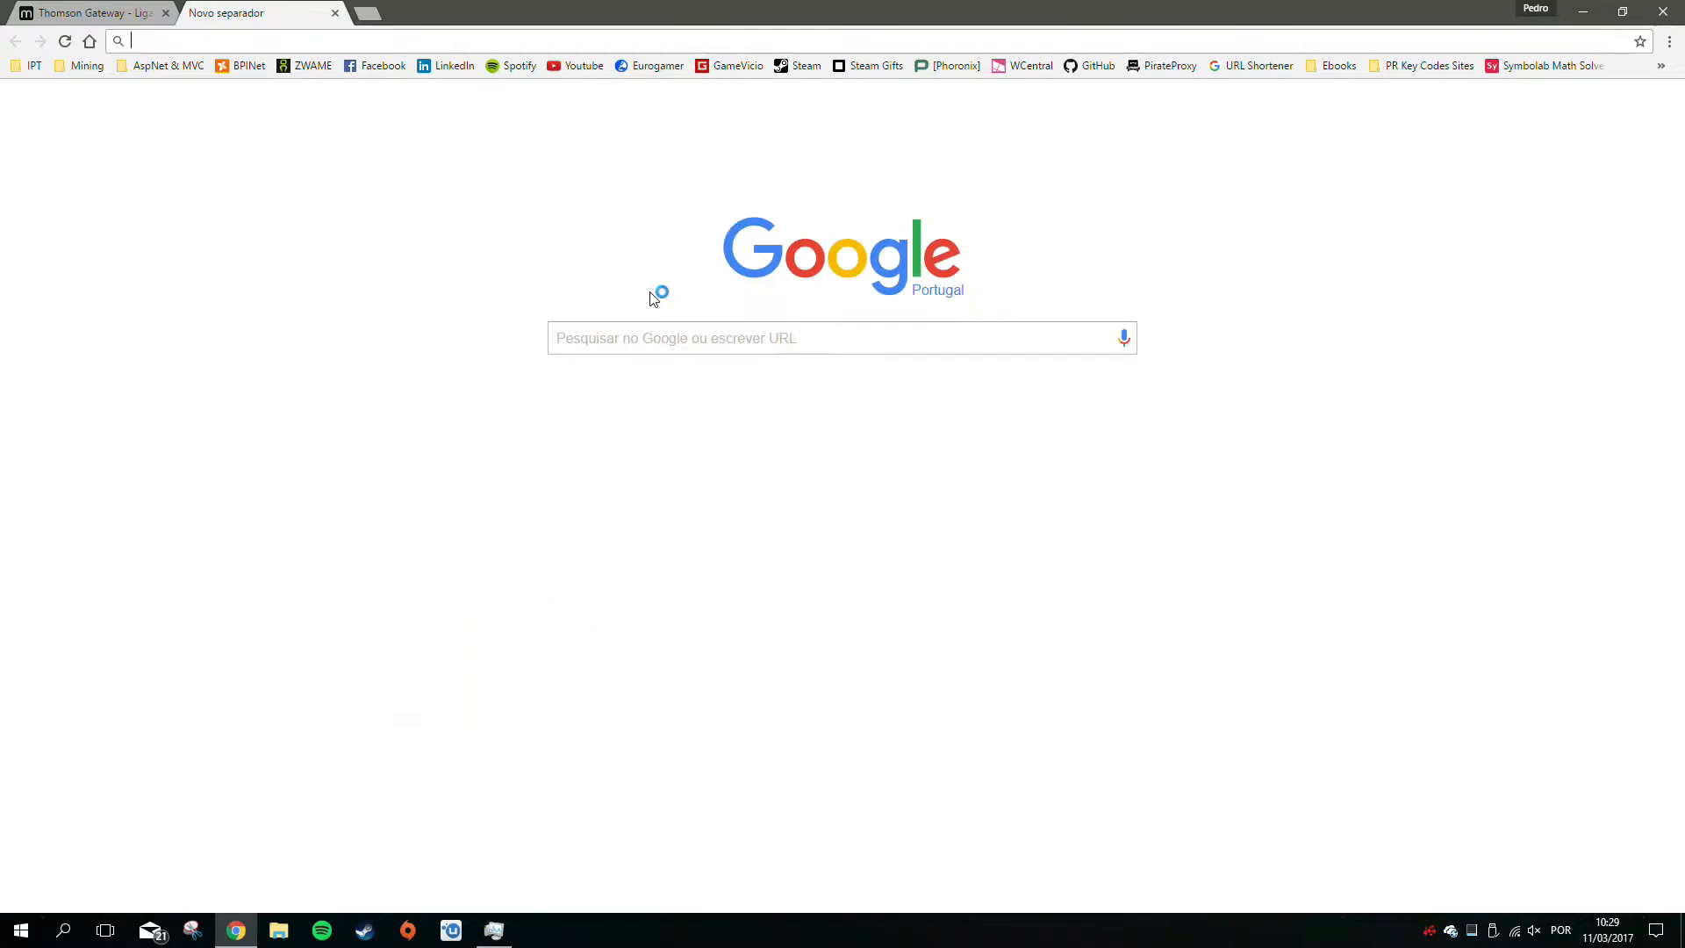
text(O&O)
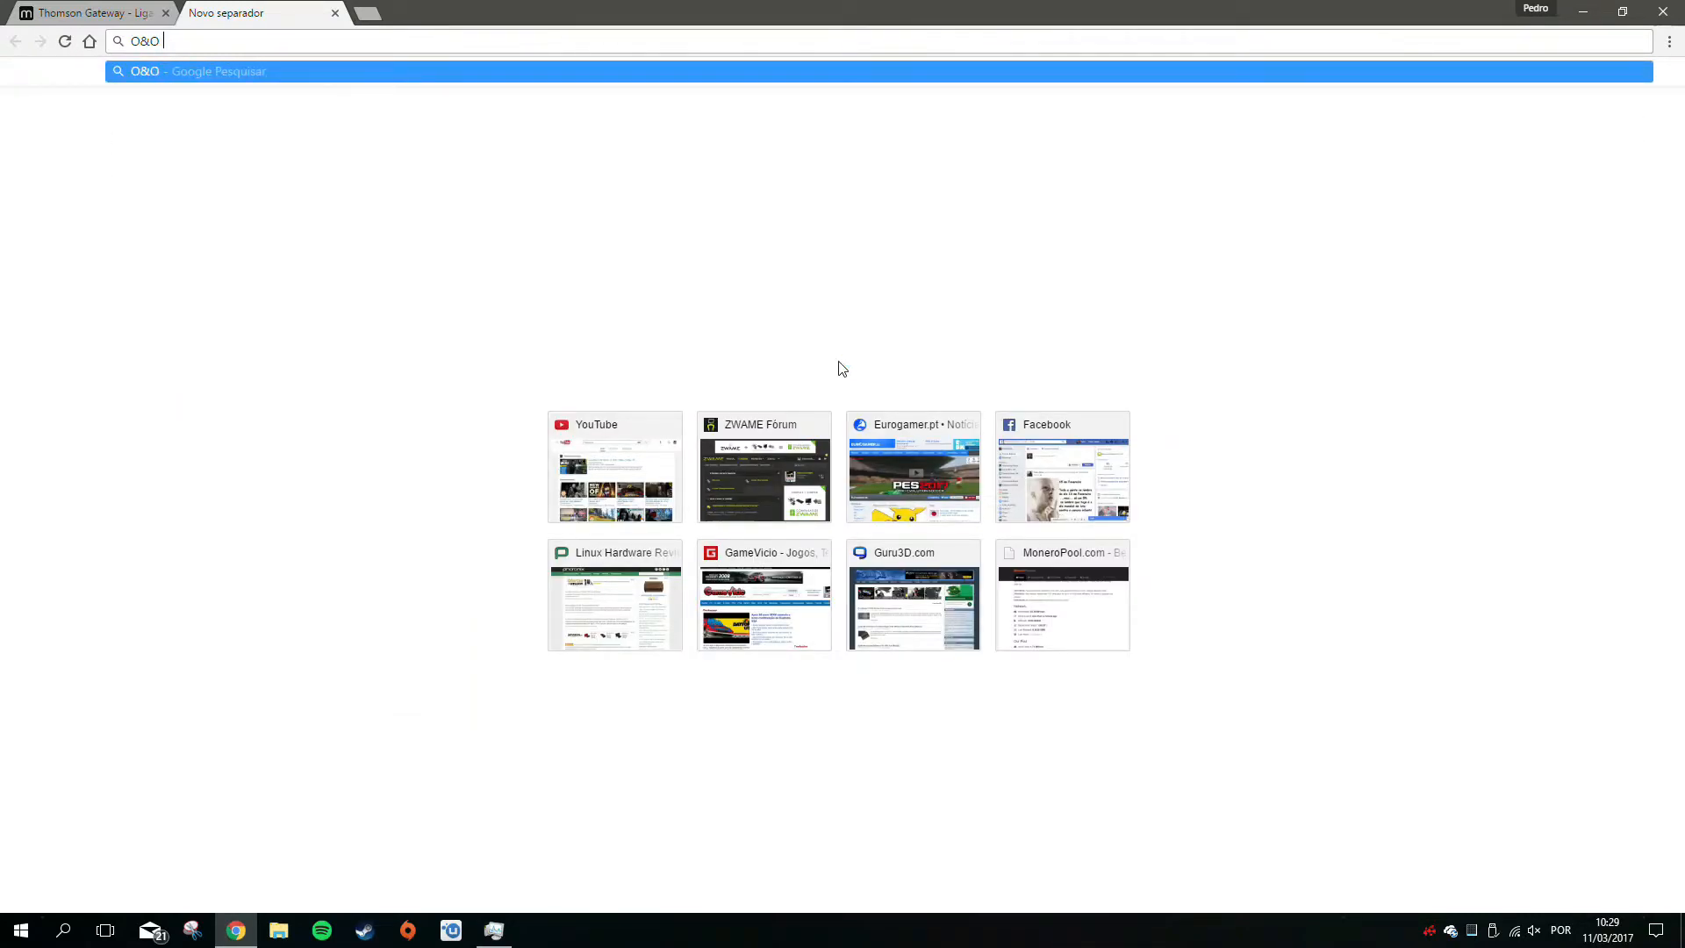
text(shutup10)
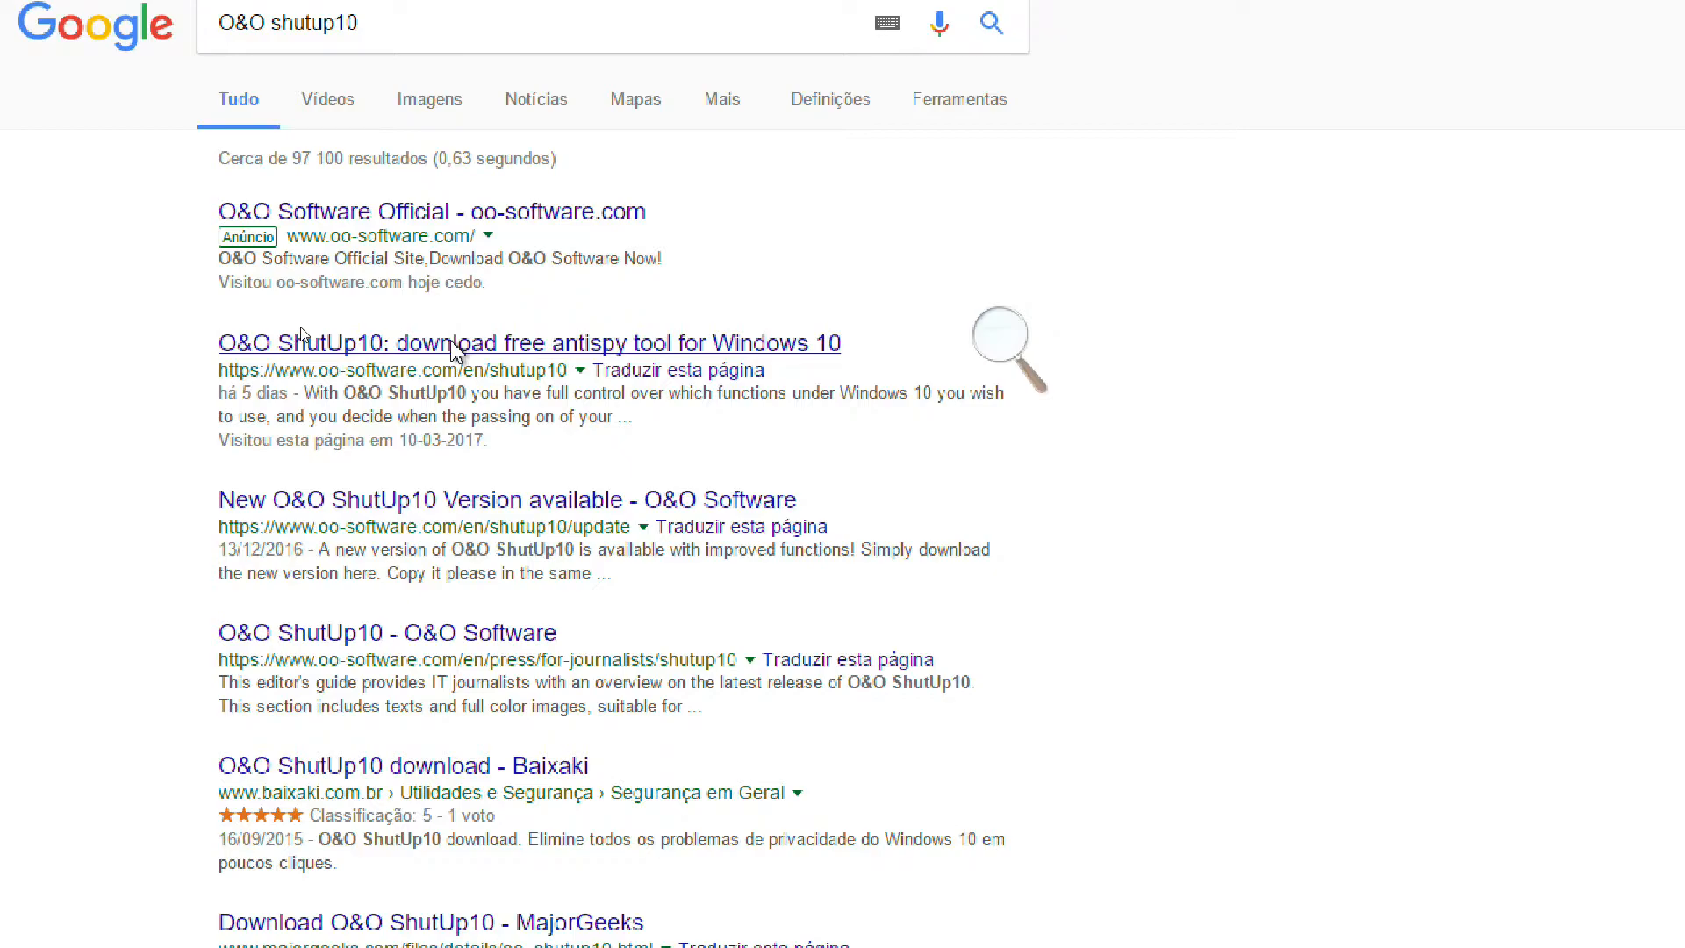
click(528, 343)
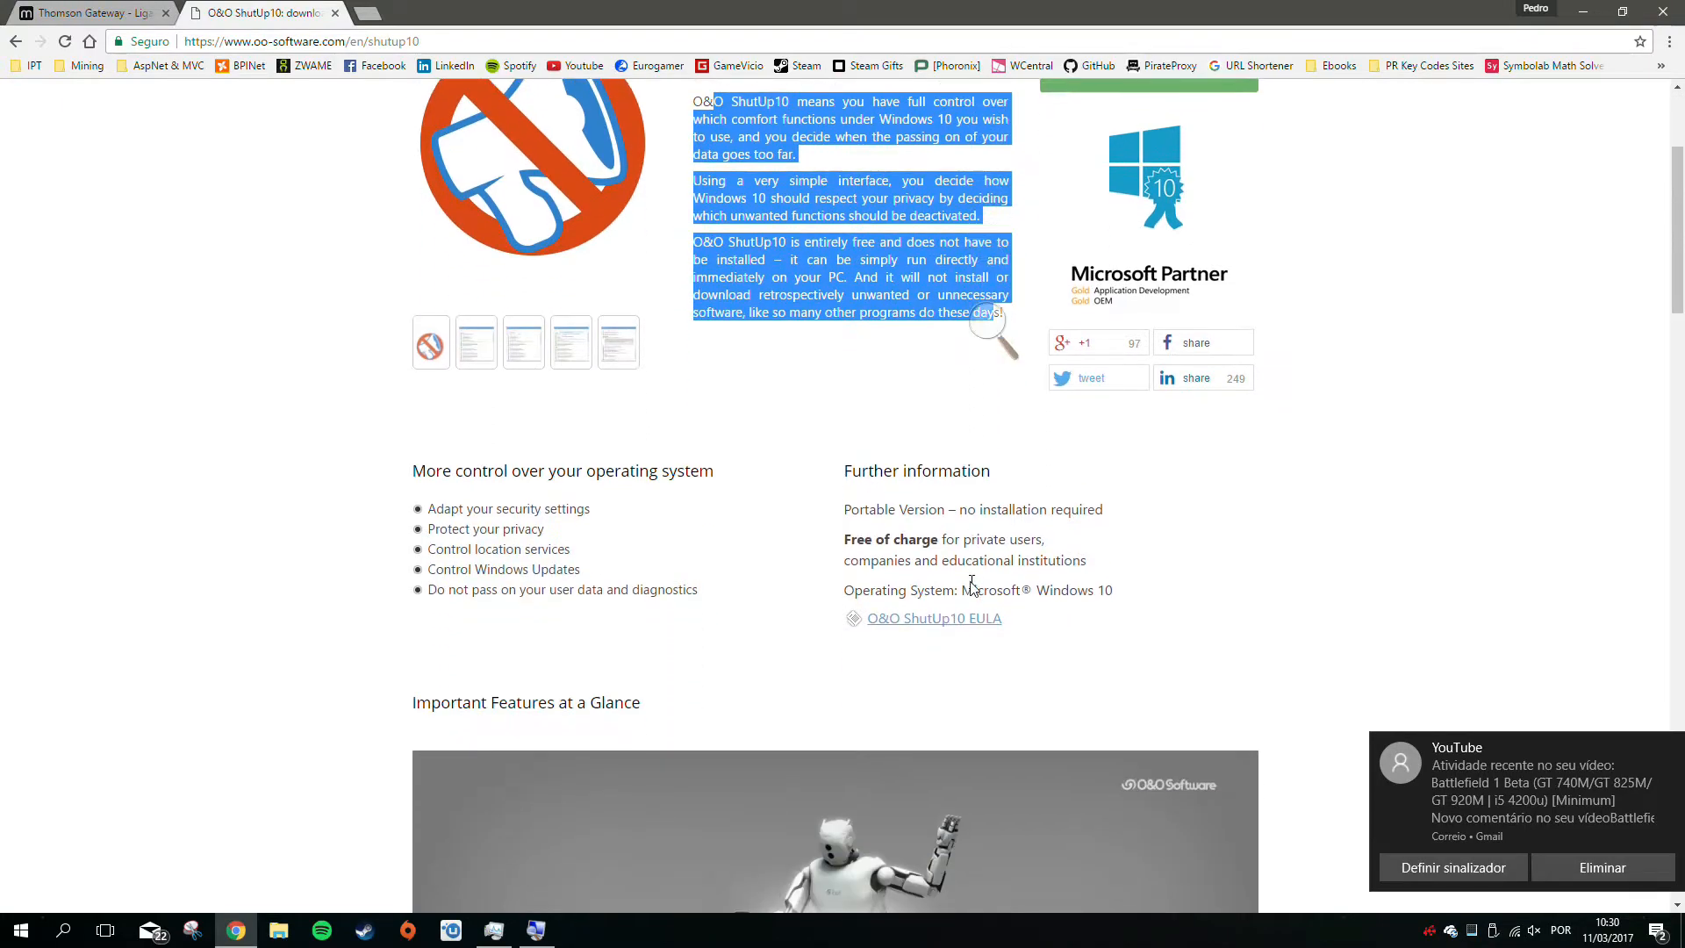
Start the free download of O&O ShutUp10 from the page
scroll(up, 3)
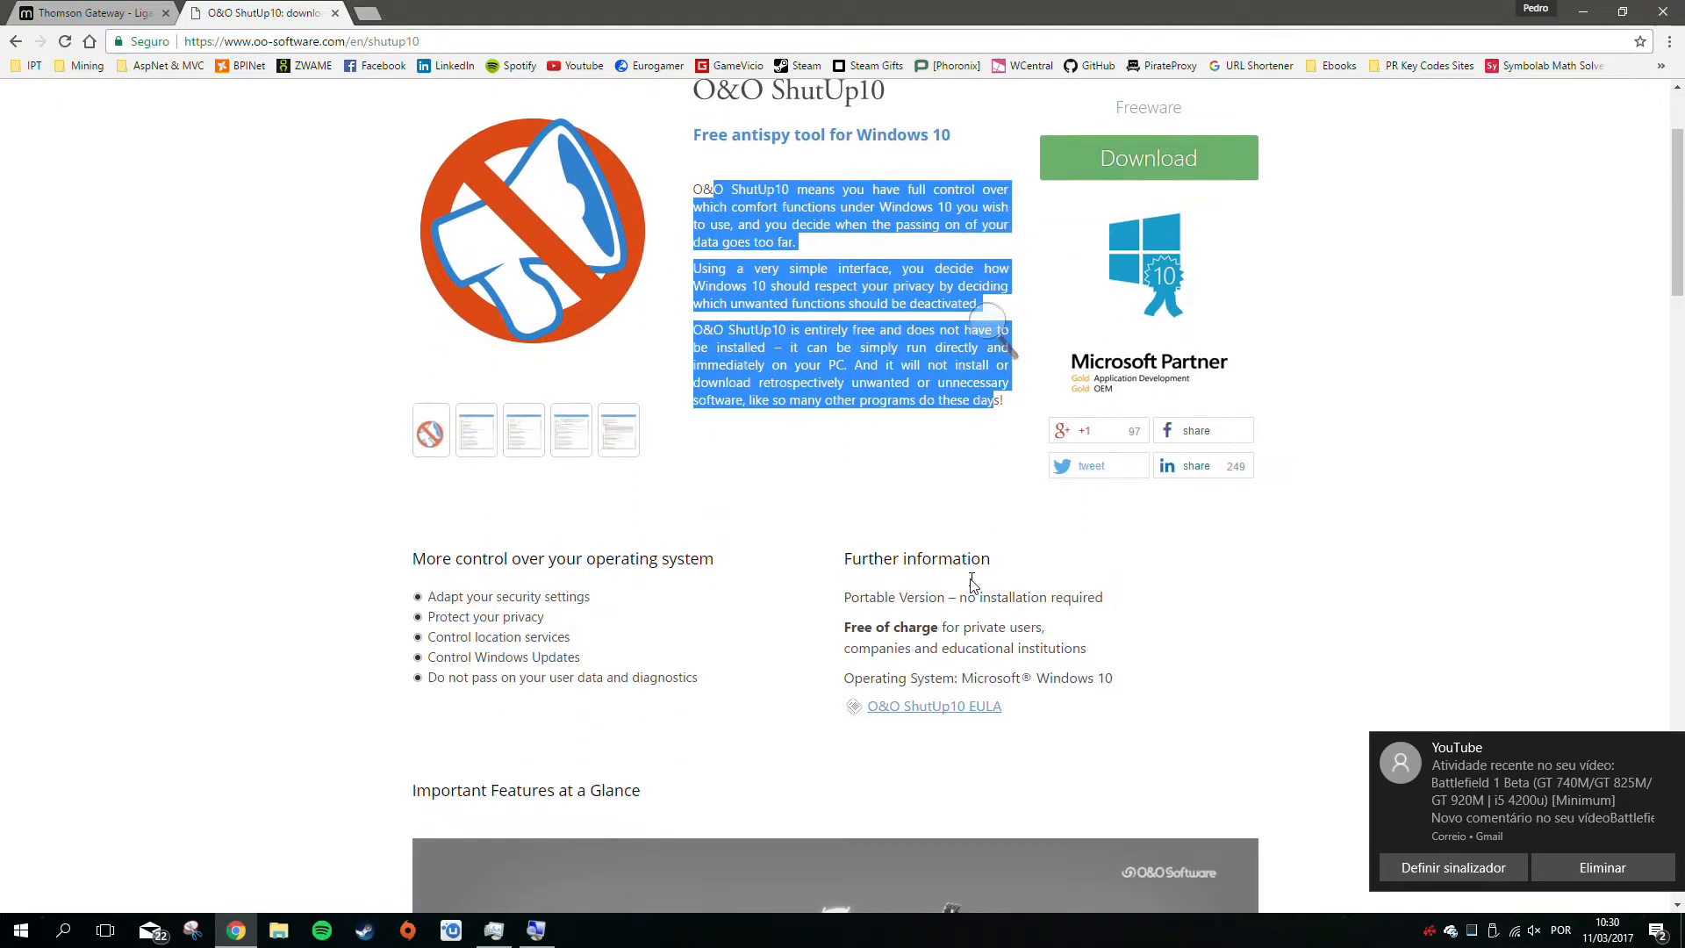
scroll(down, 3)
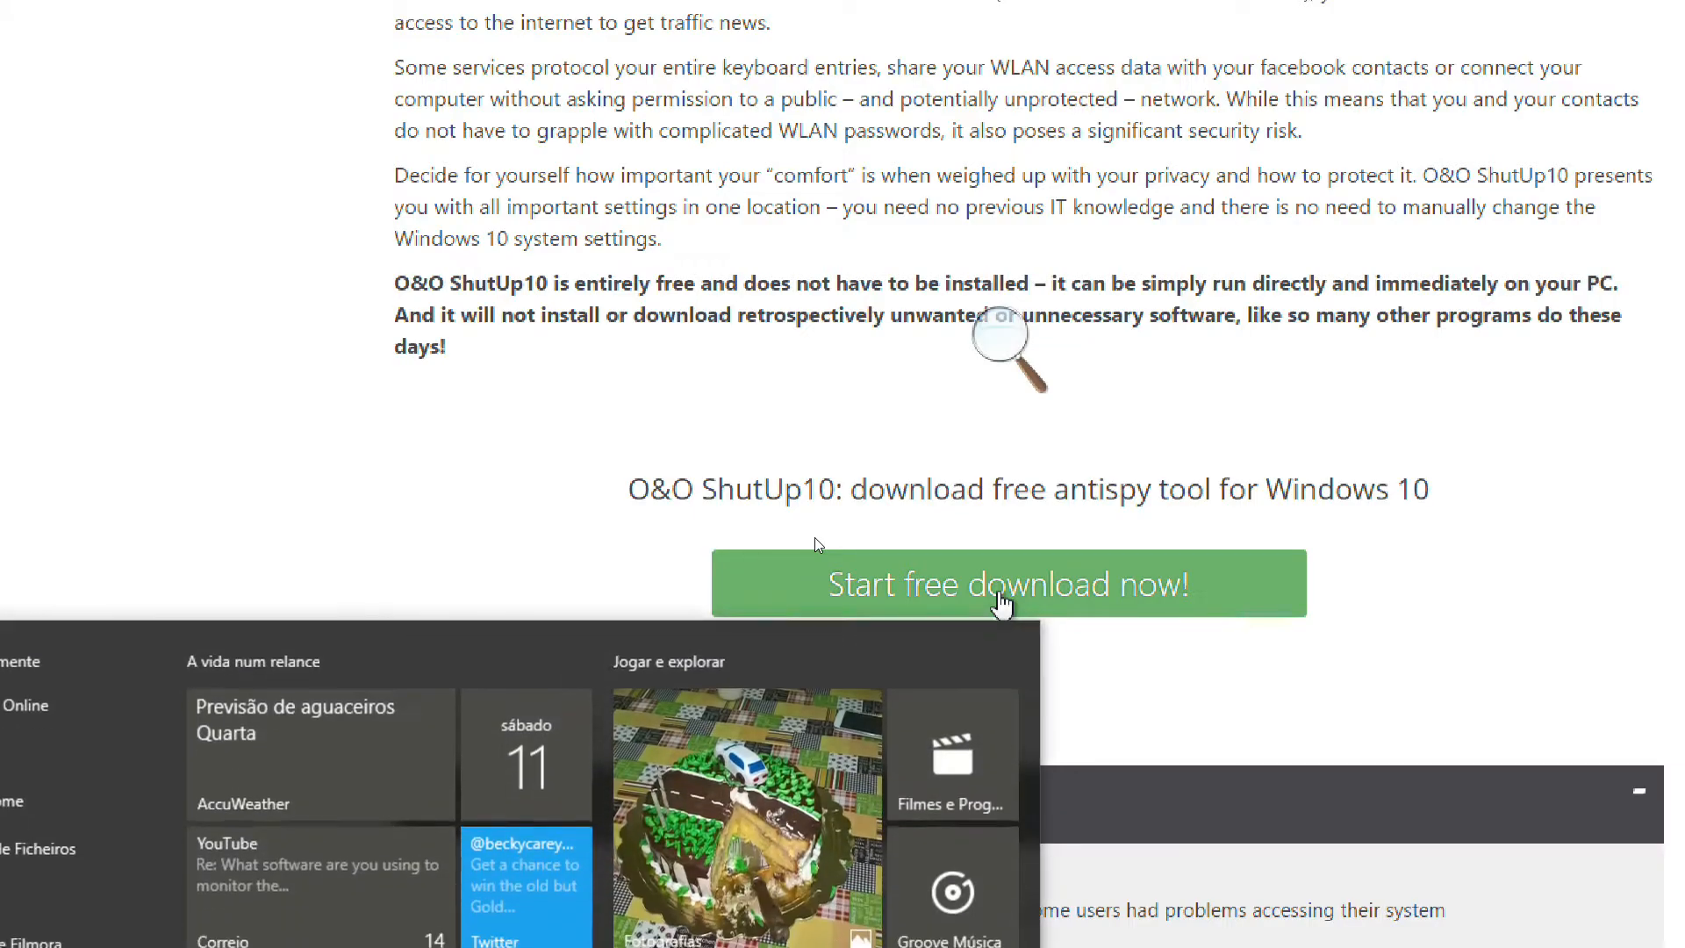
click(1008, 583)
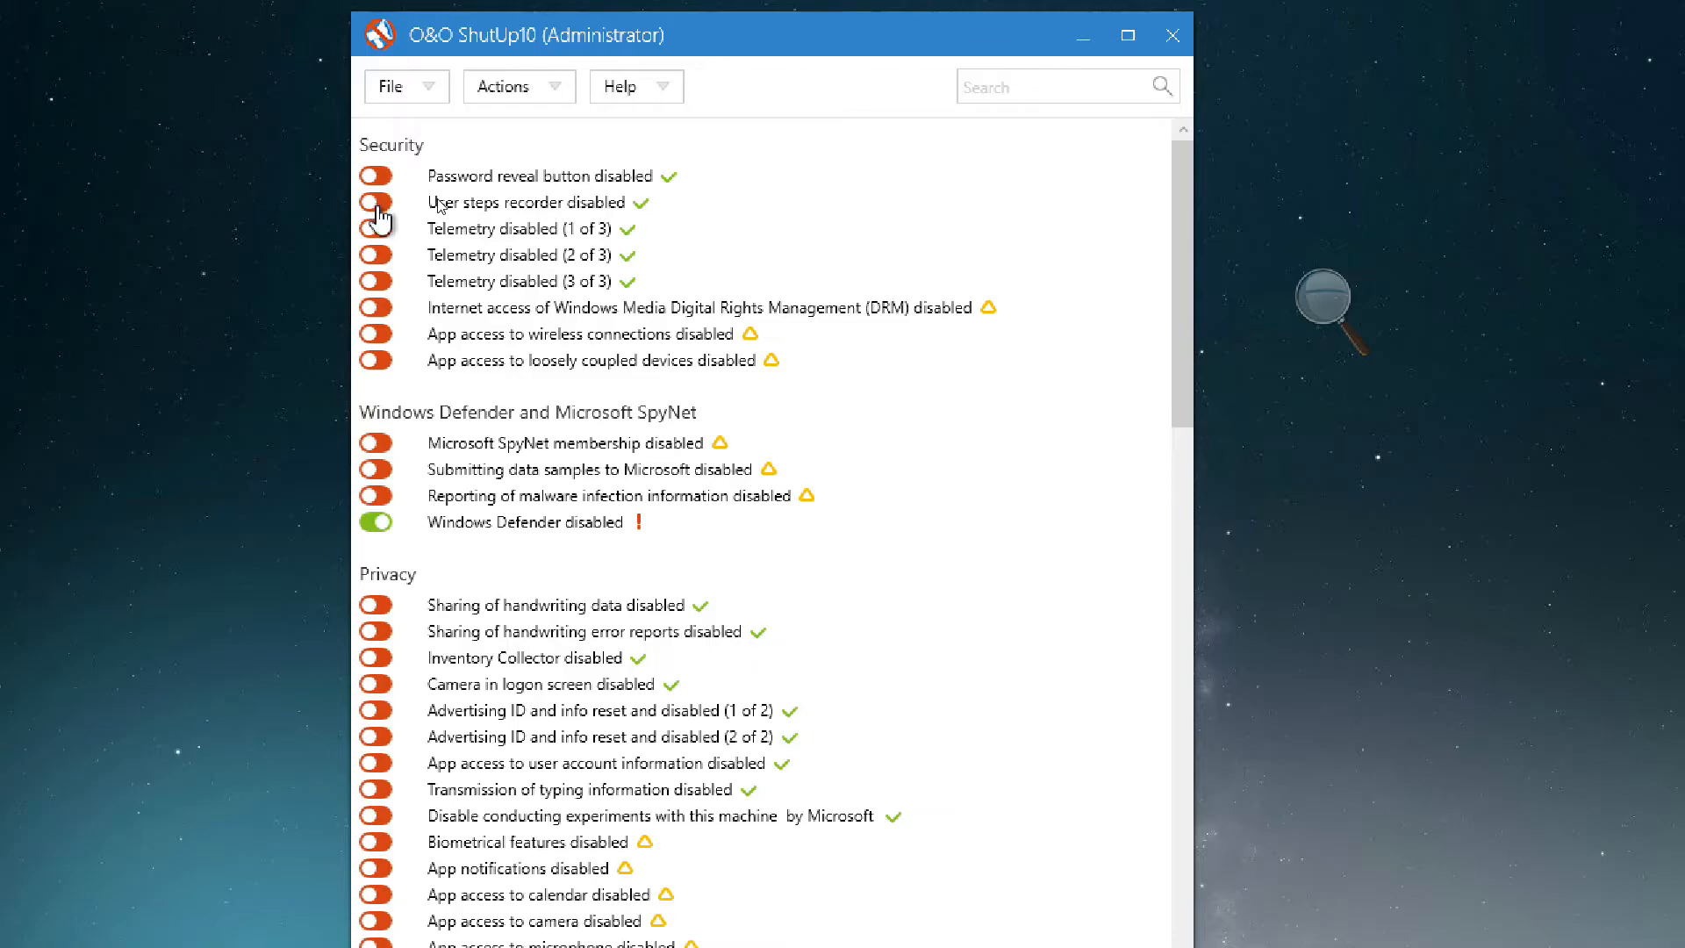
Switch on User steps recorder disabled and accept the system restore point prompt
click(376, 202)
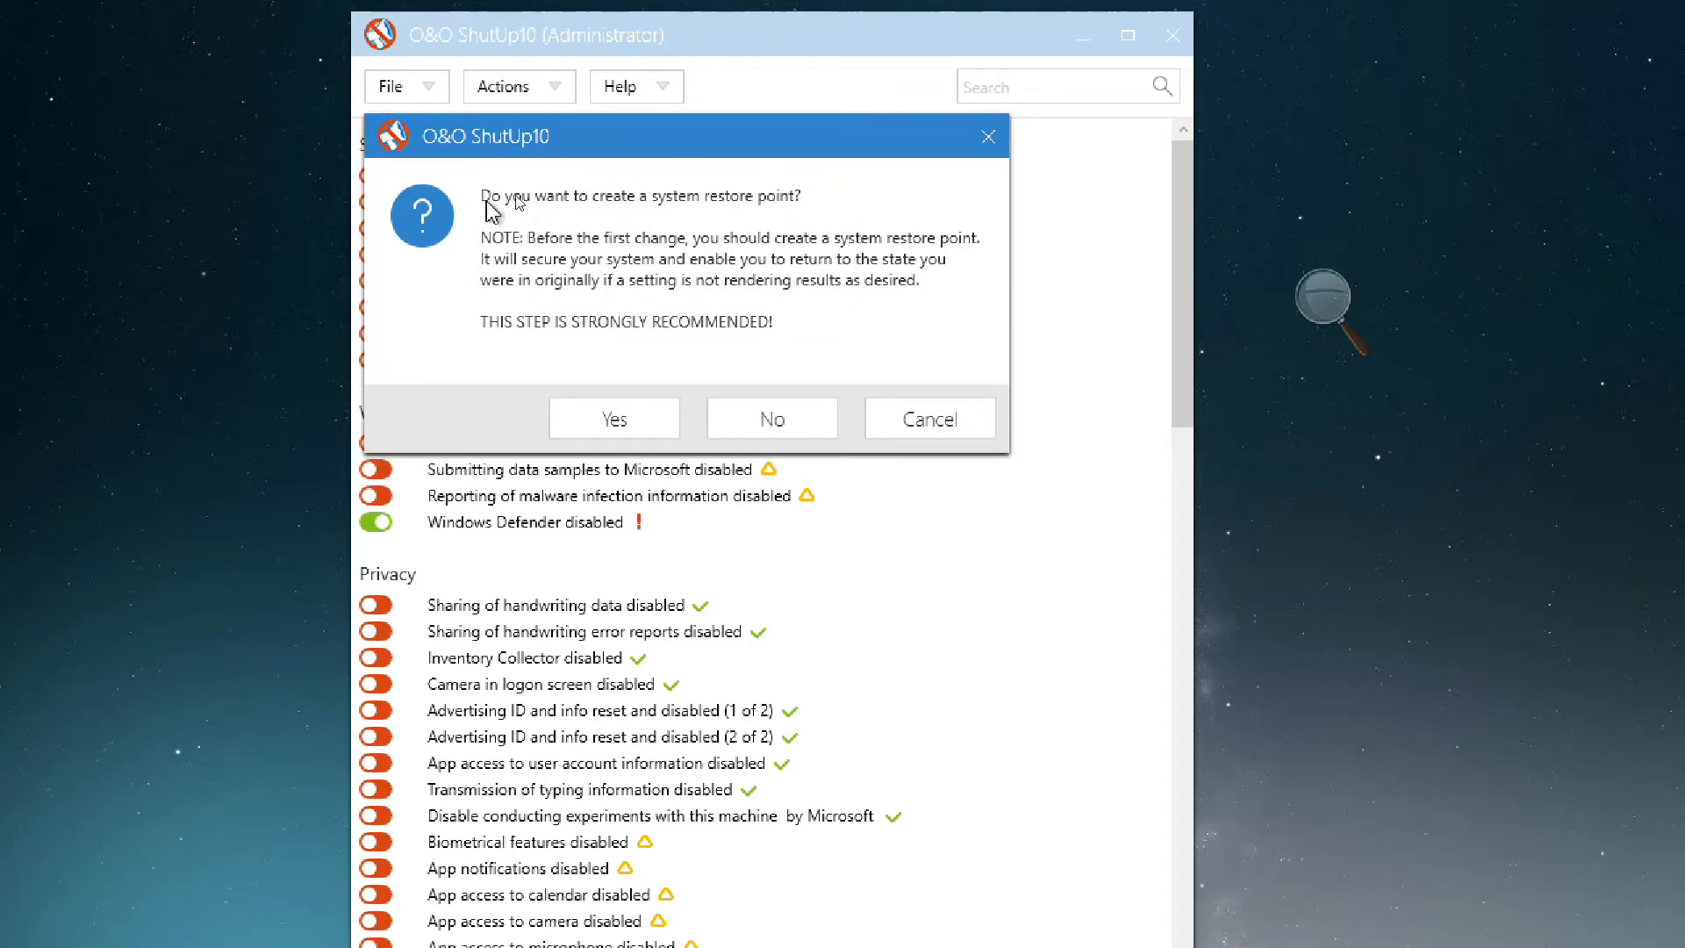
click(613, 418)
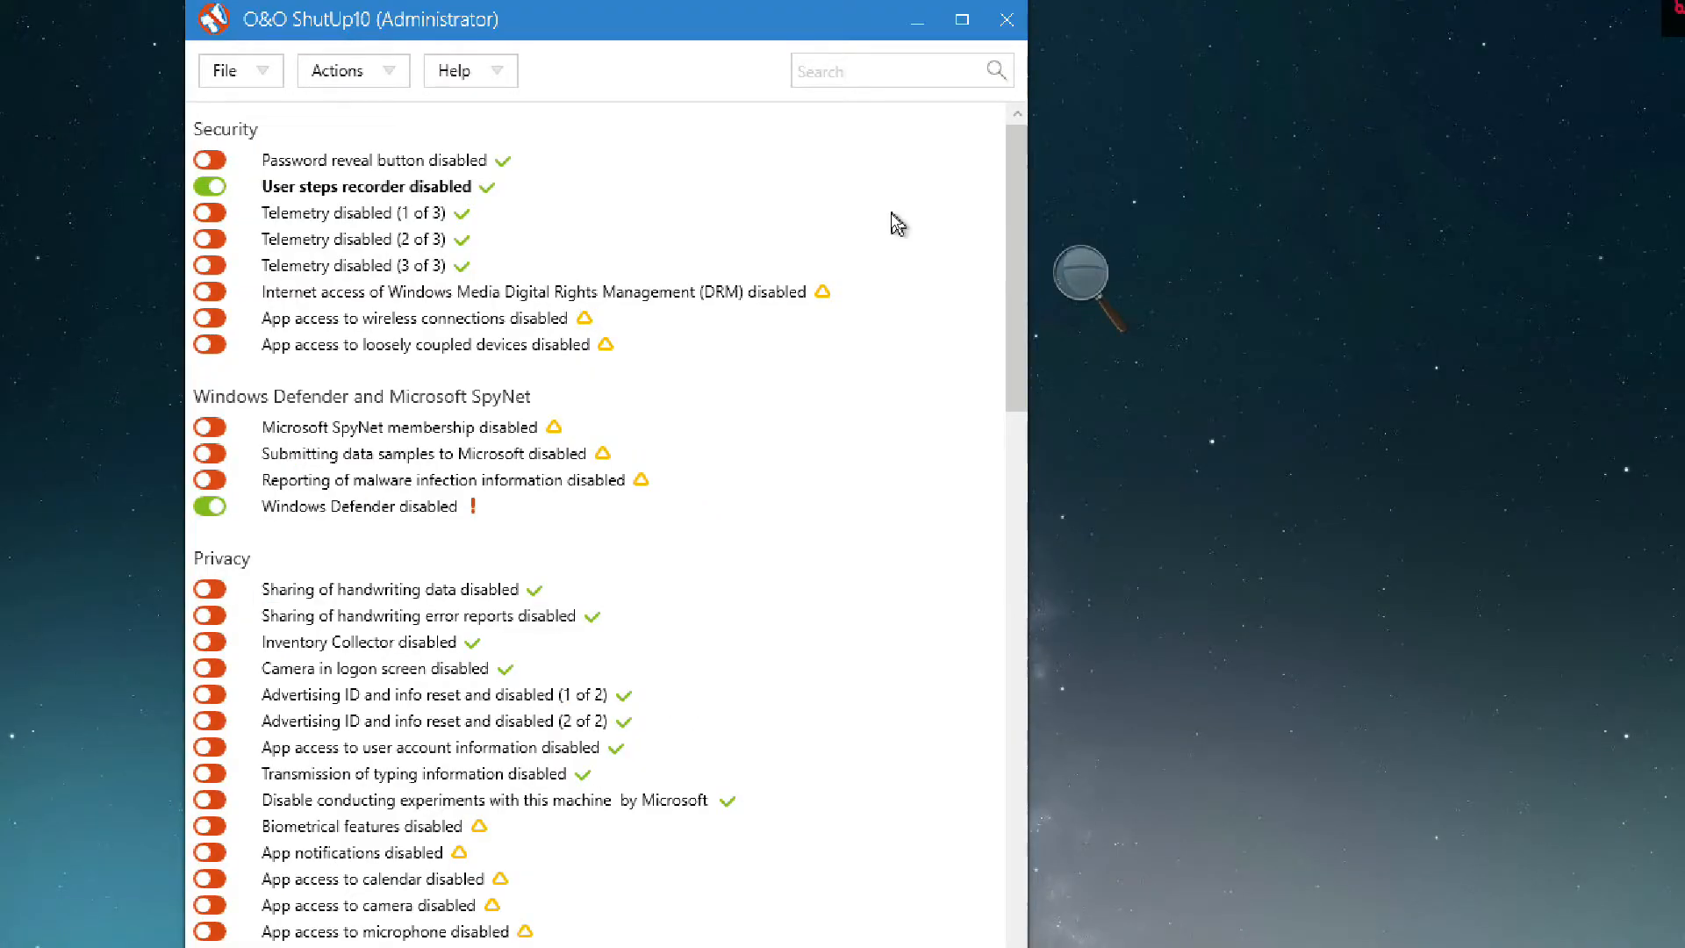
mouse_move(184, 238)
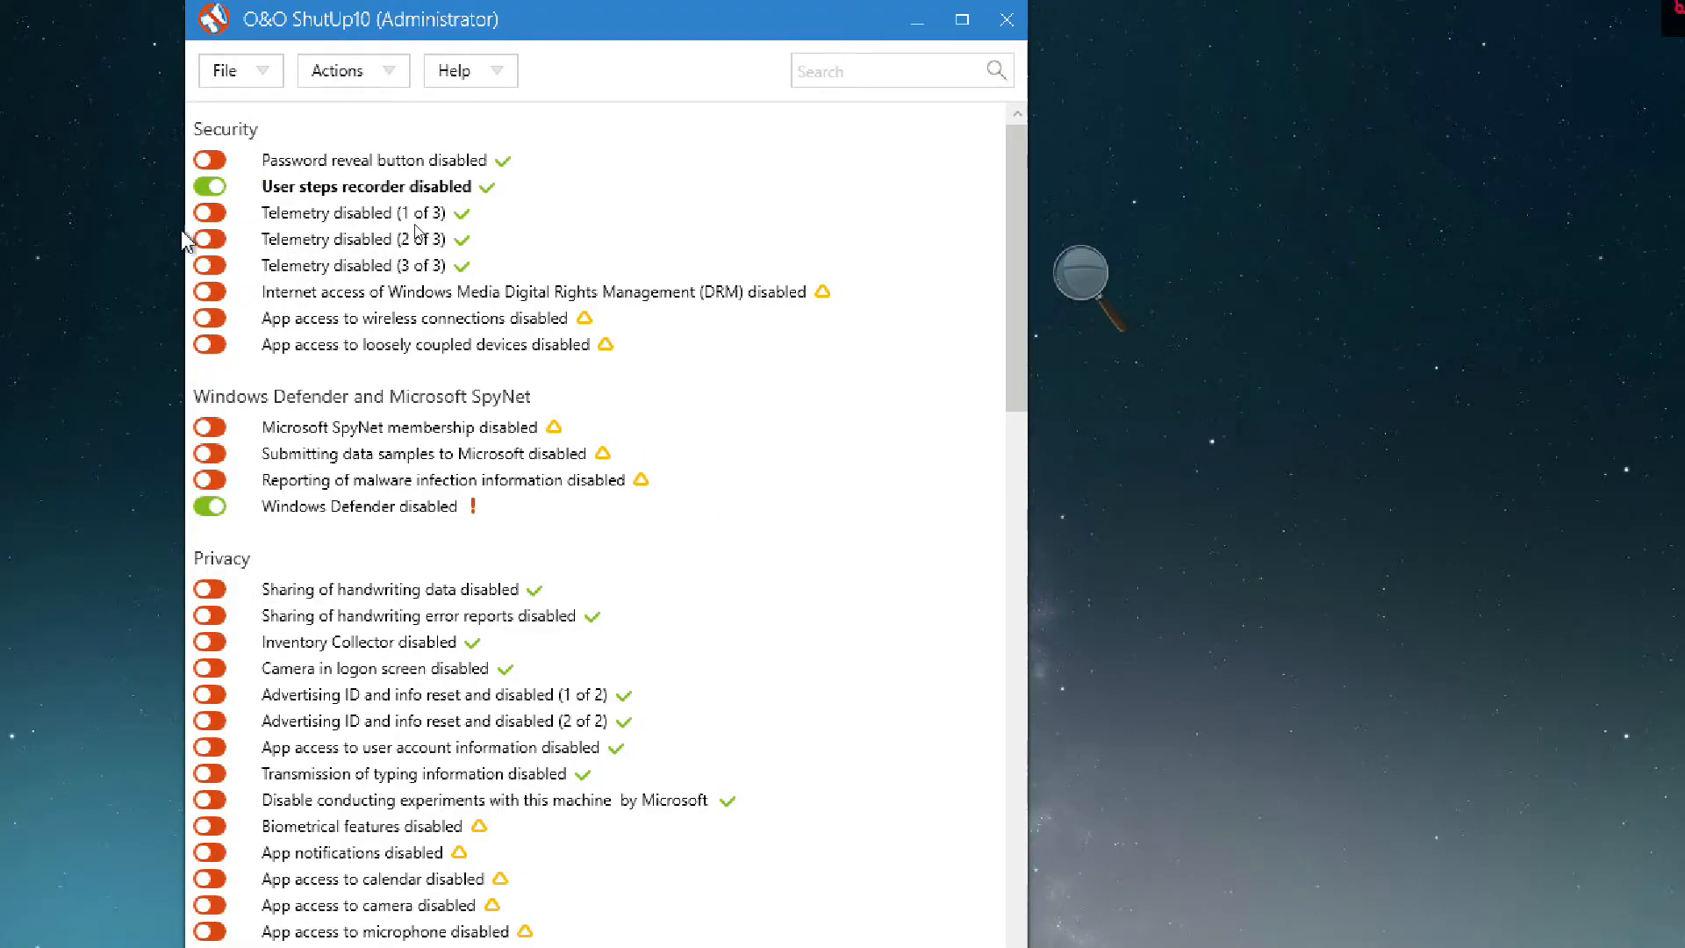
Switch on the Telemetry disabled entries and switch off Windows Defender disabled
click(210, 213)
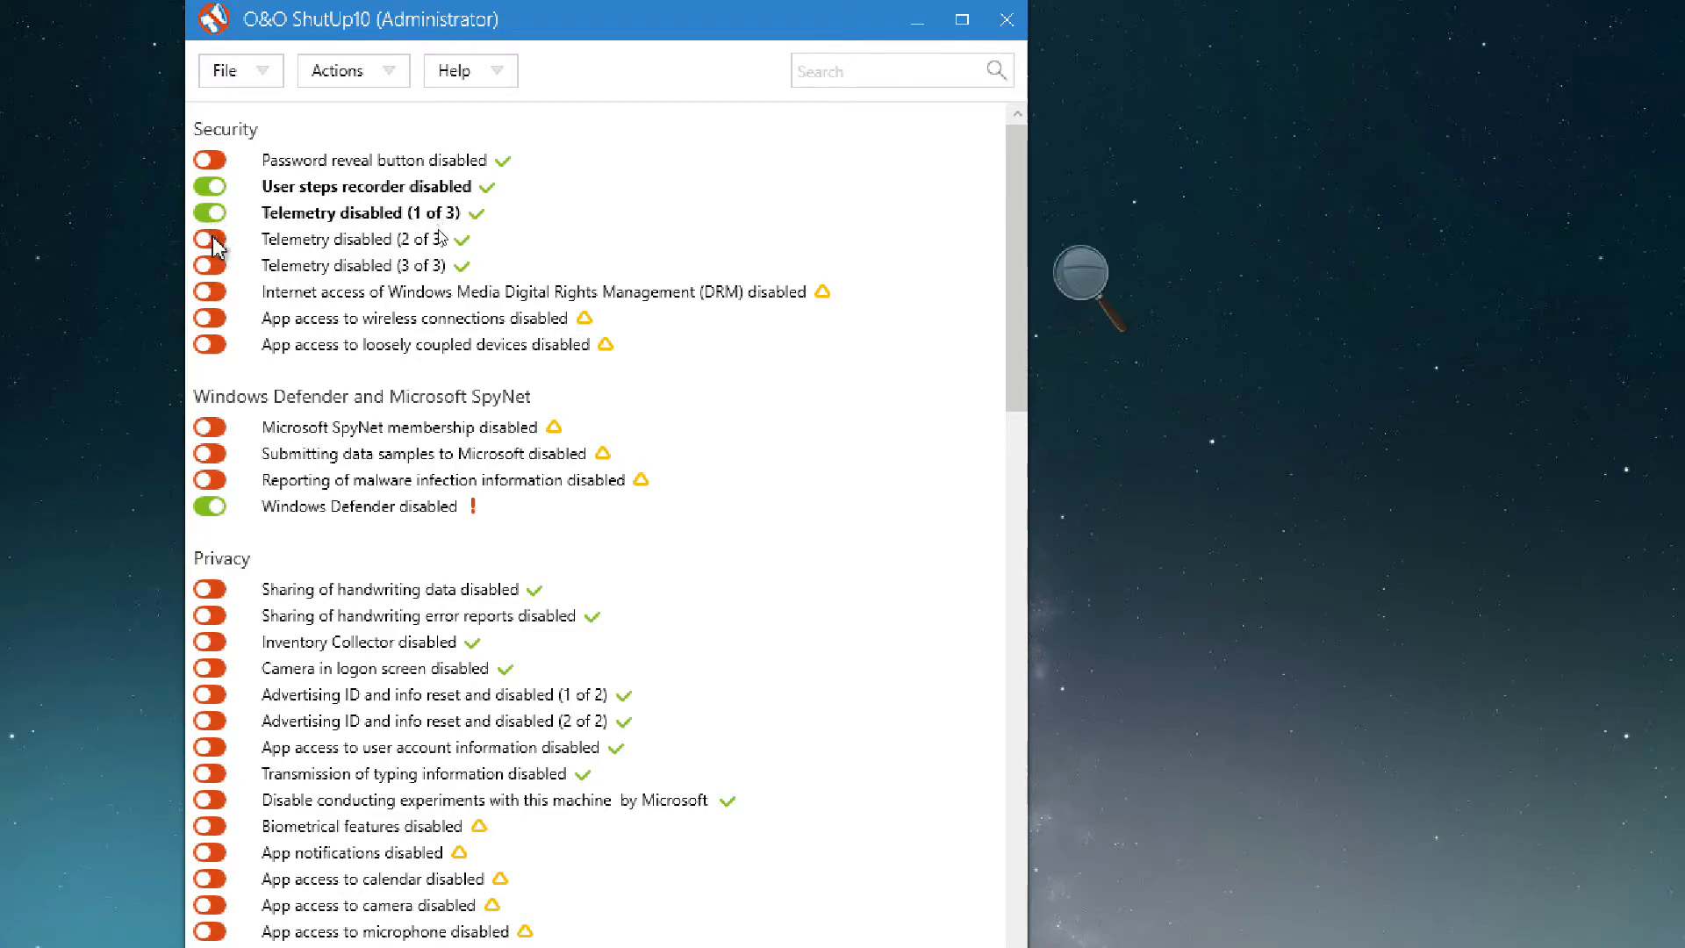
click(209, 239)
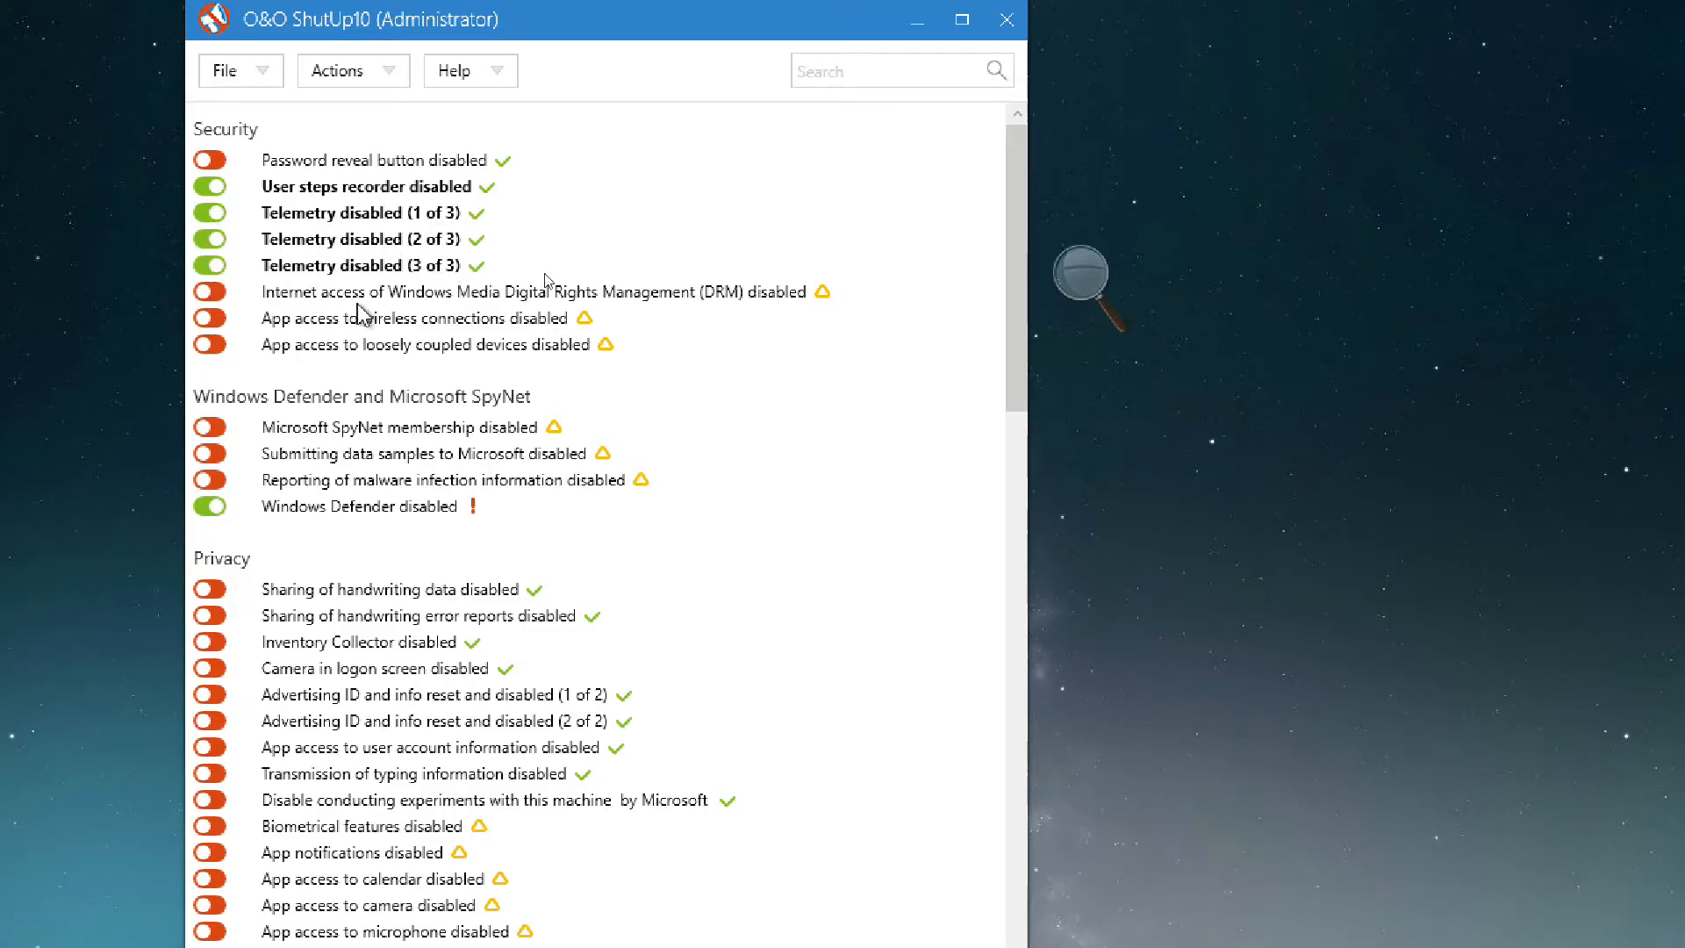
mouse_move(696, 312)
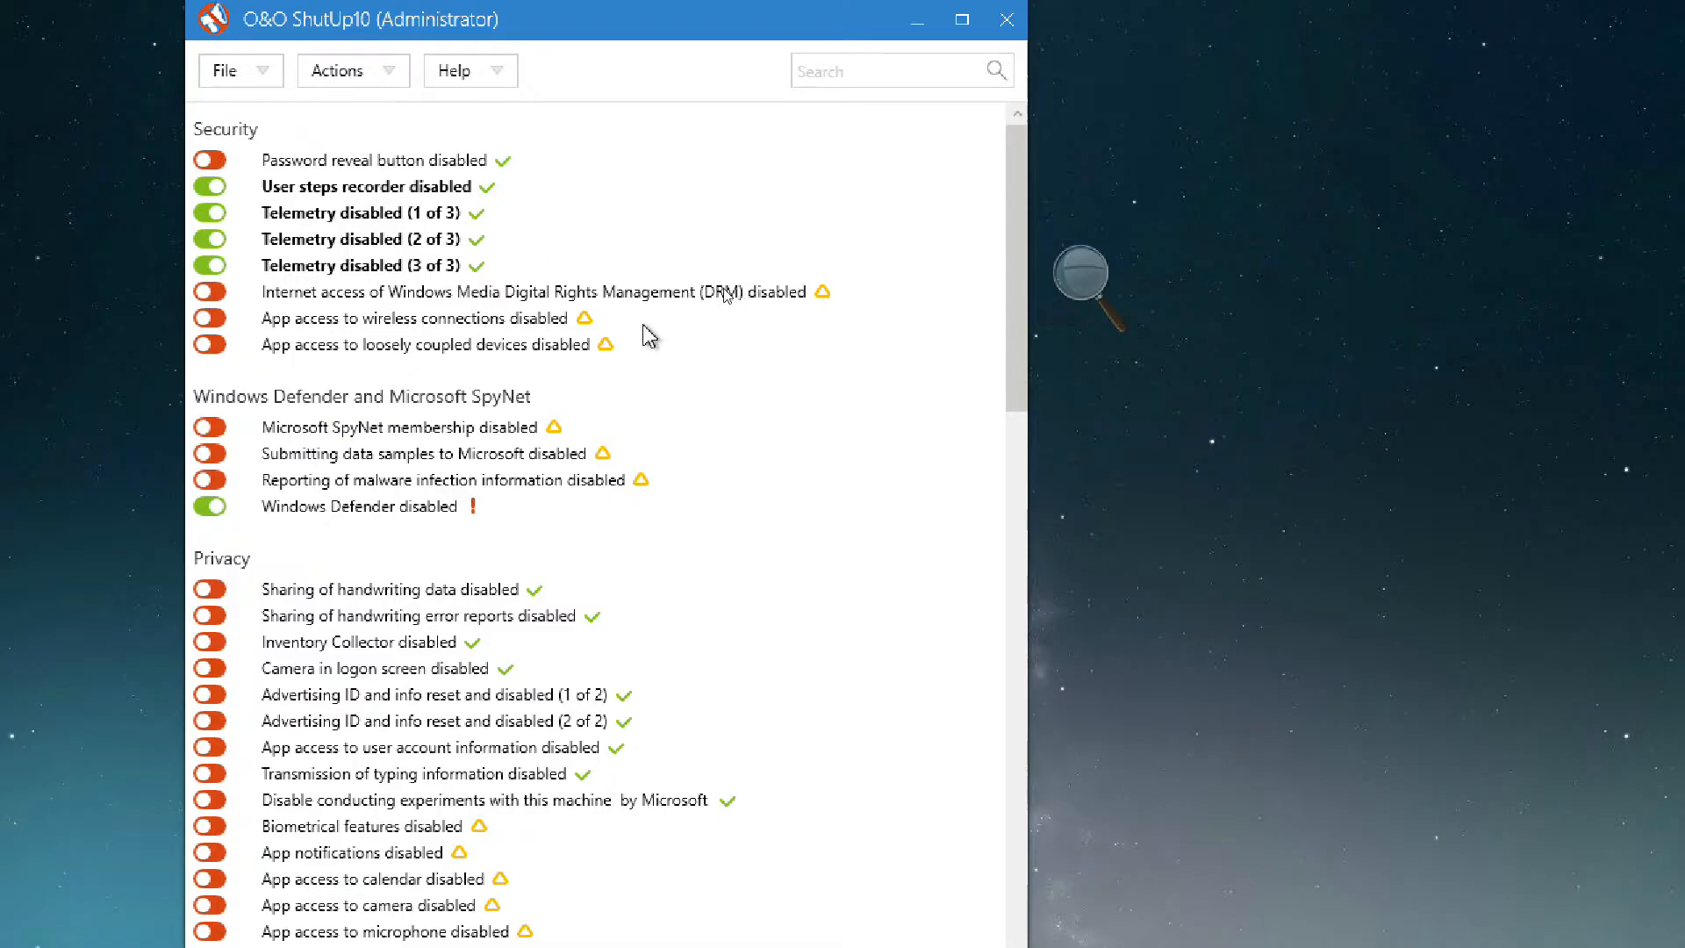
mouse_move(648, 343)
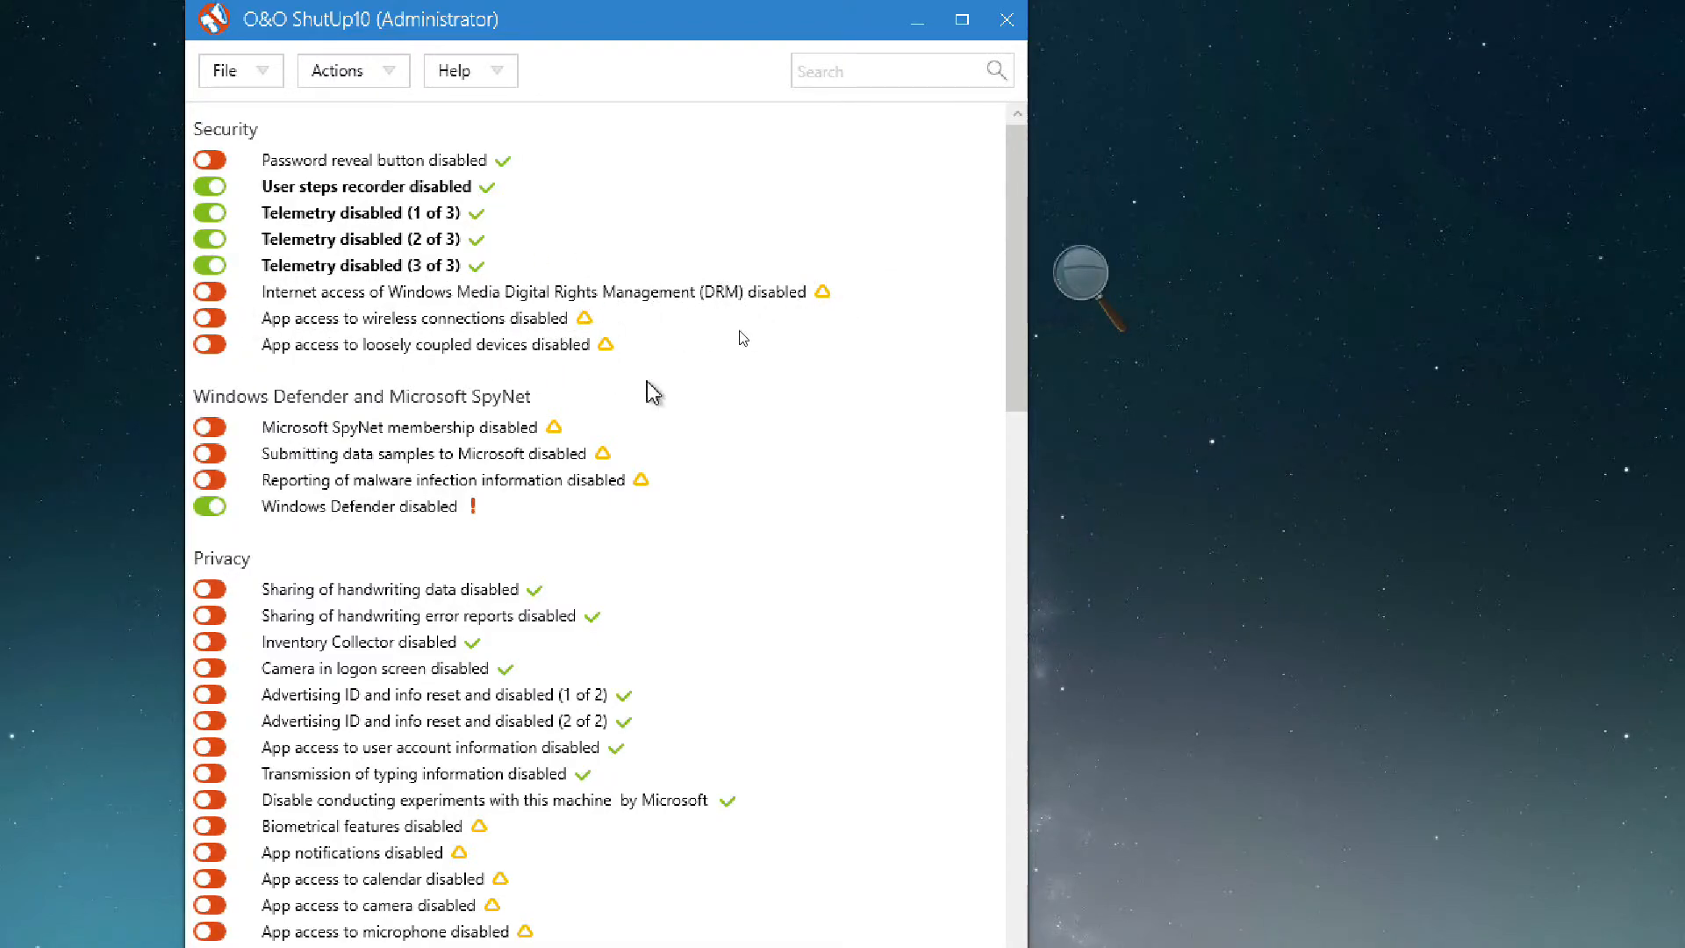
mouse_move(674, 303)
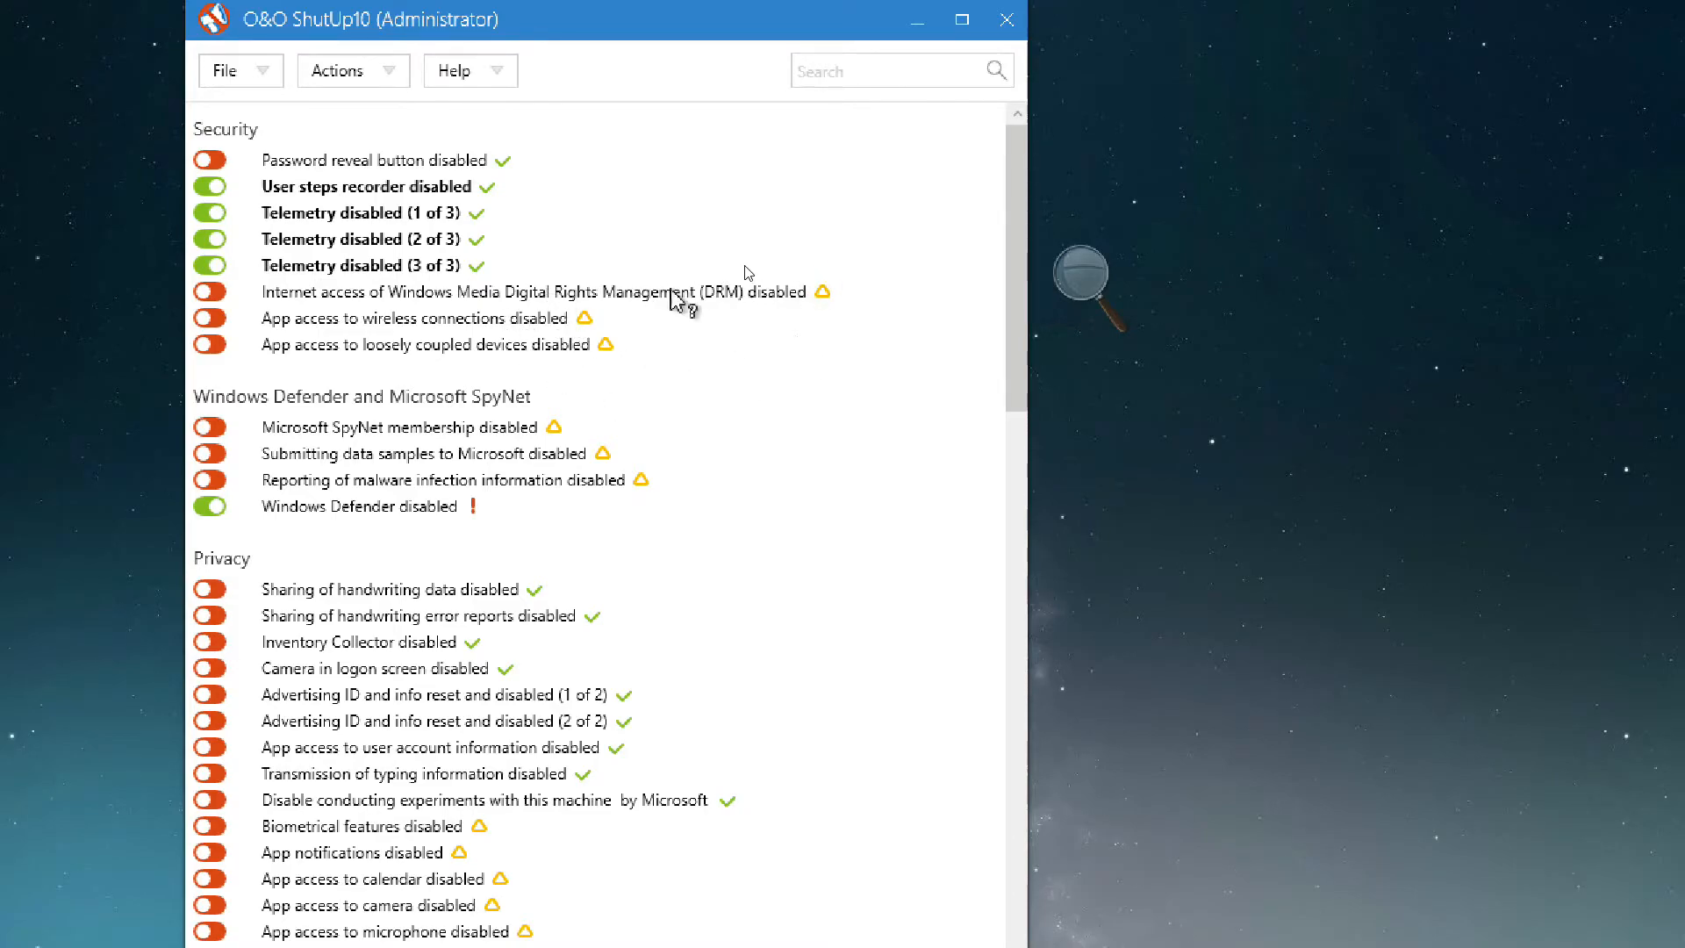
mouse_move(409, 409)
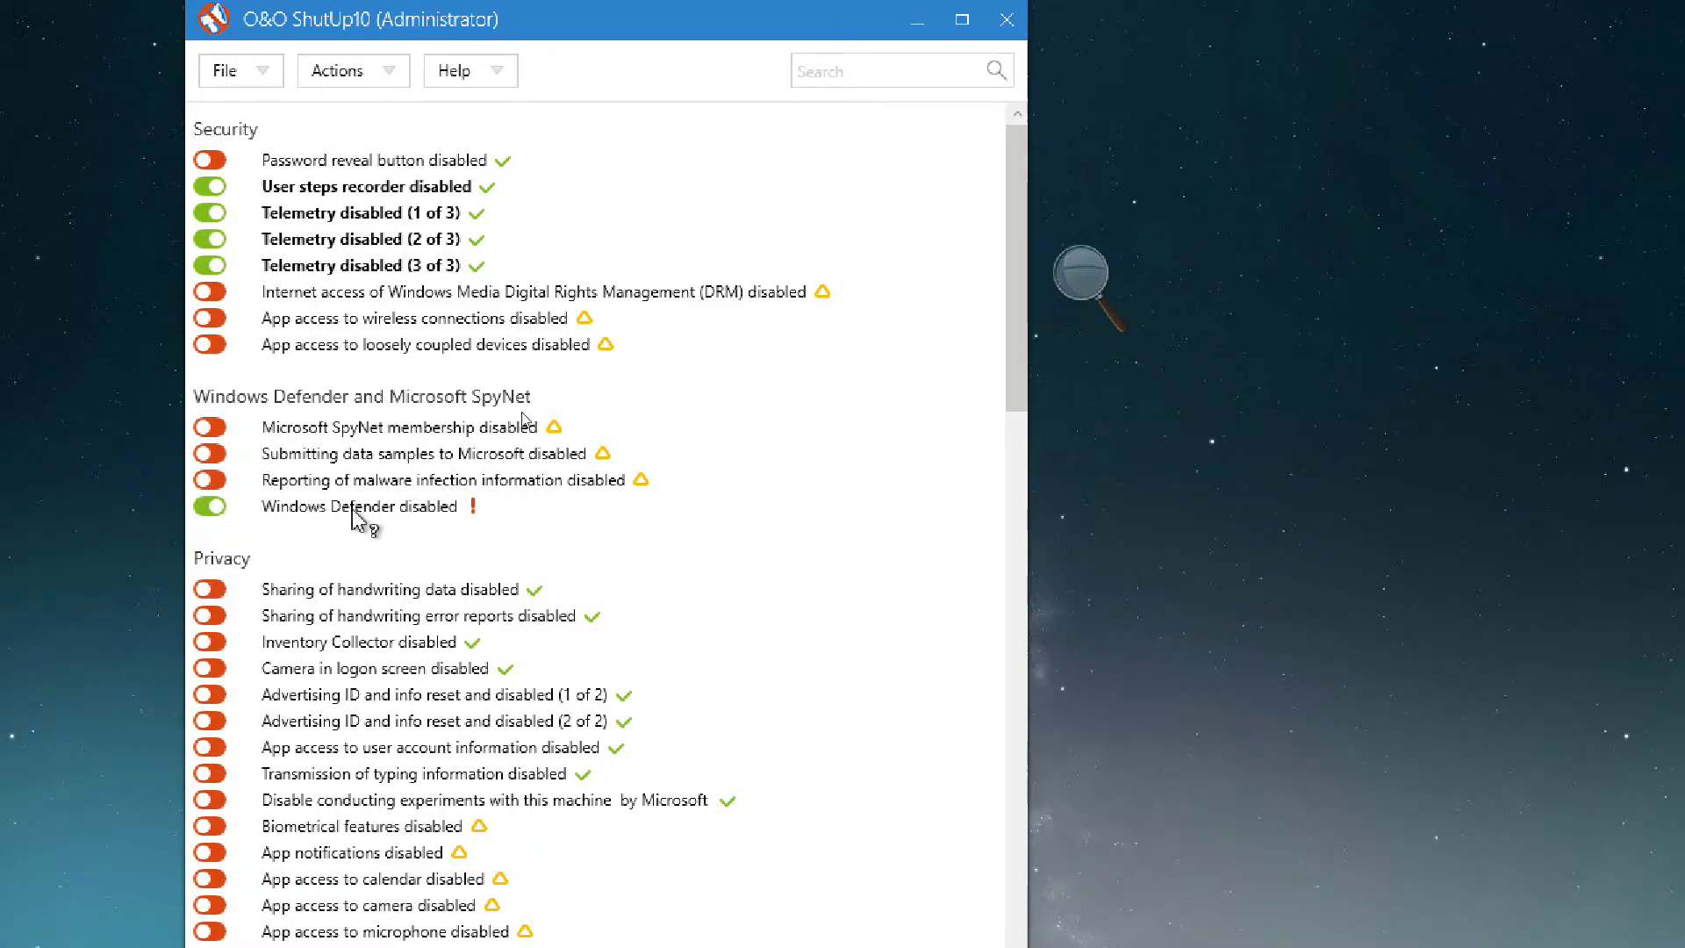
click(210, 506)
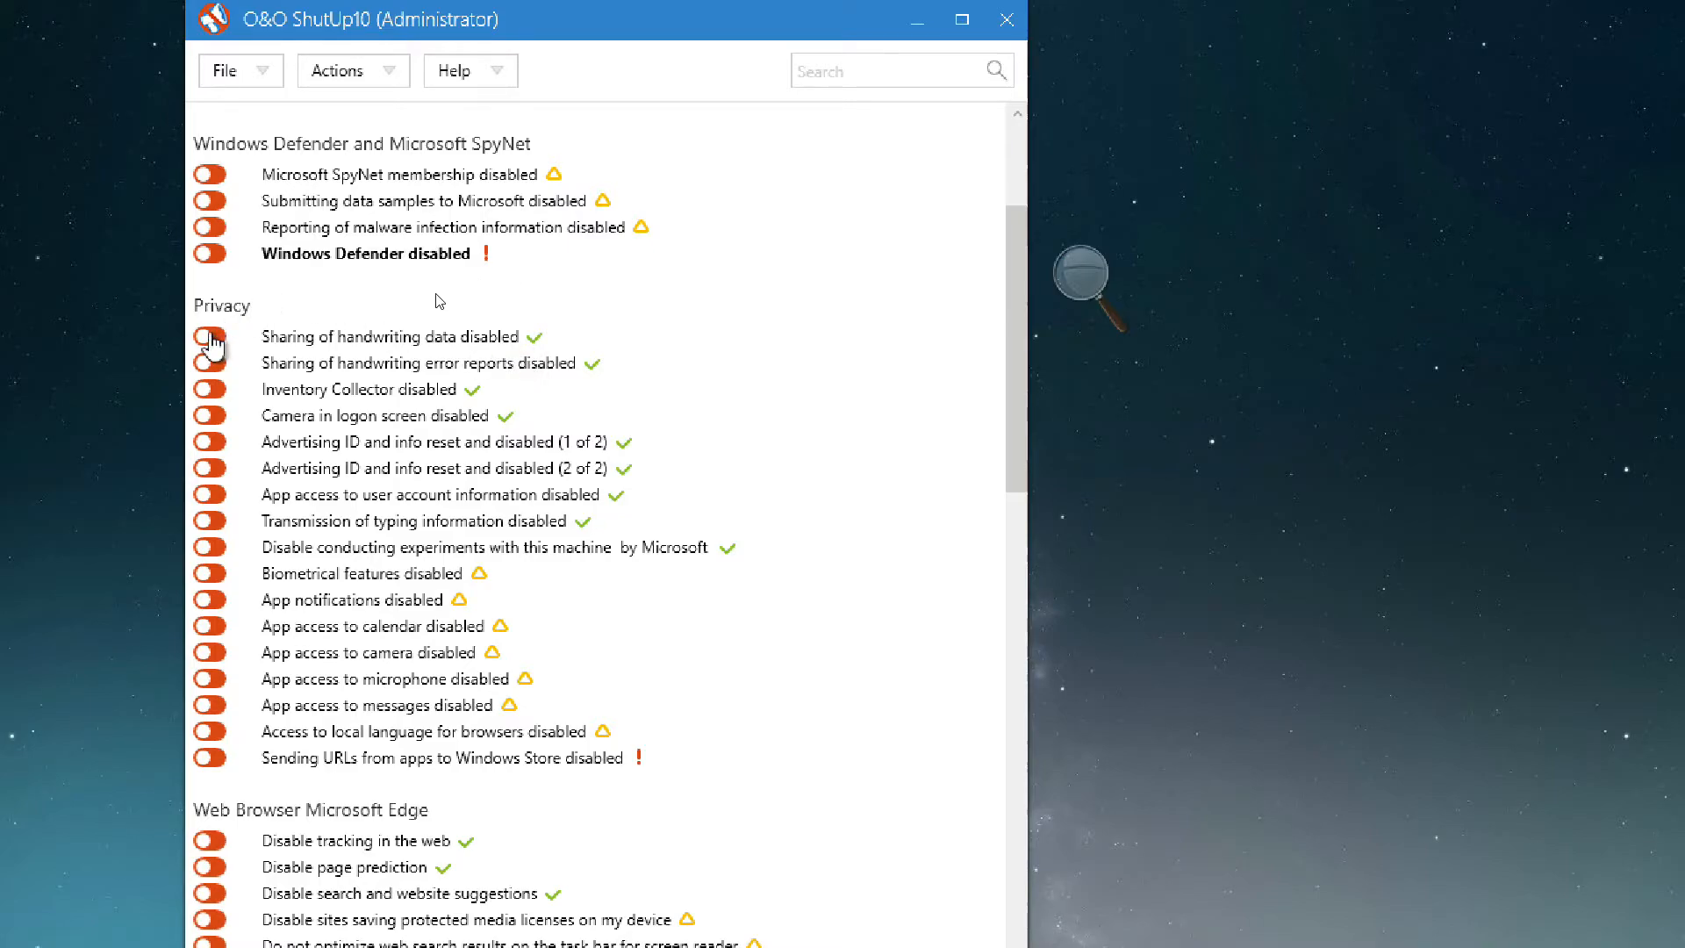
Enable handwriting data and error report blocking, Inventory Collector, logon camera and both Advertising ID toggles
click(212, 335)
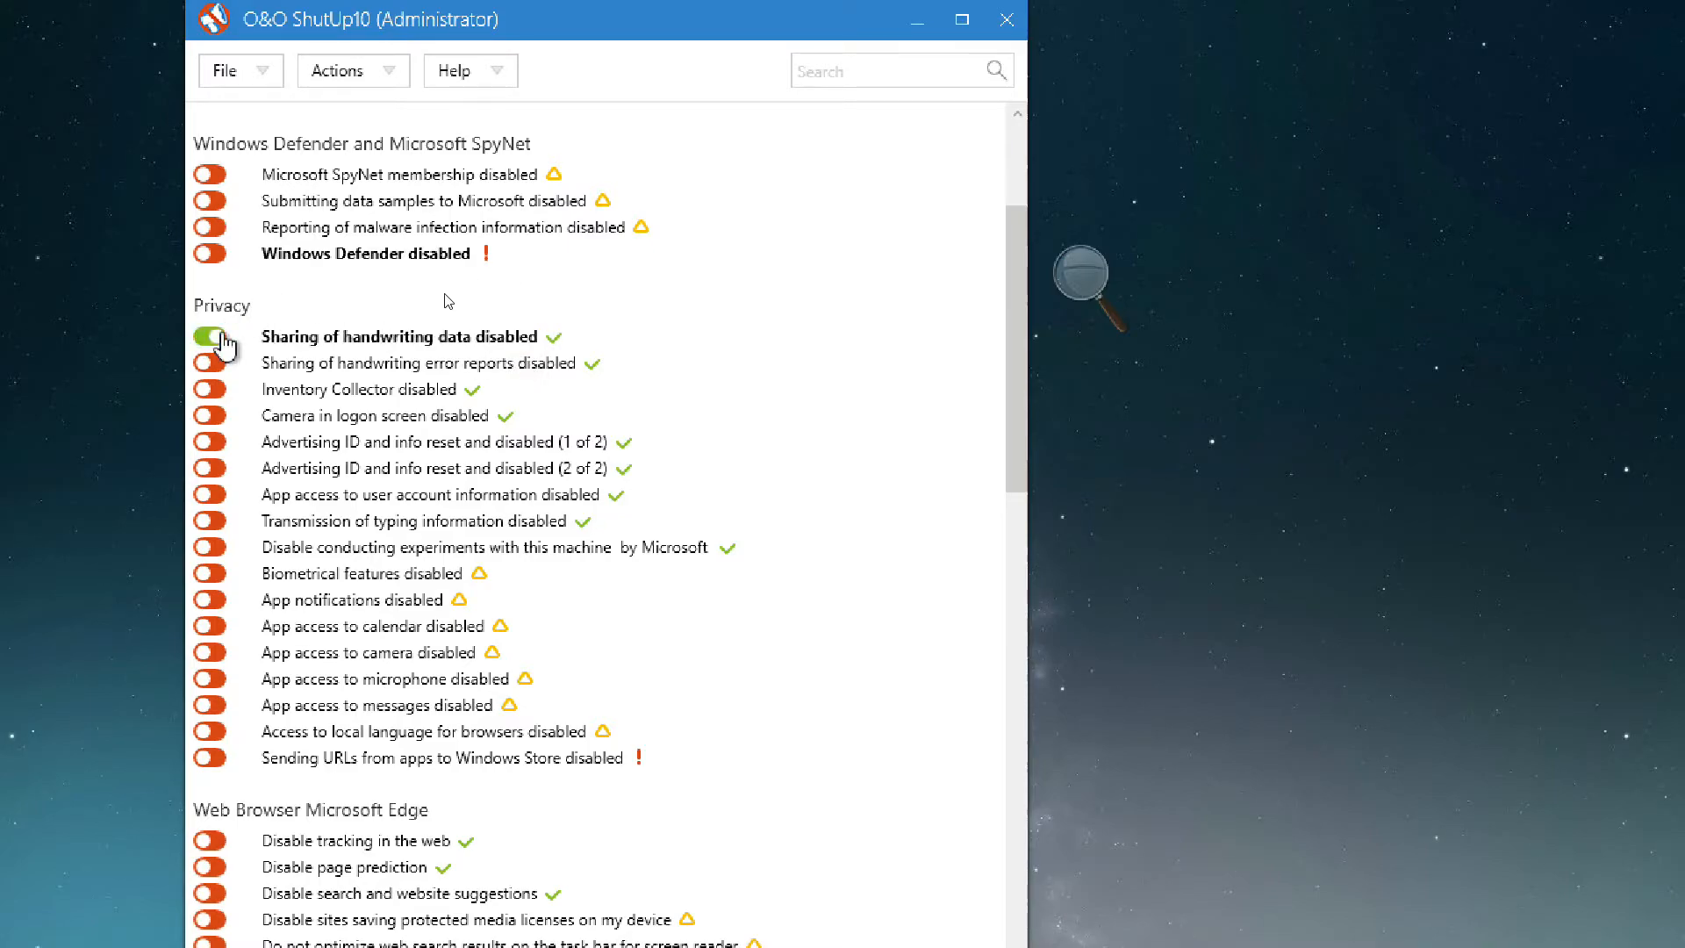
click(212, 361)
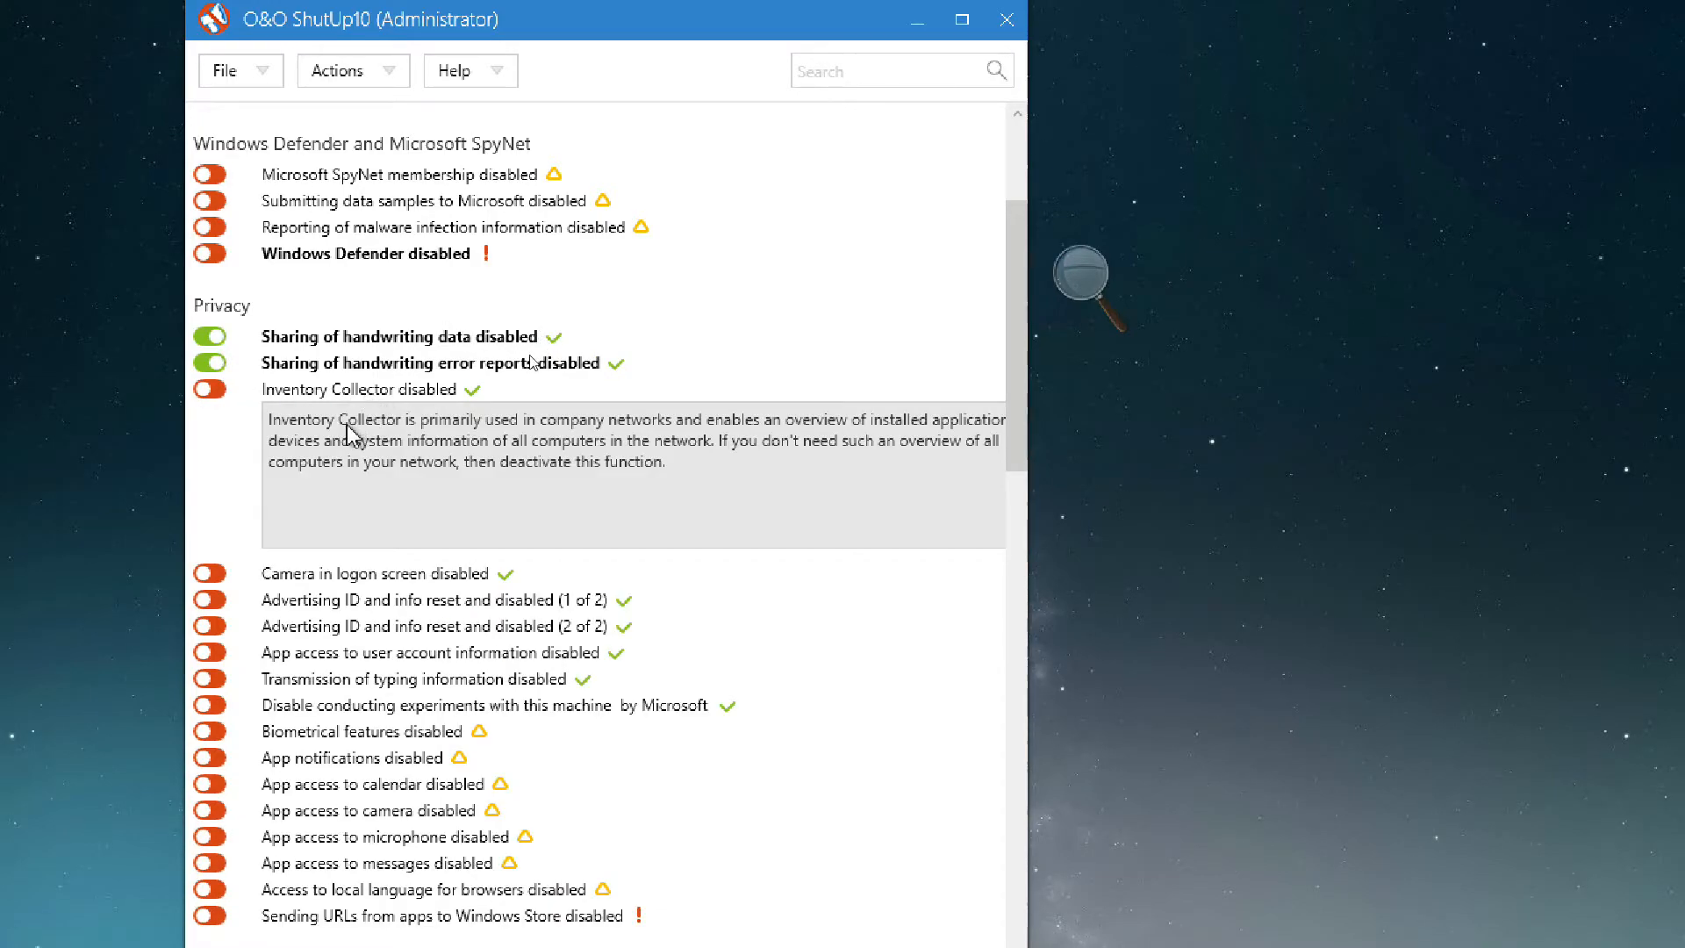
mouse_move(820, 362)
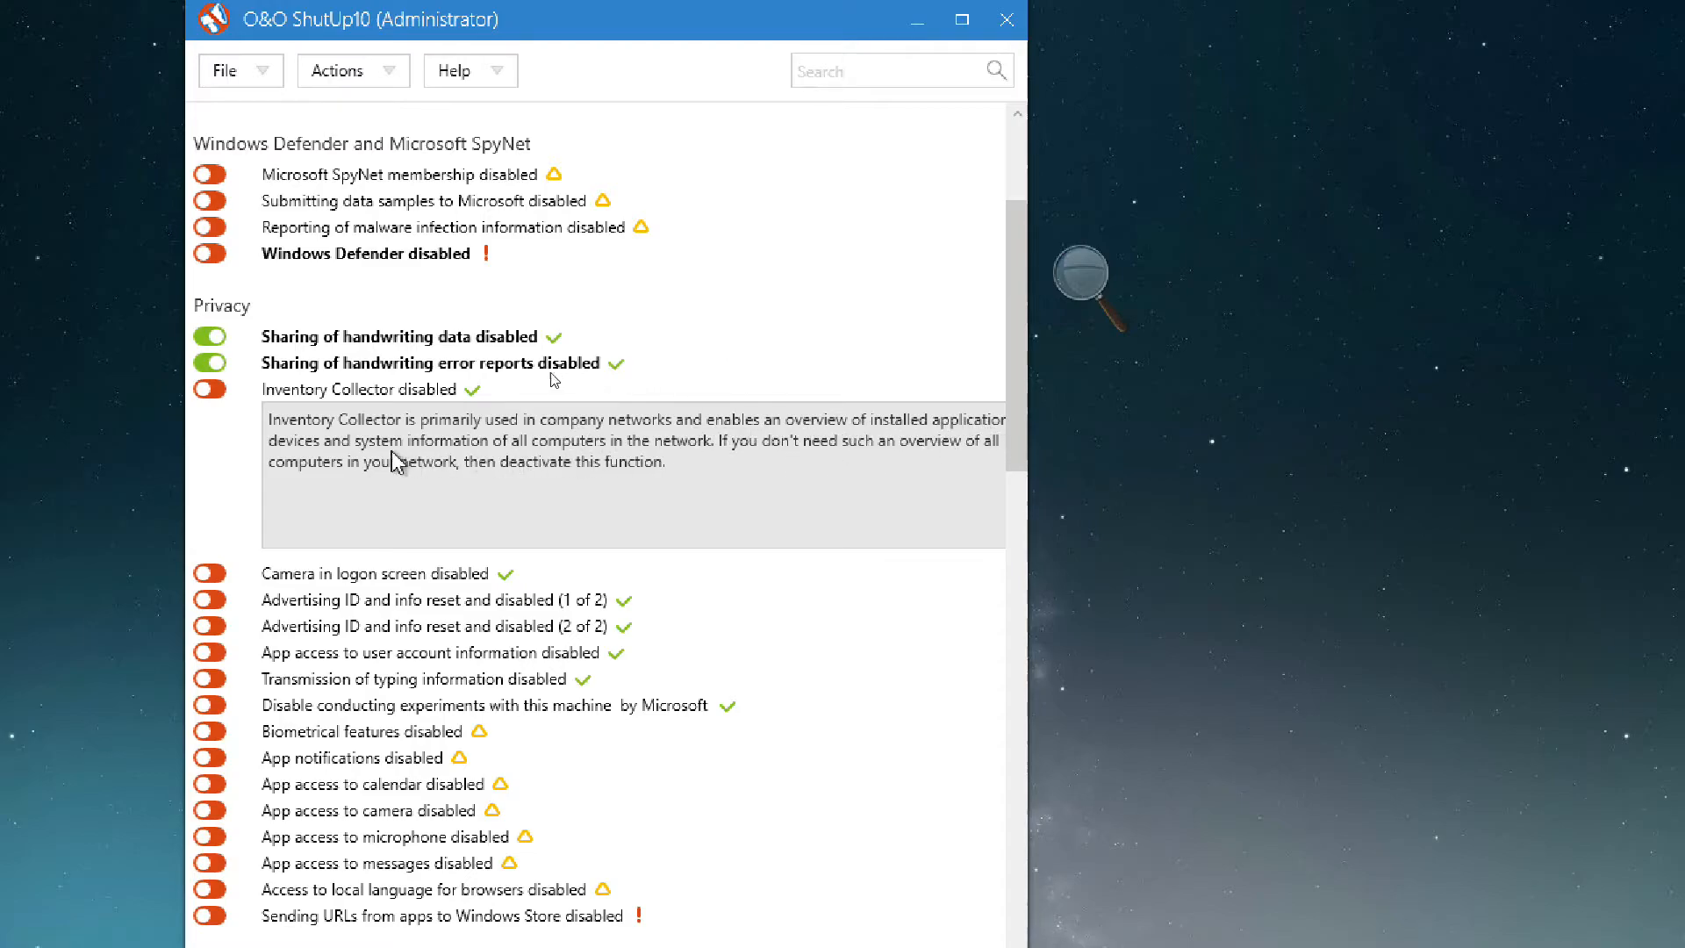
mouse_move(697, 370)
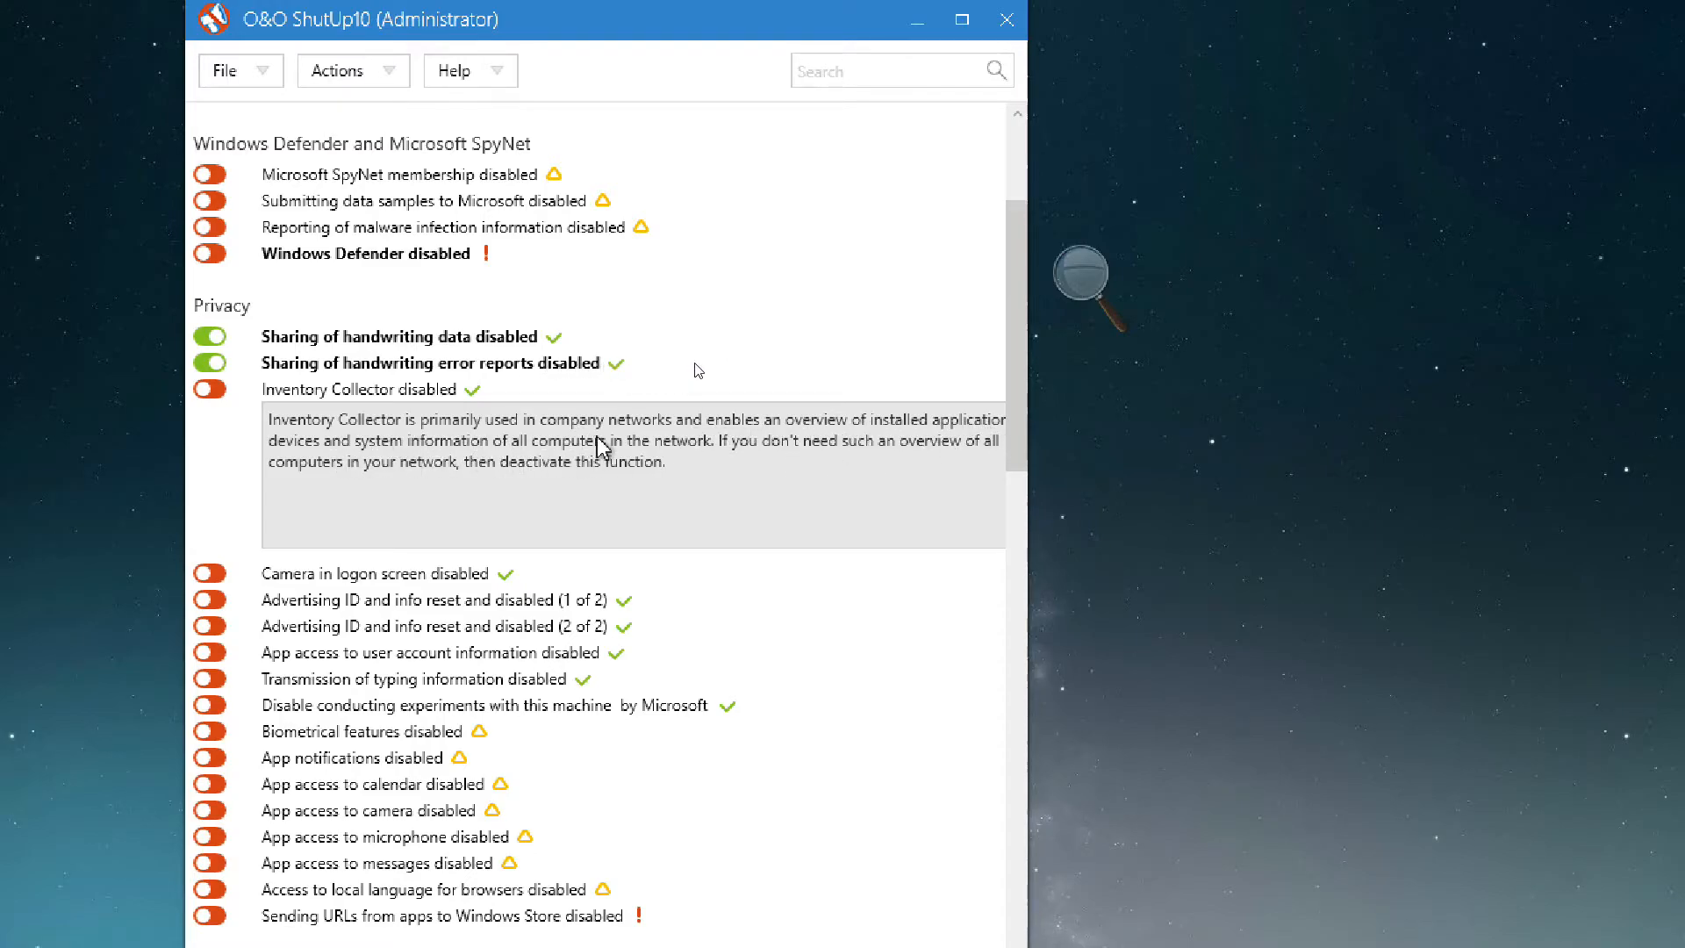
mouse_move(717, 370)
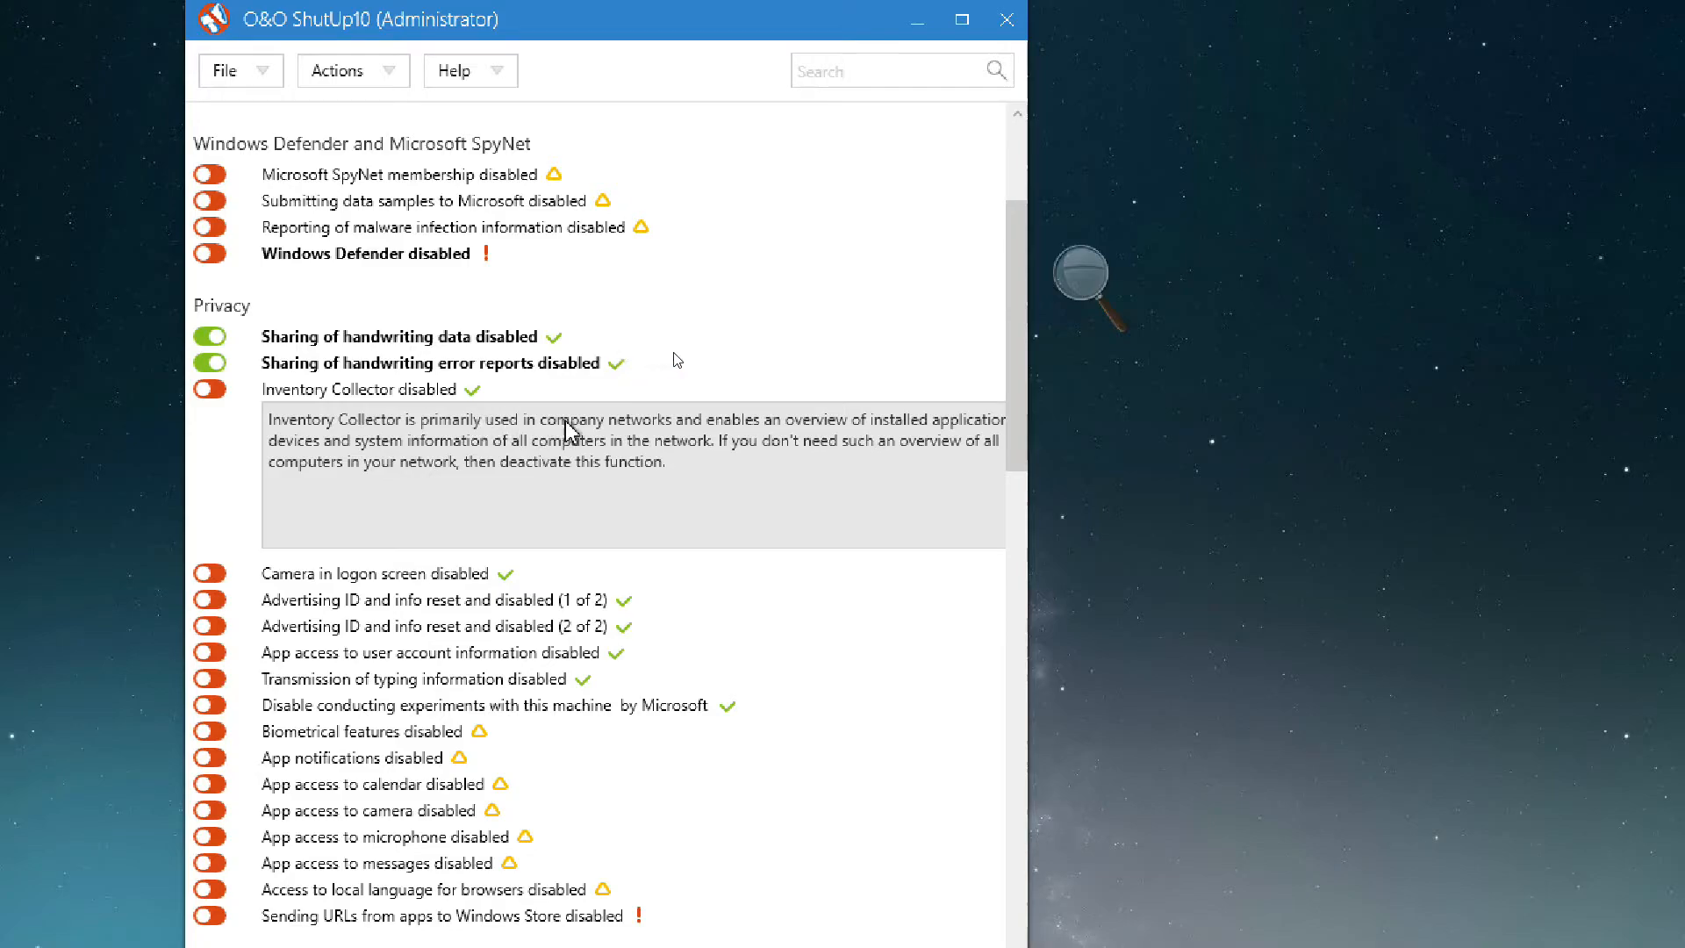
mouse_move(305, 424)
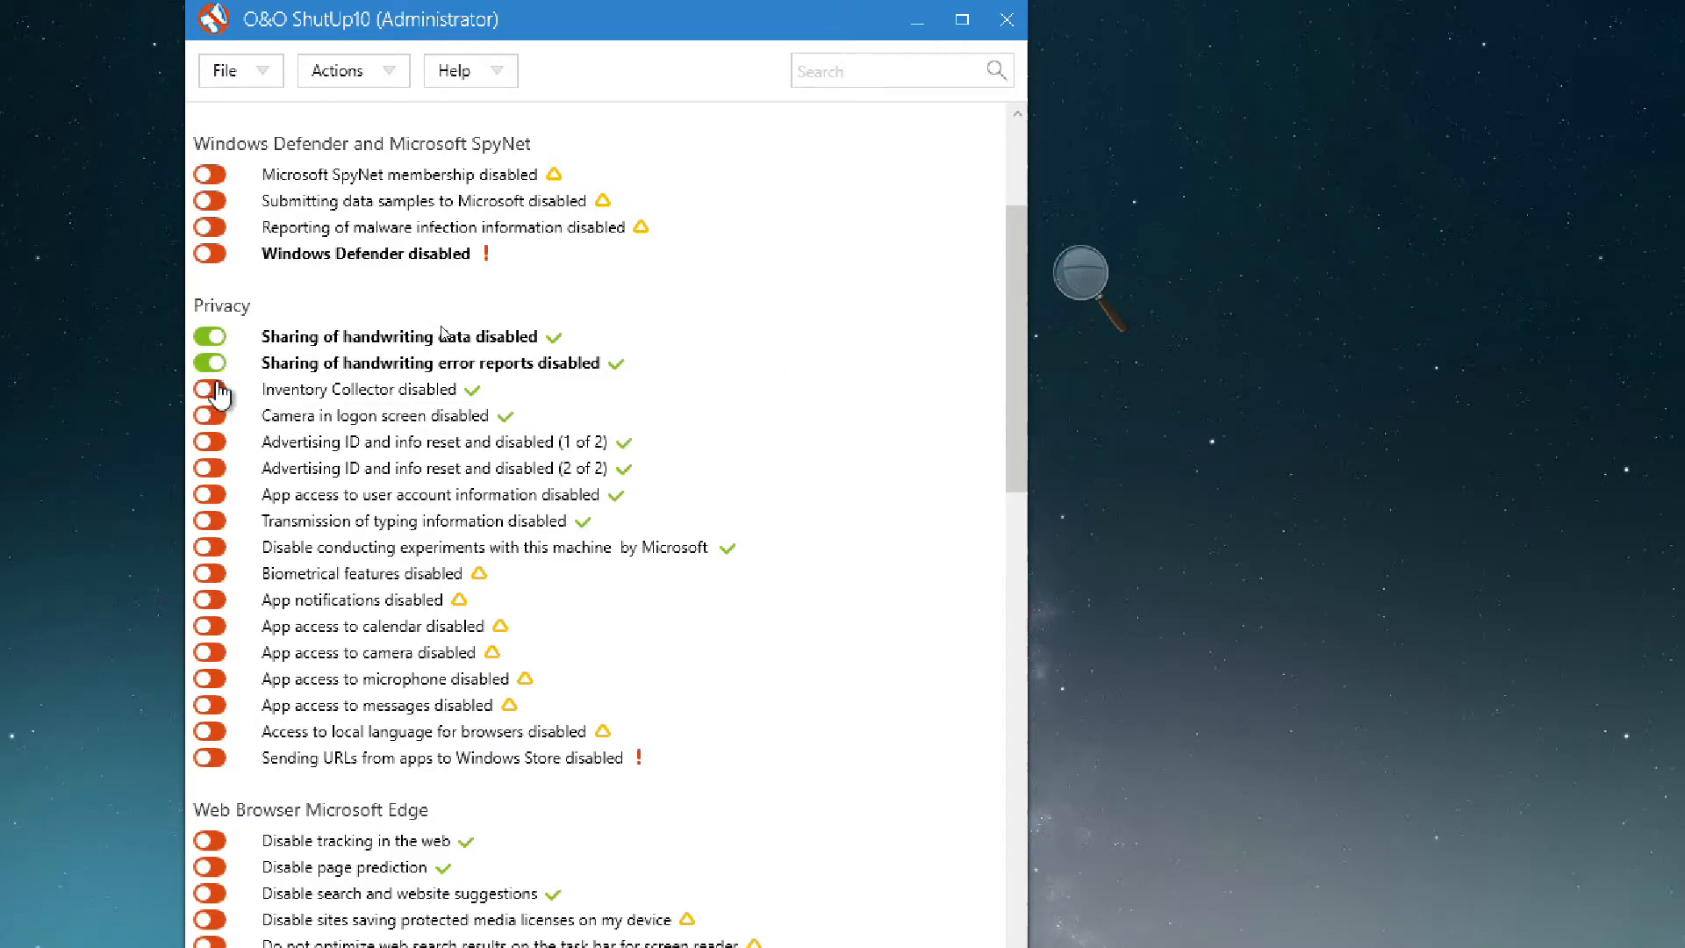
click(211, 390)
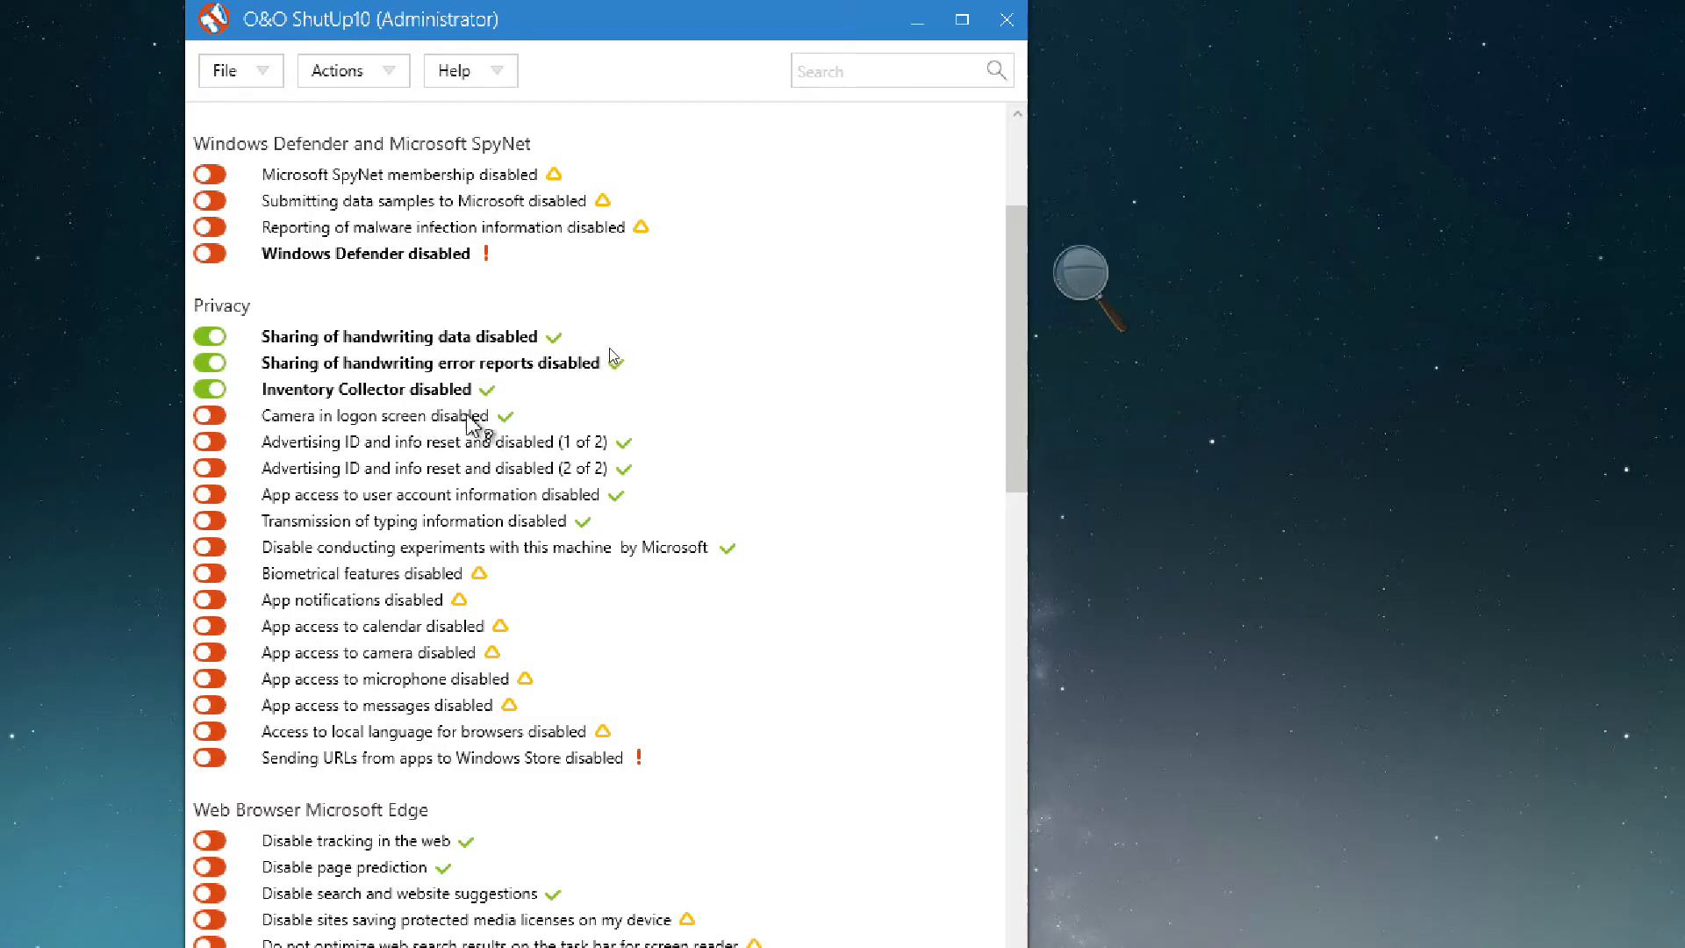
click(210, 416)
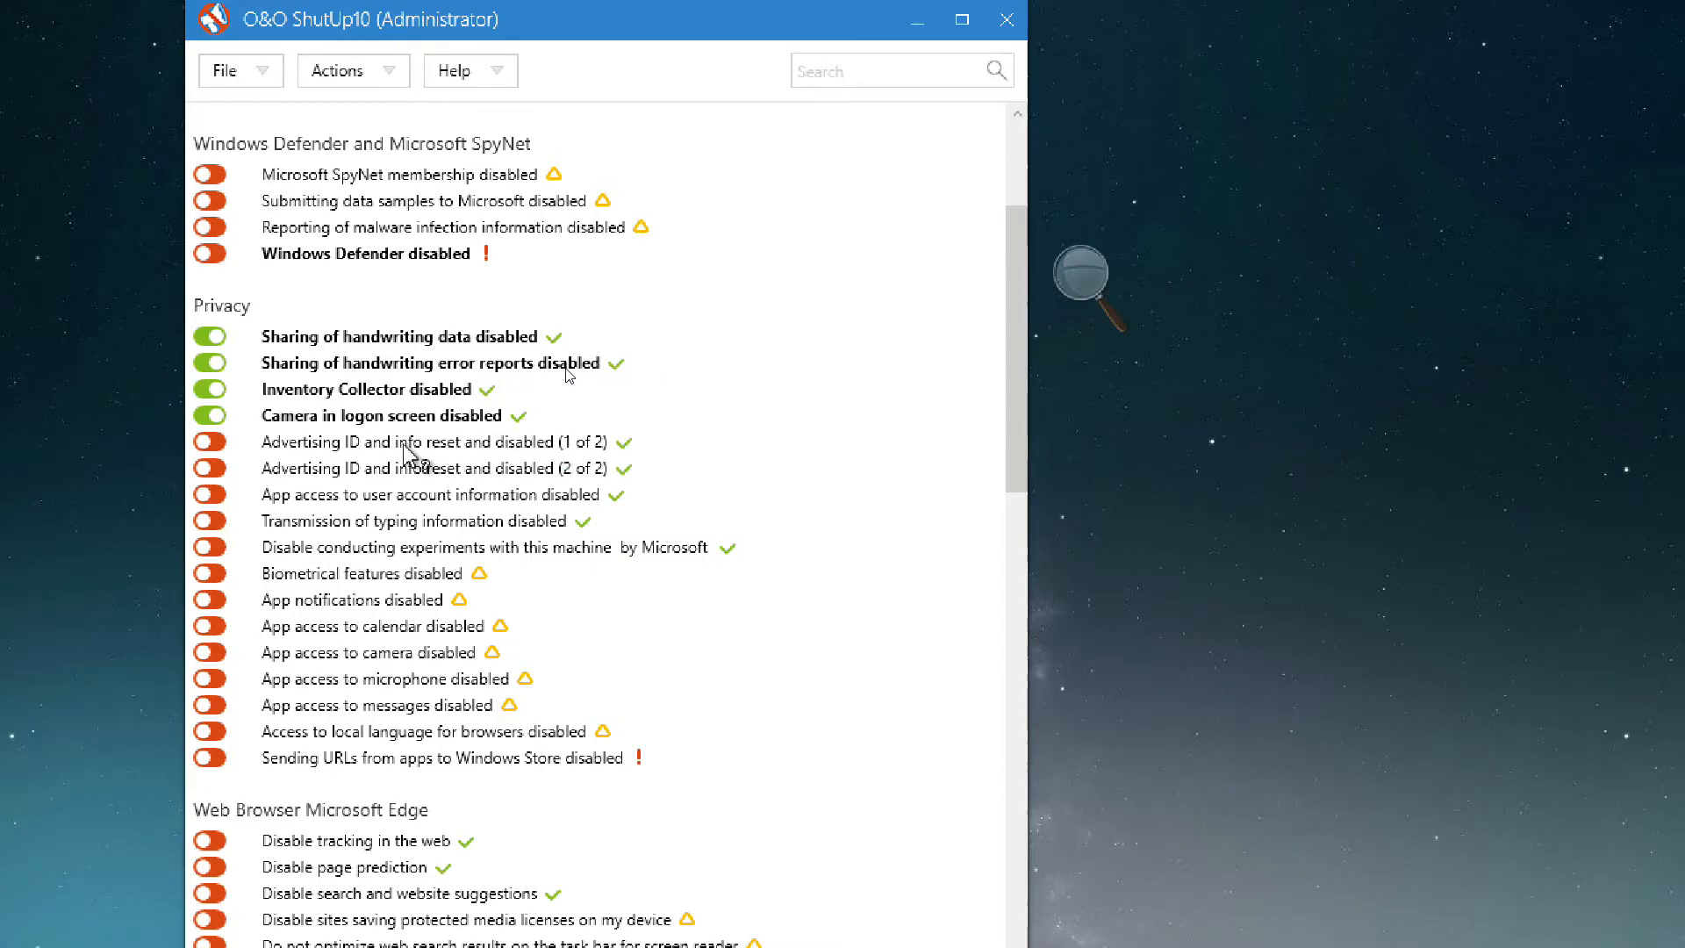
click(211, 442)
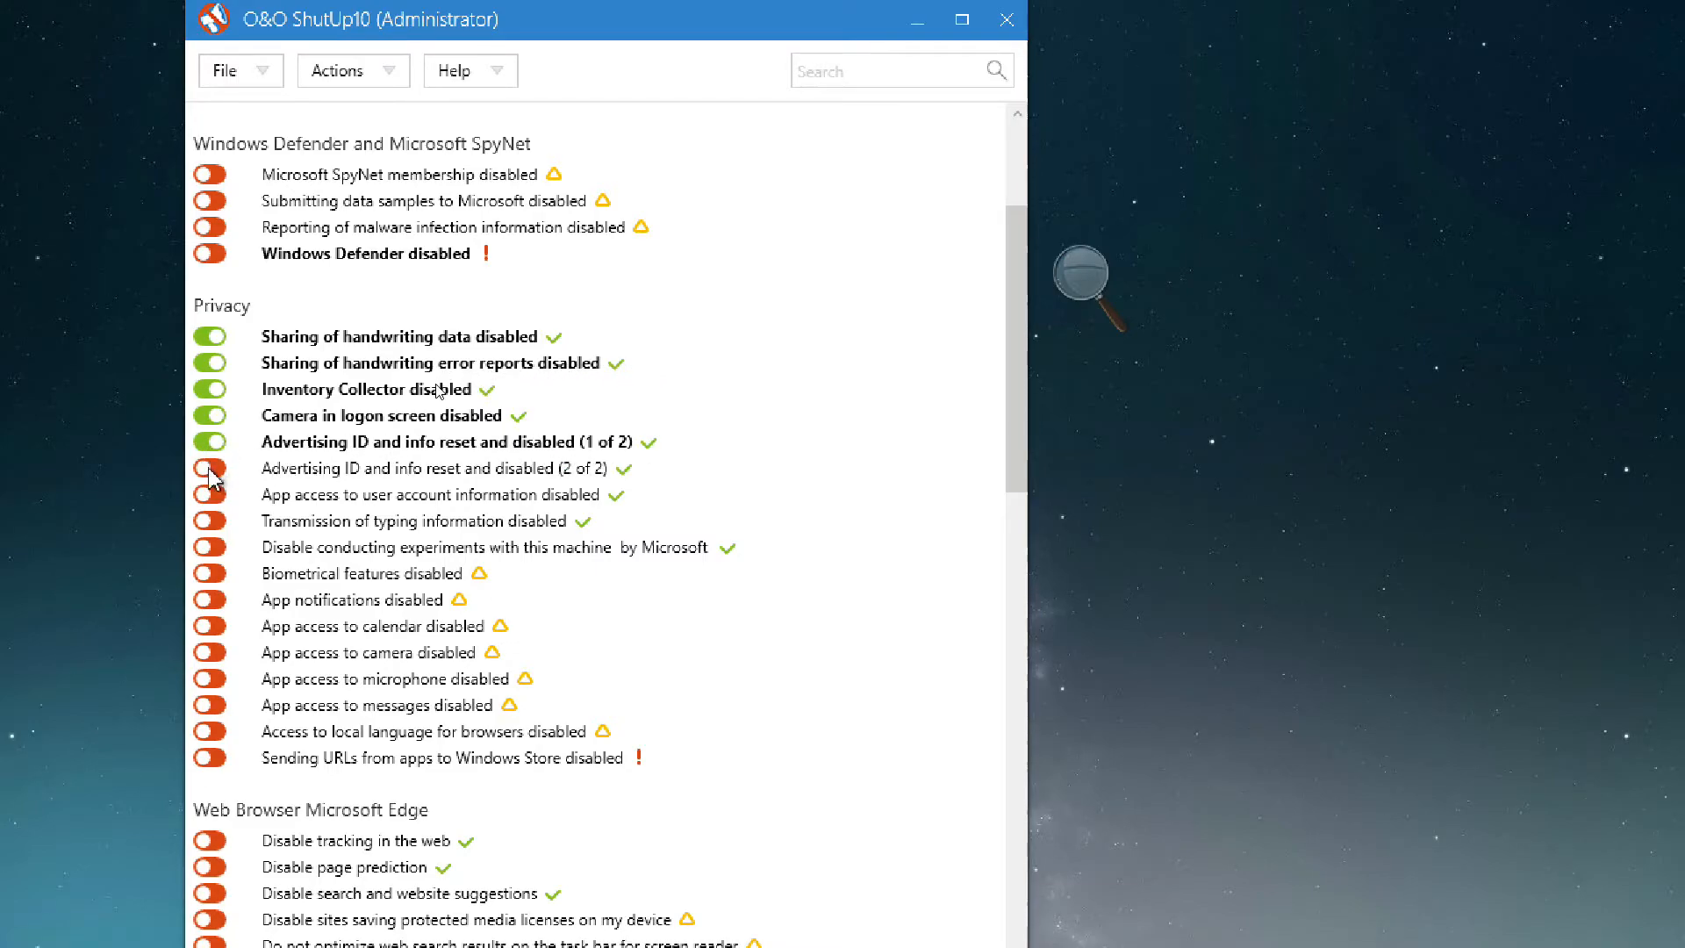
click(210, 467)
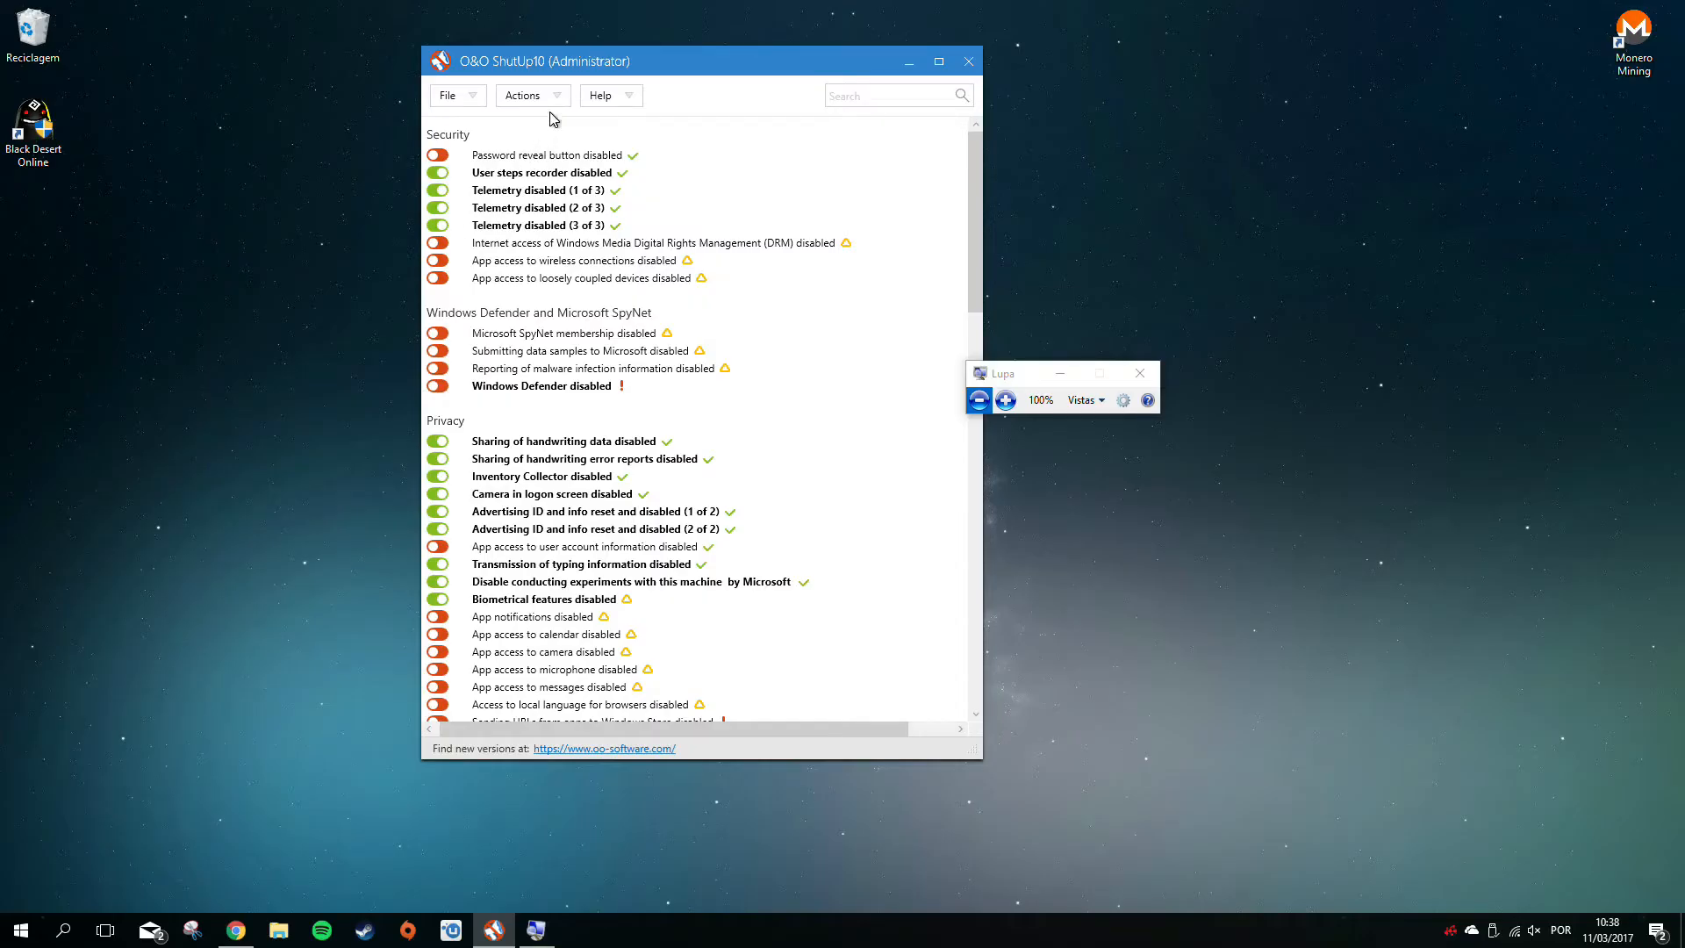
Export the settings as ooshutup10.cfg in Documents via File > Export settings
click(525, 95)
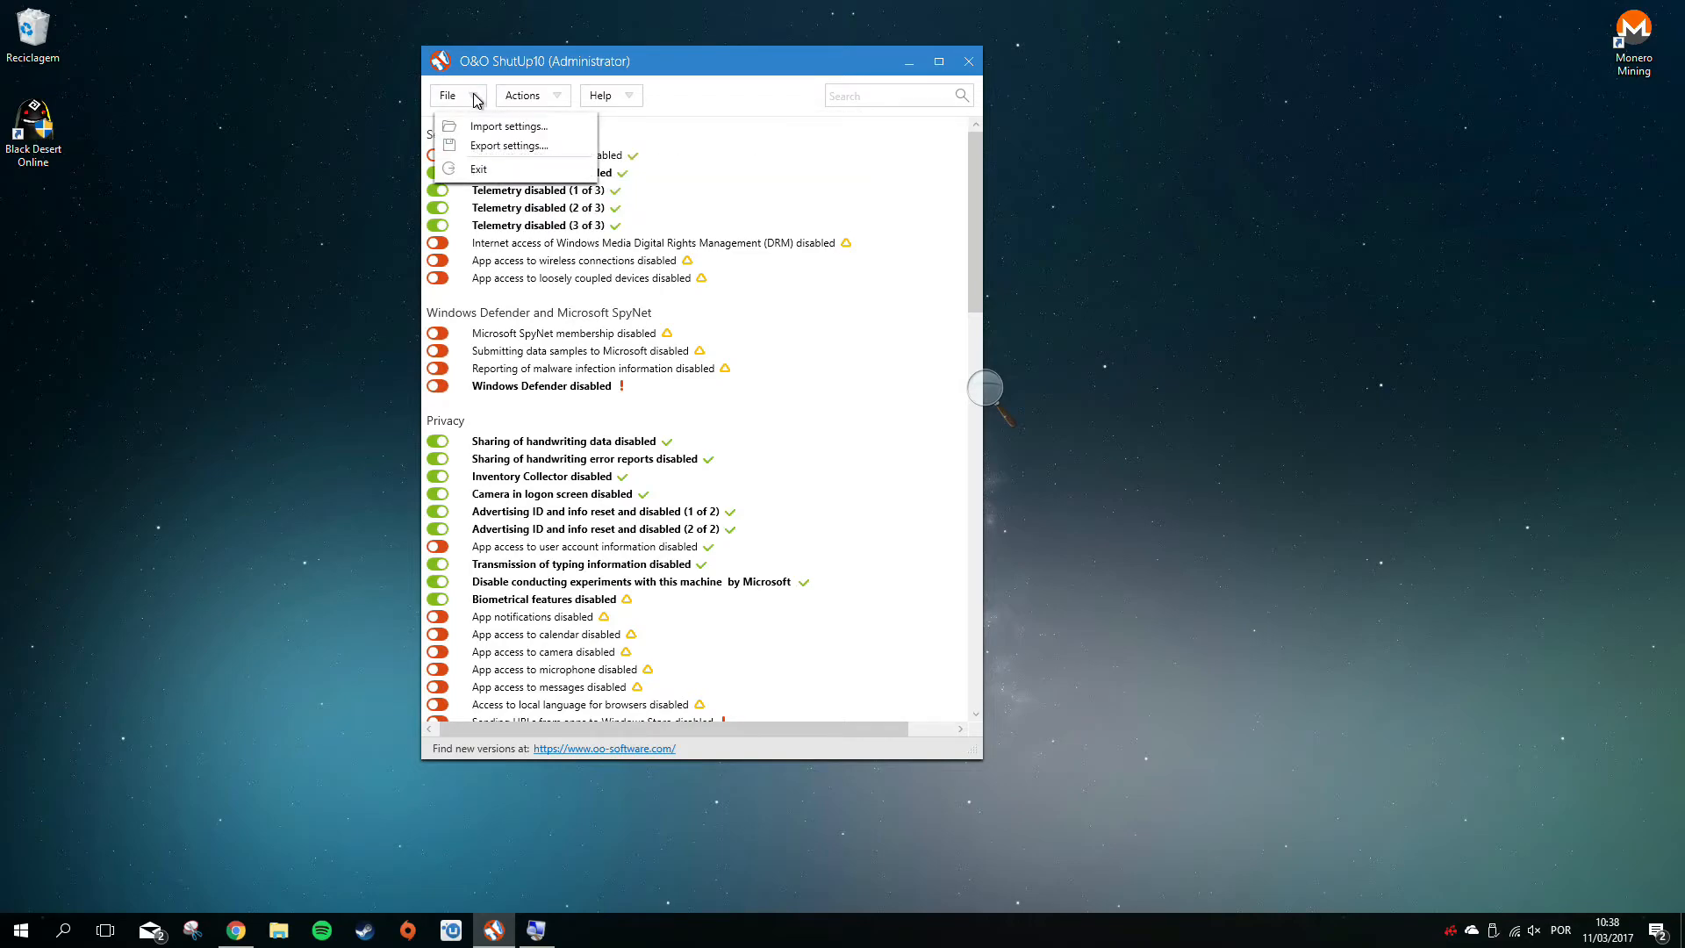
click(512, 146)
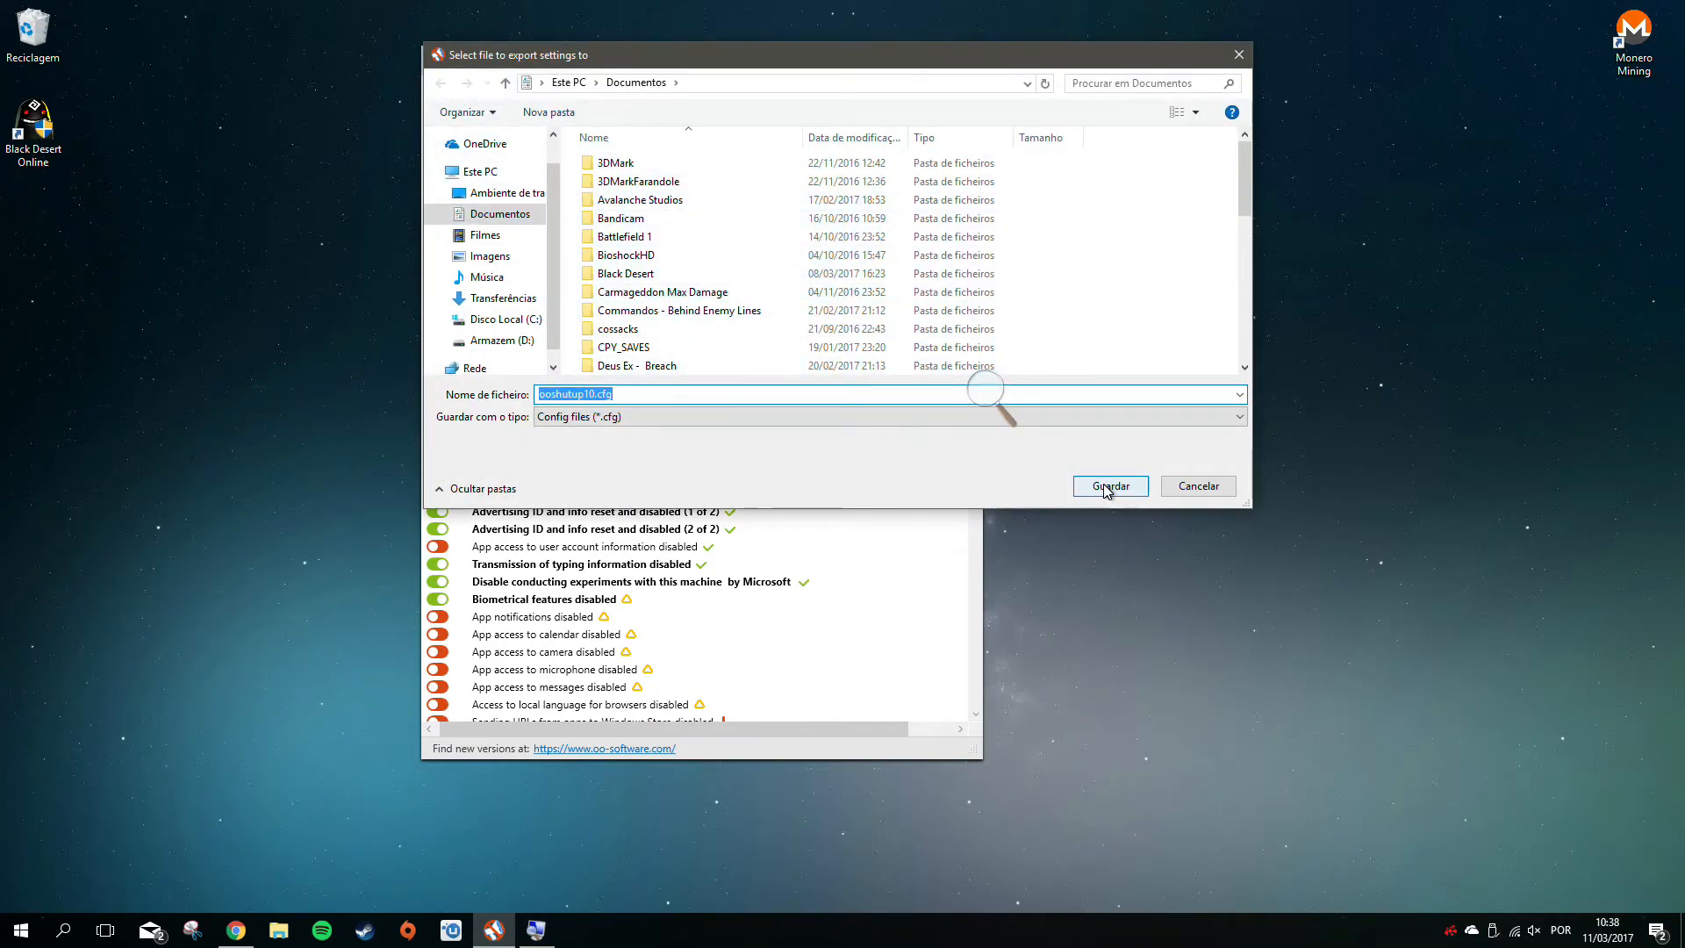
click(1109, 486)
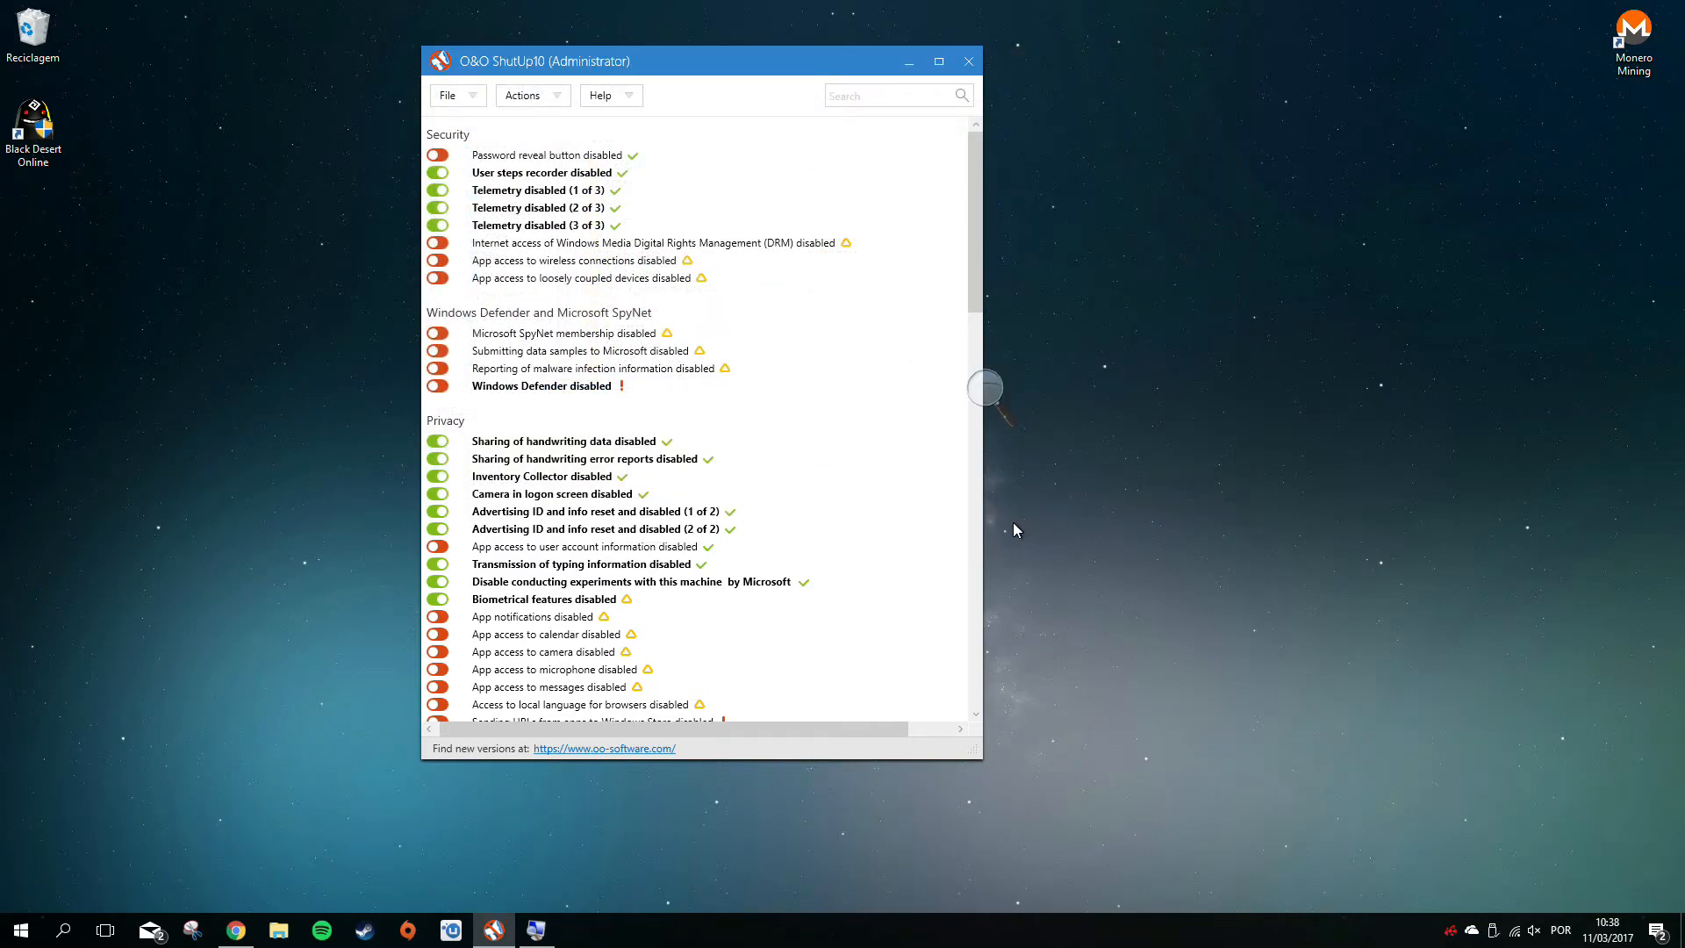
mouse_move(836, 351)
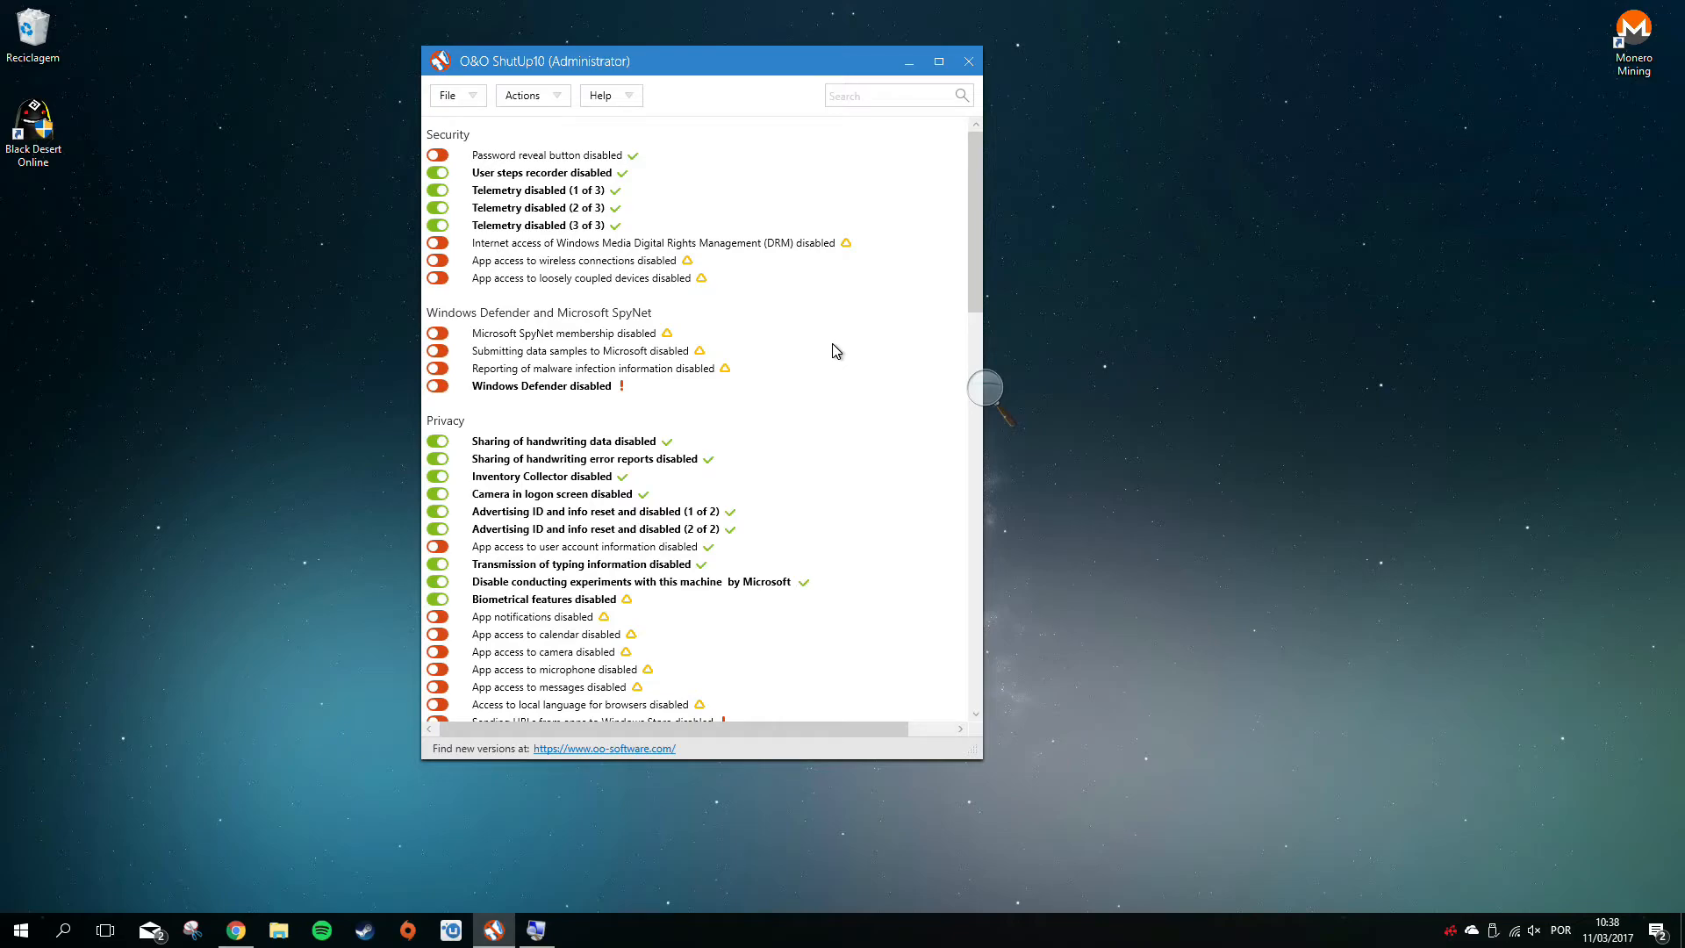
mouse_move(800, 328)
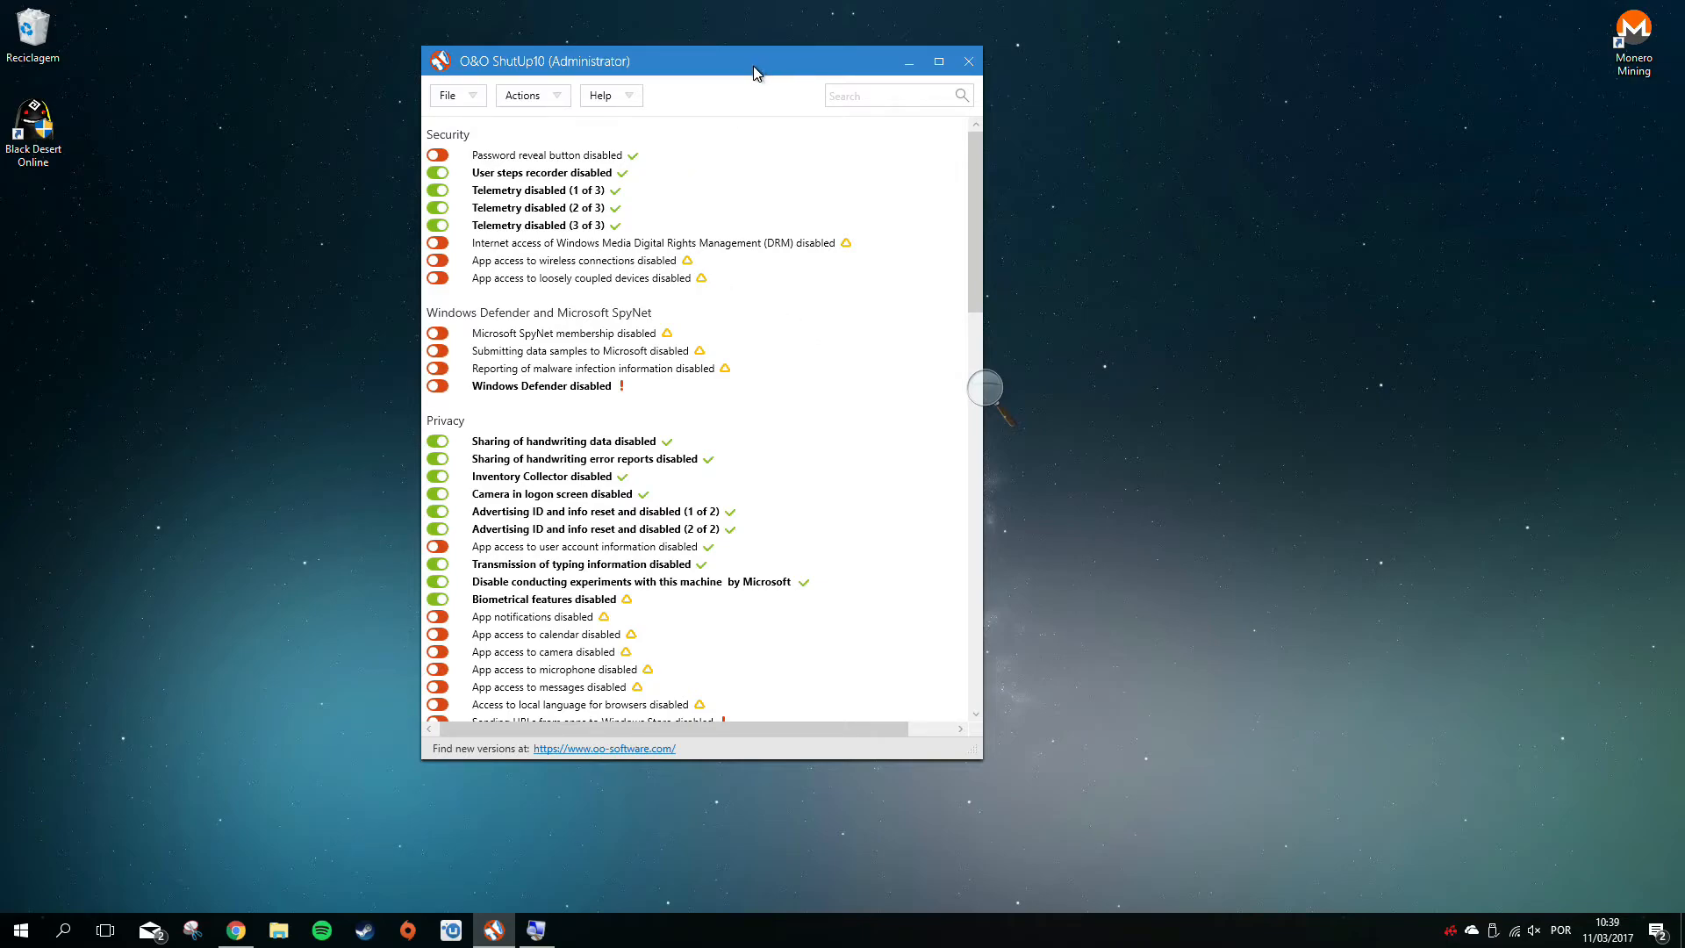
scroll(down, 3)
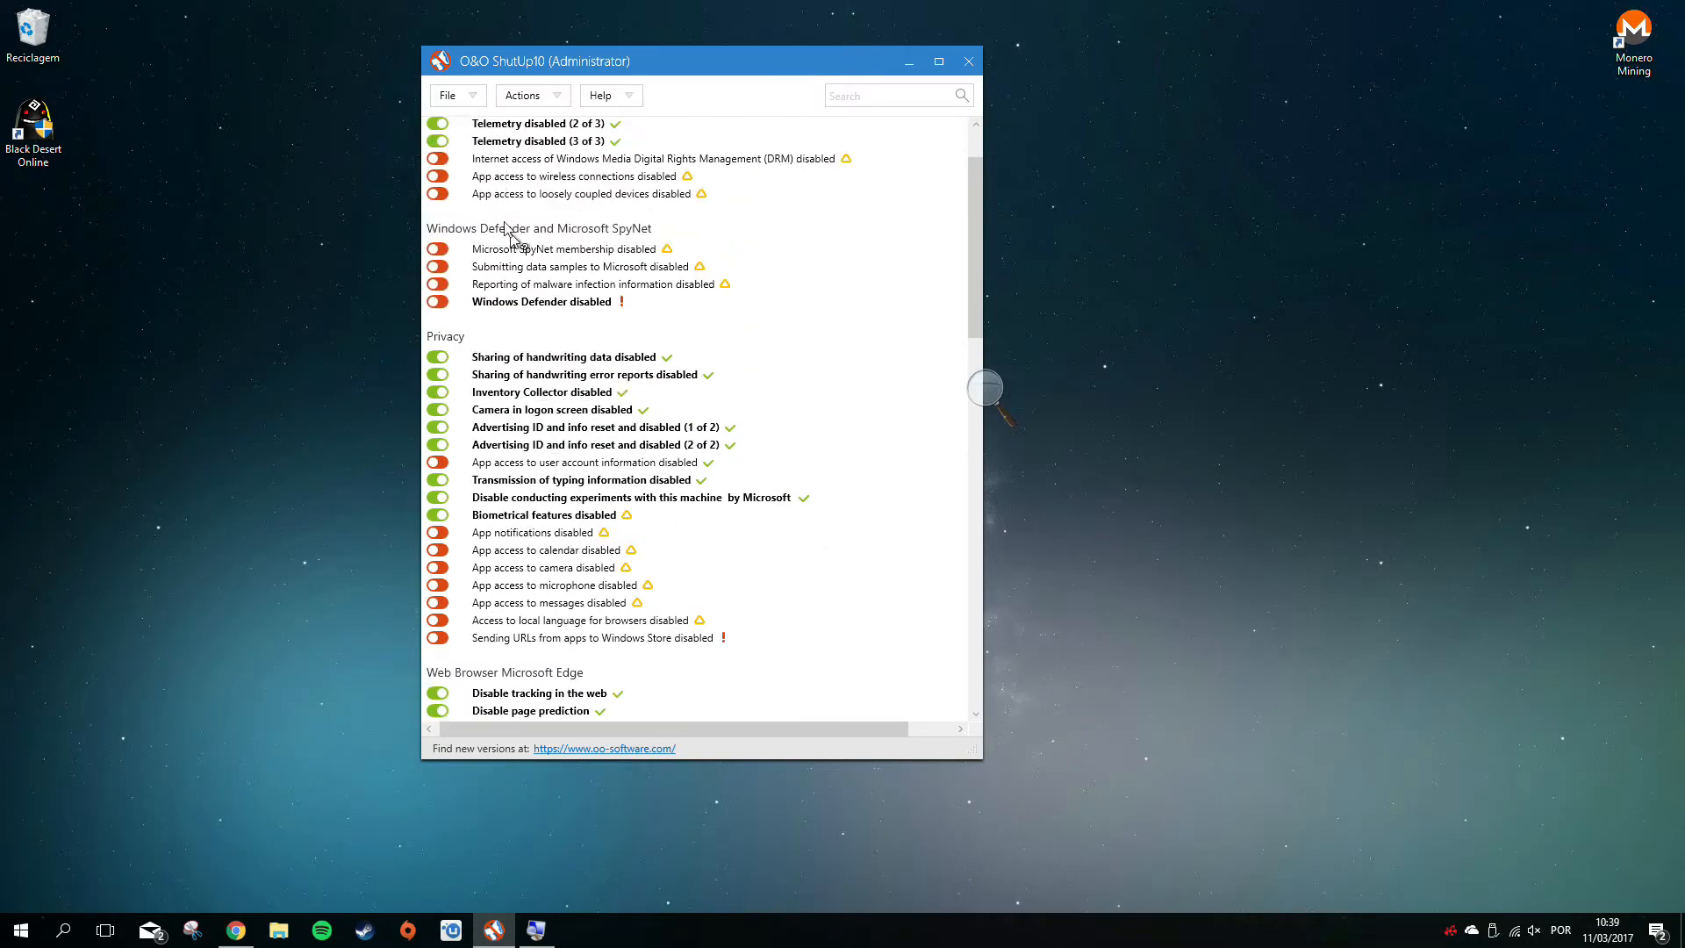
click(448, 95)
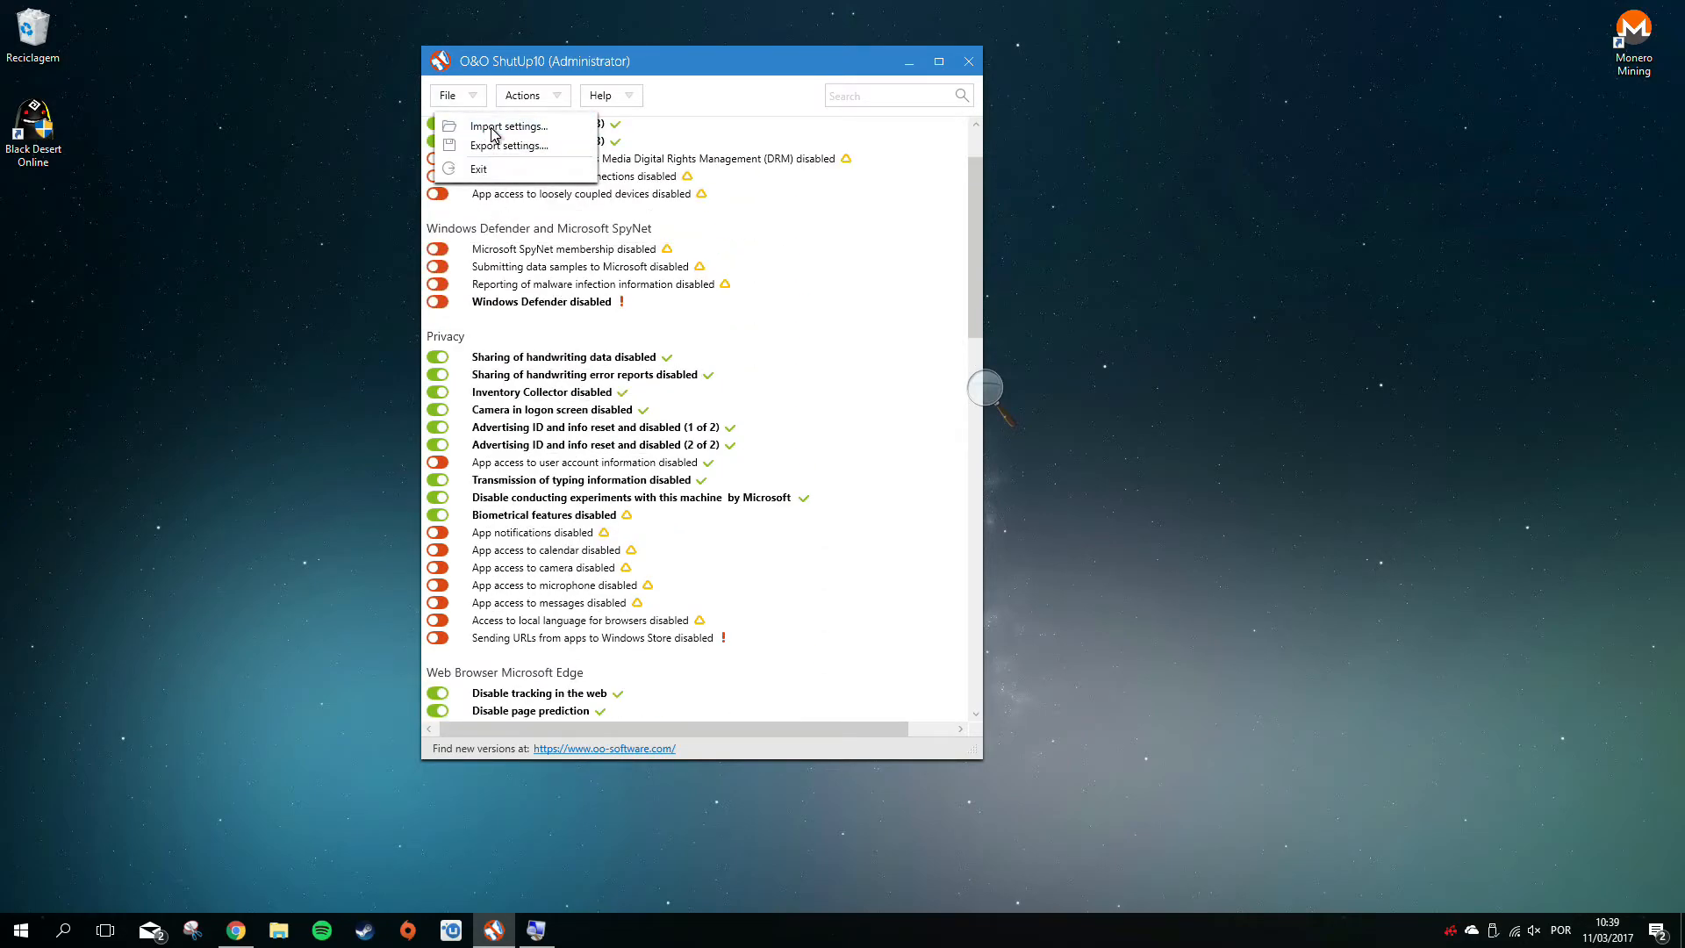
click(509, 126)
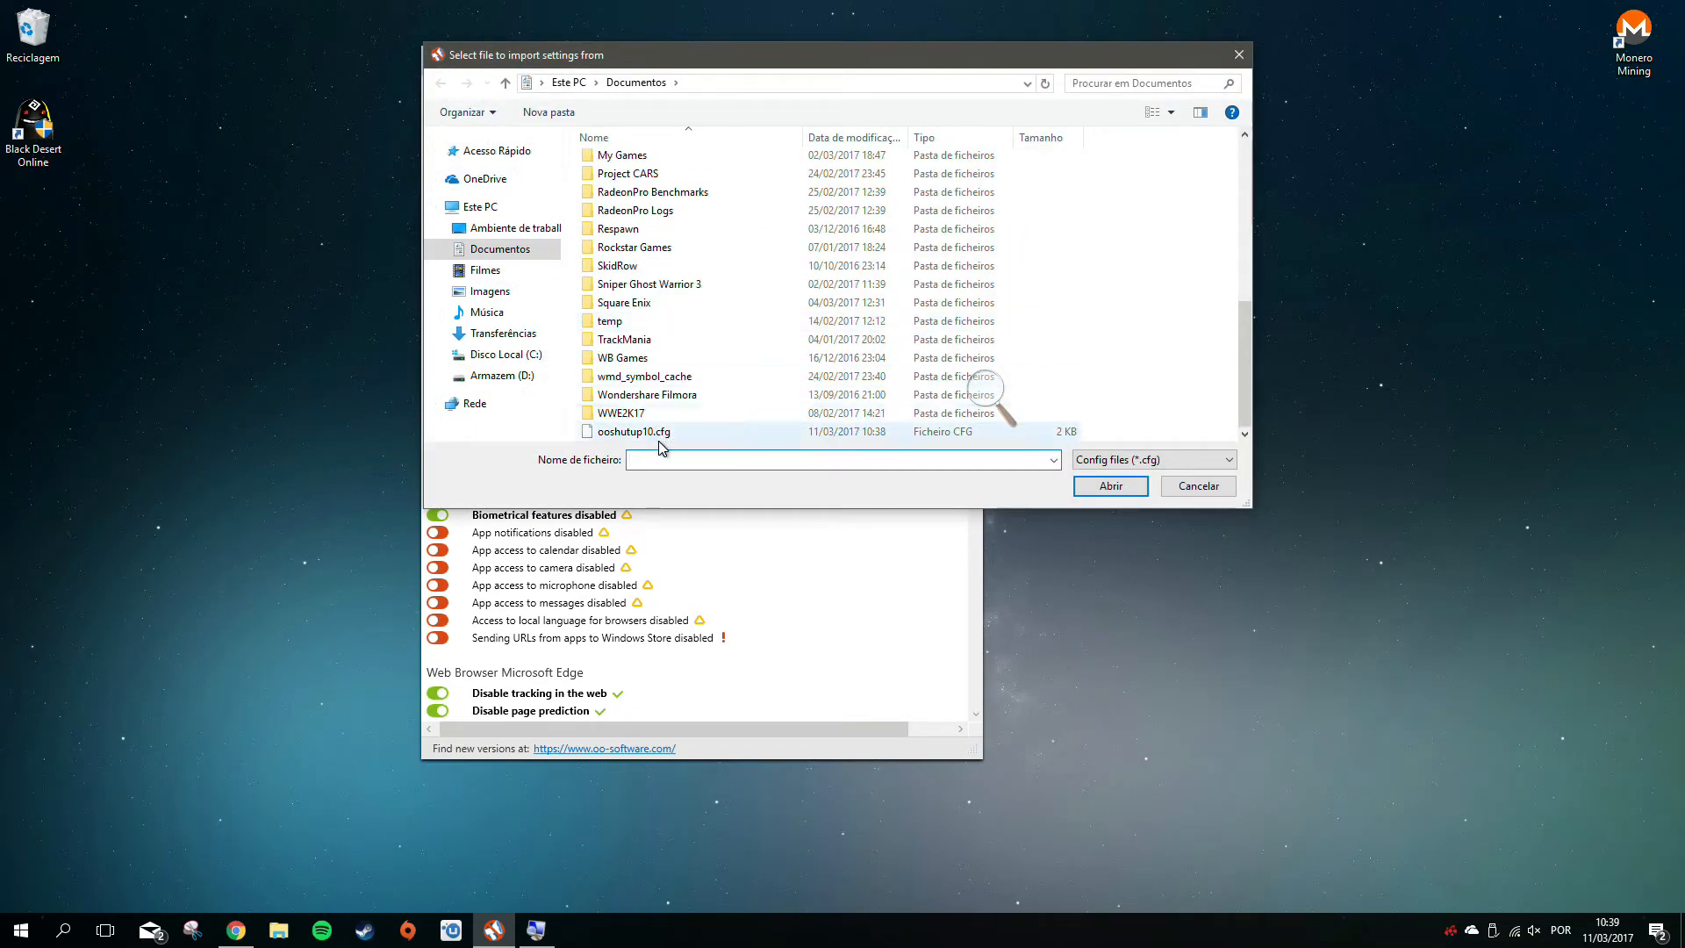
click(1196, 487)
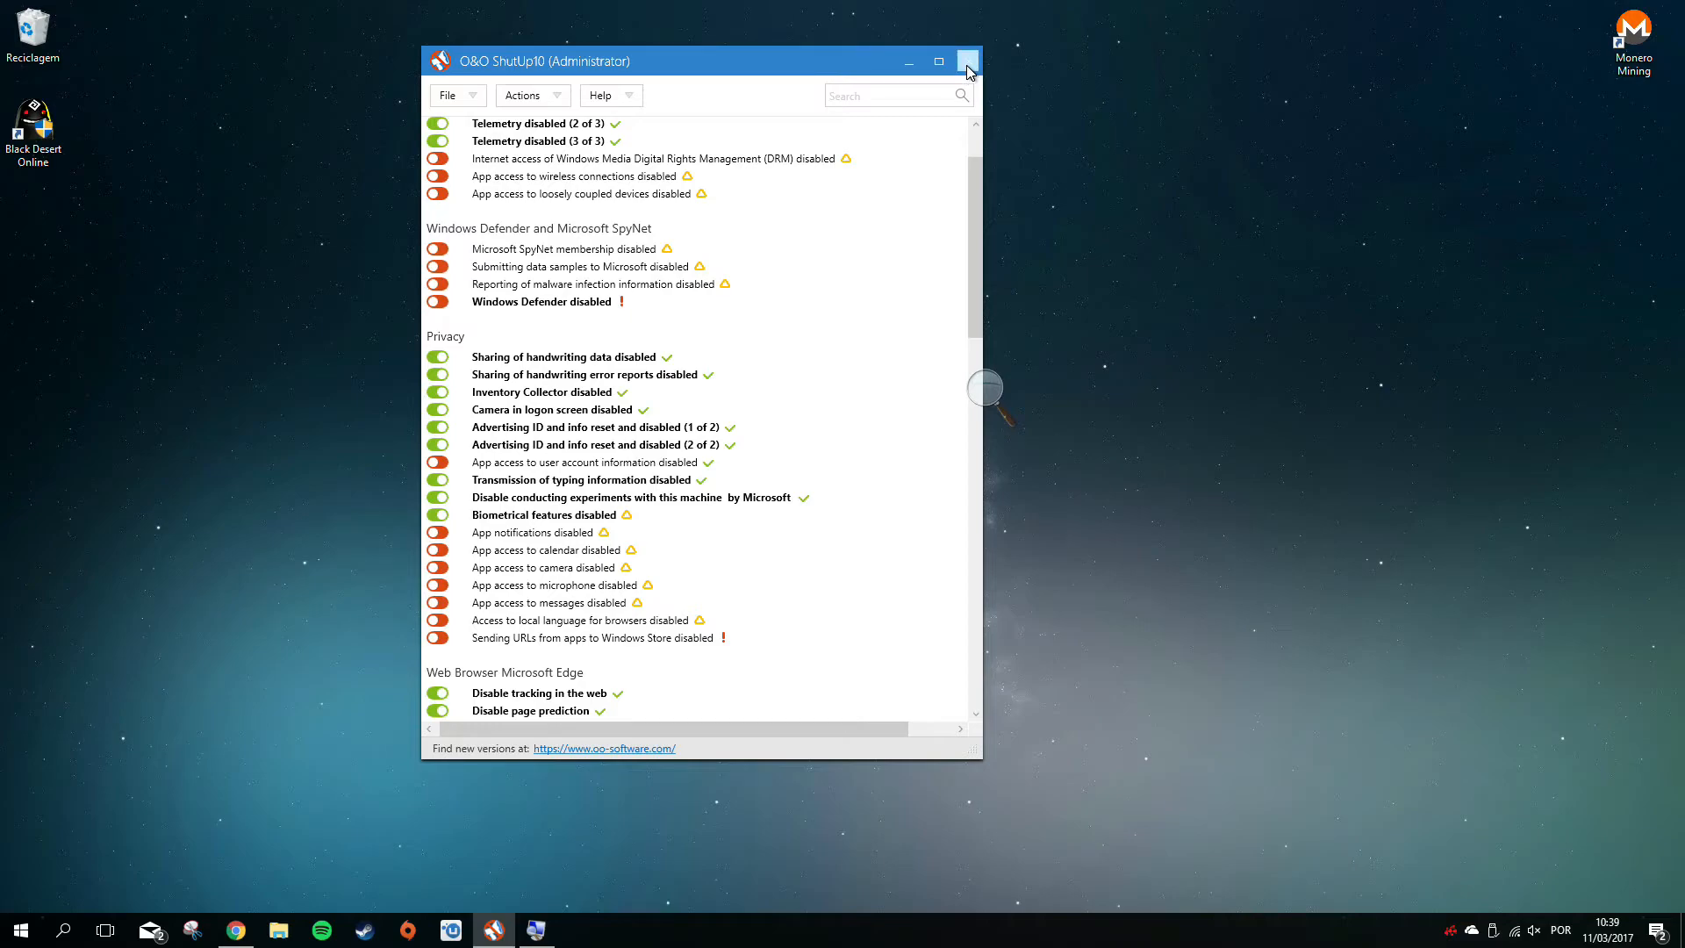
Close O&O ShutUp10 and confirm, bringing up the restart-required notice
click(966, 60)
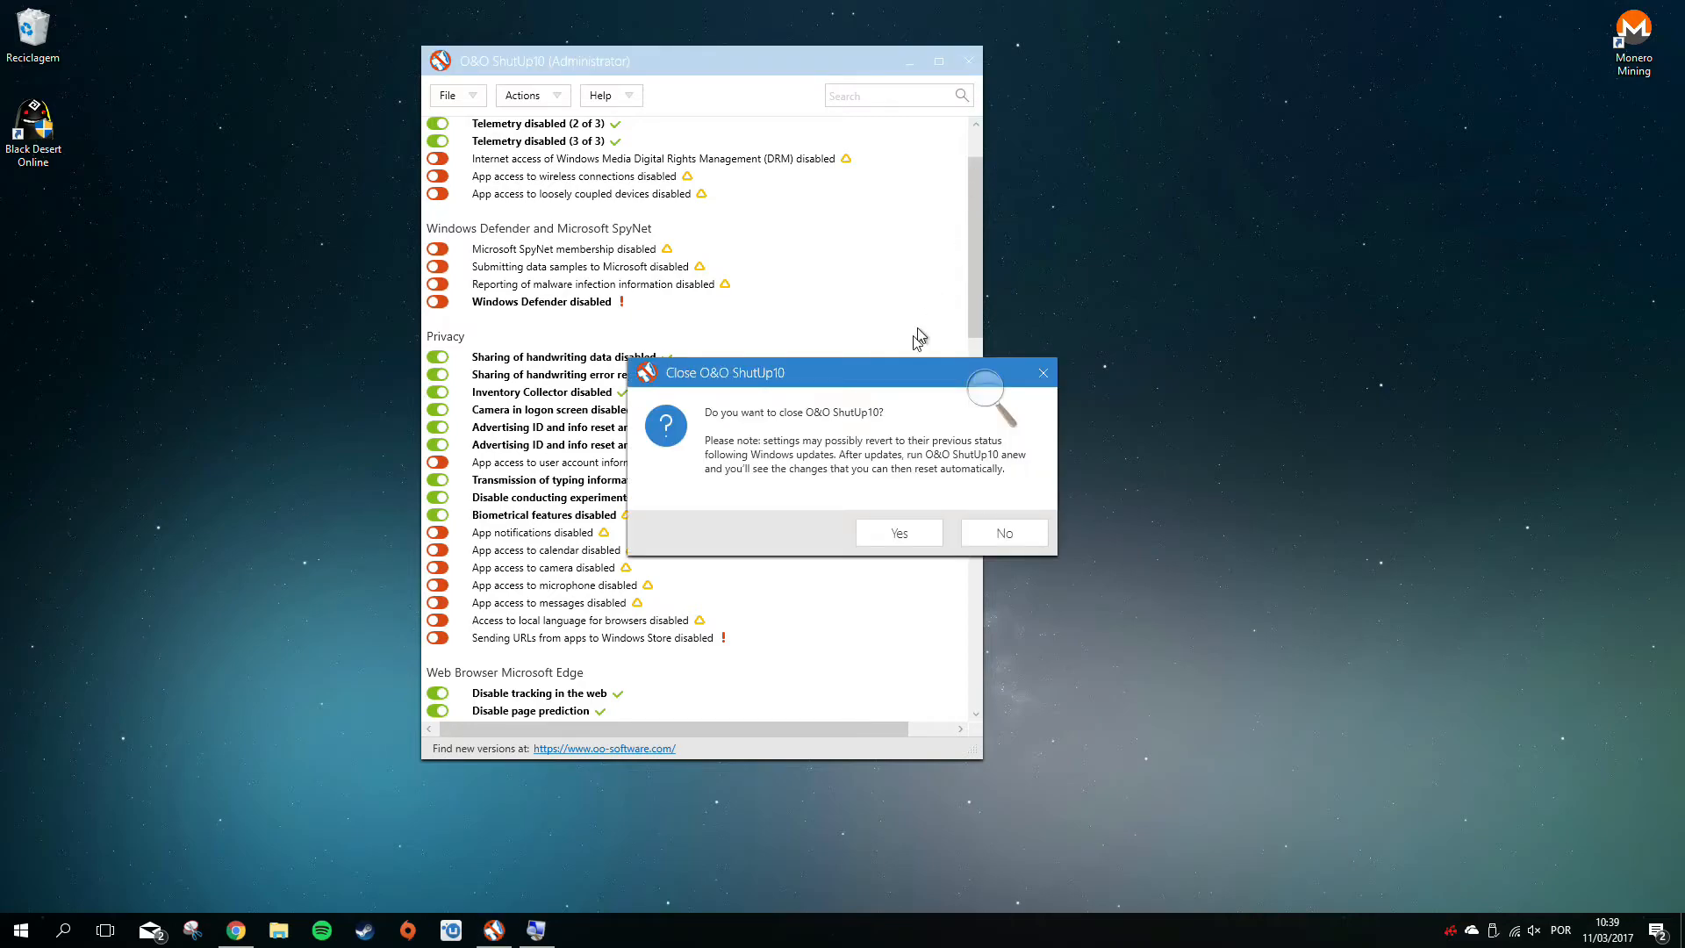
mouse_move(744, 438)
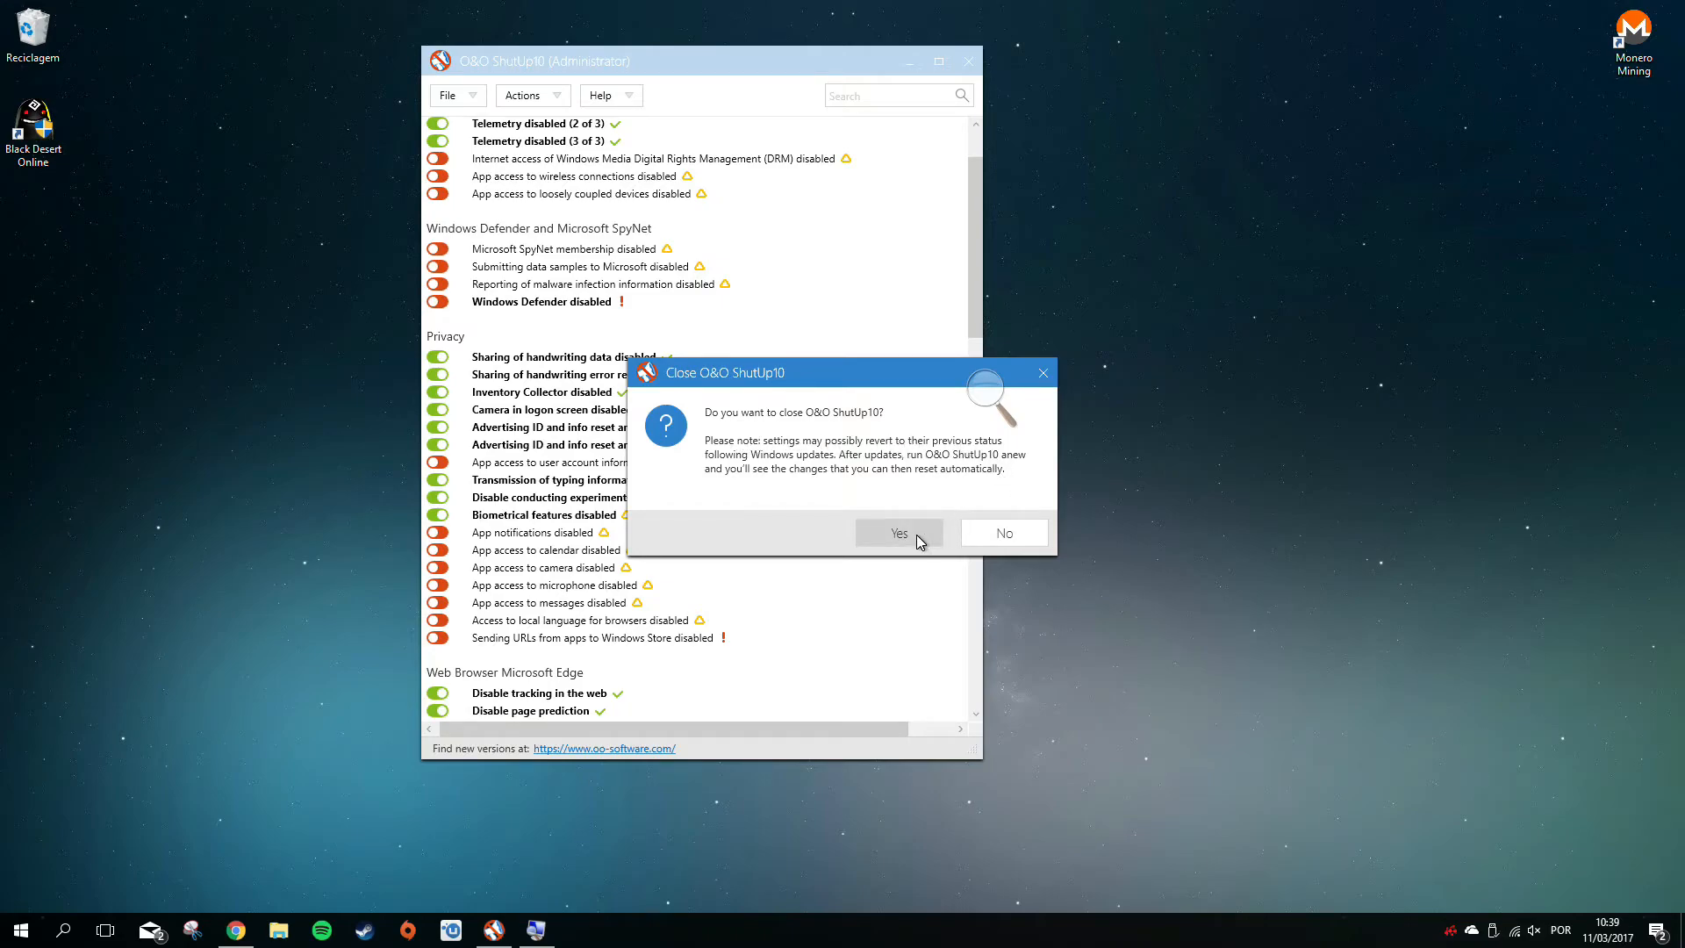
click(899, 532)
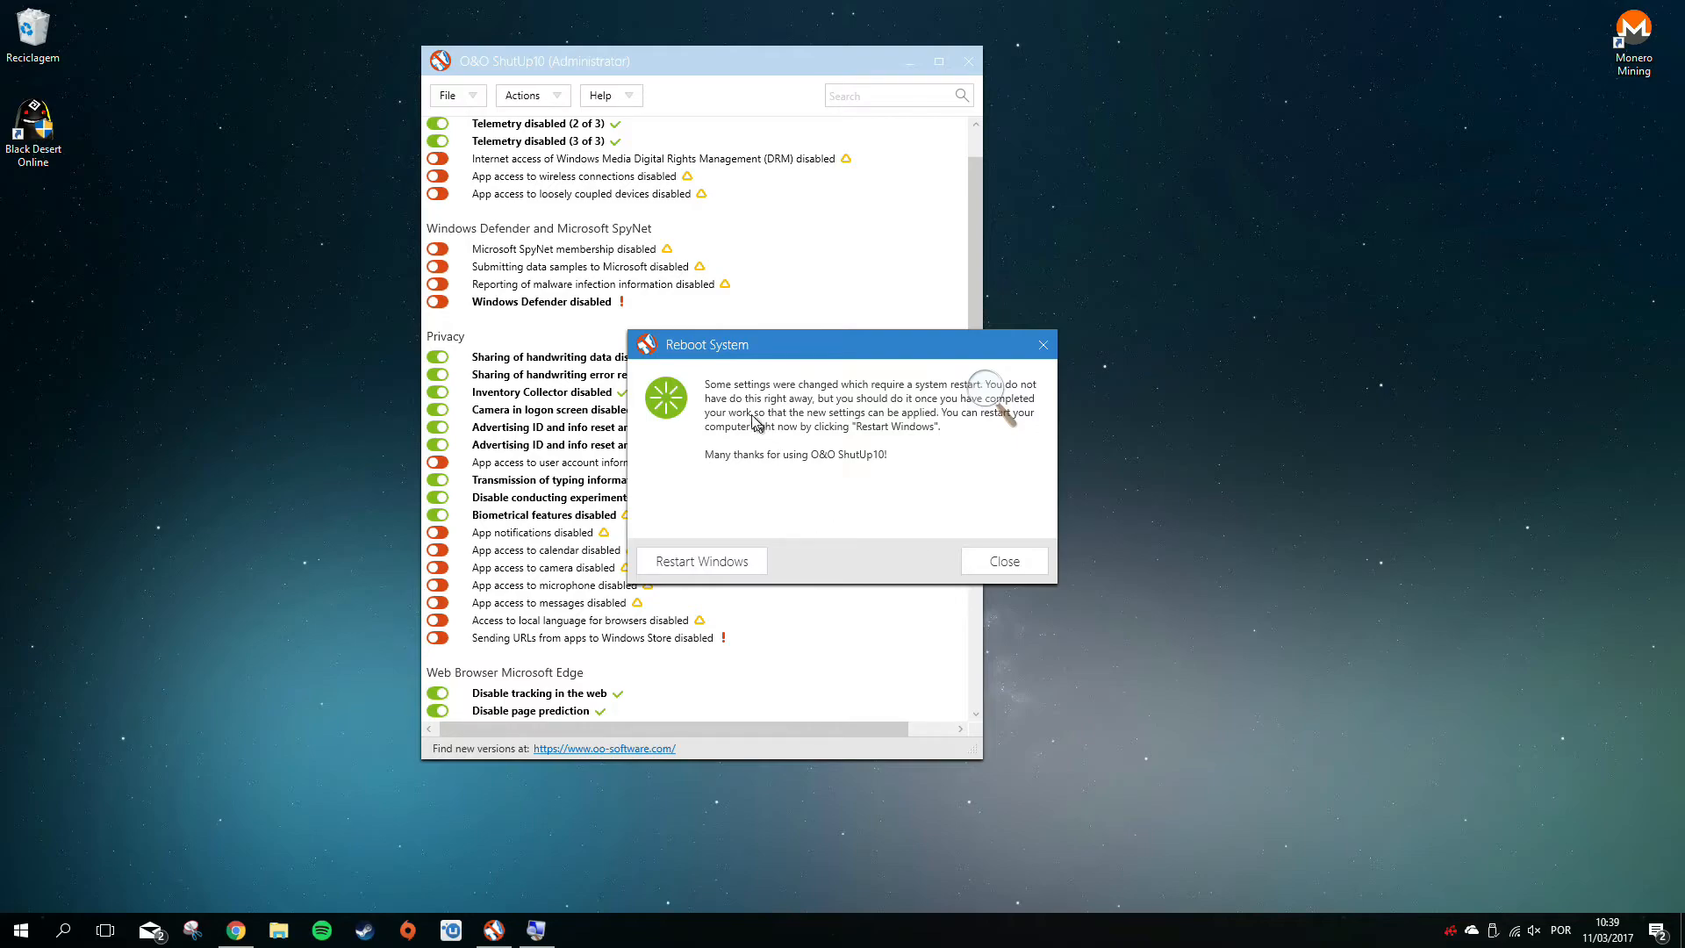
mouse_move(853, 420)
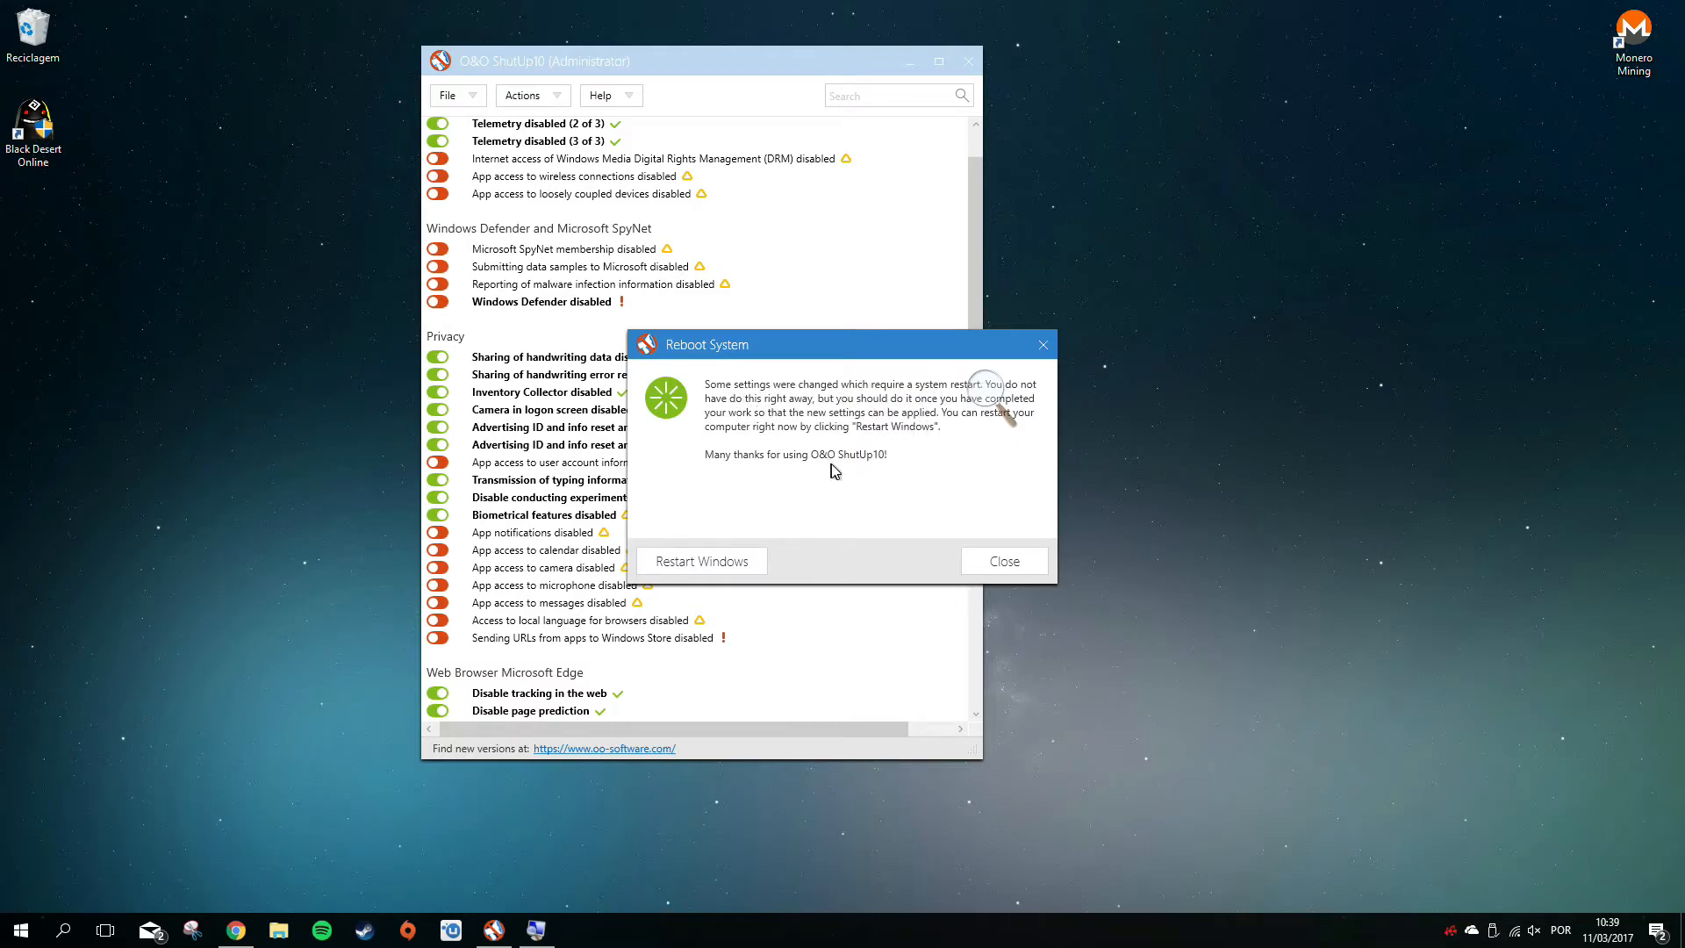
mouse_move(790, 462)
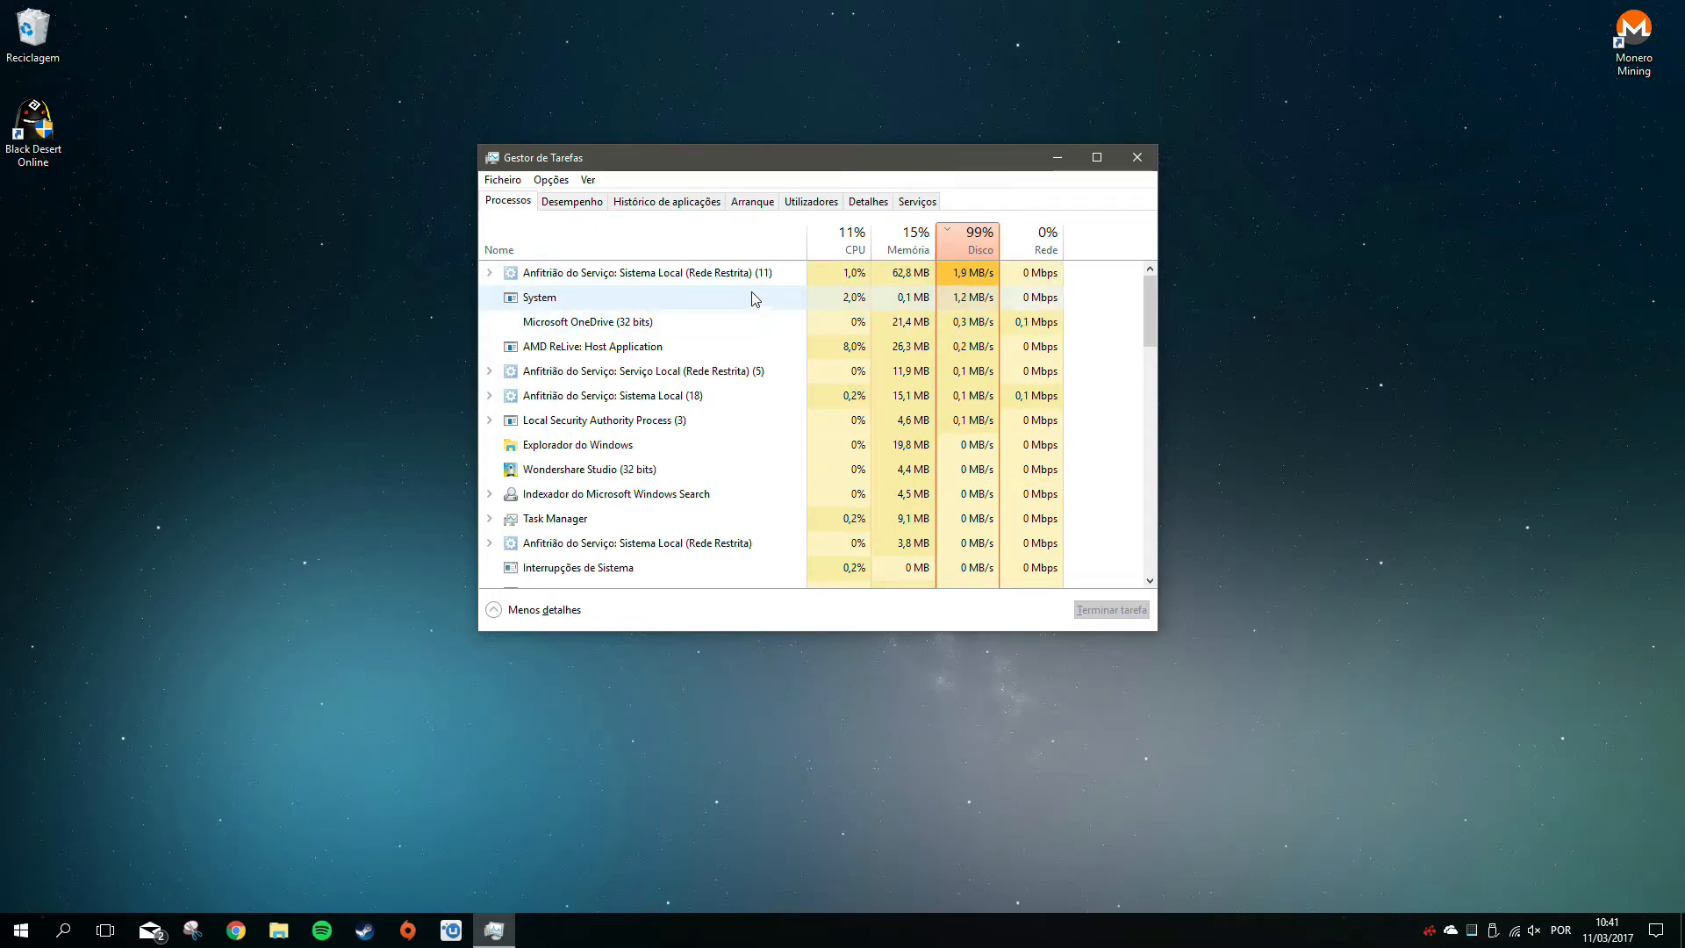
Expand the top service host group, check the memory graphs, and return to the grouped process list
click(490, 272)
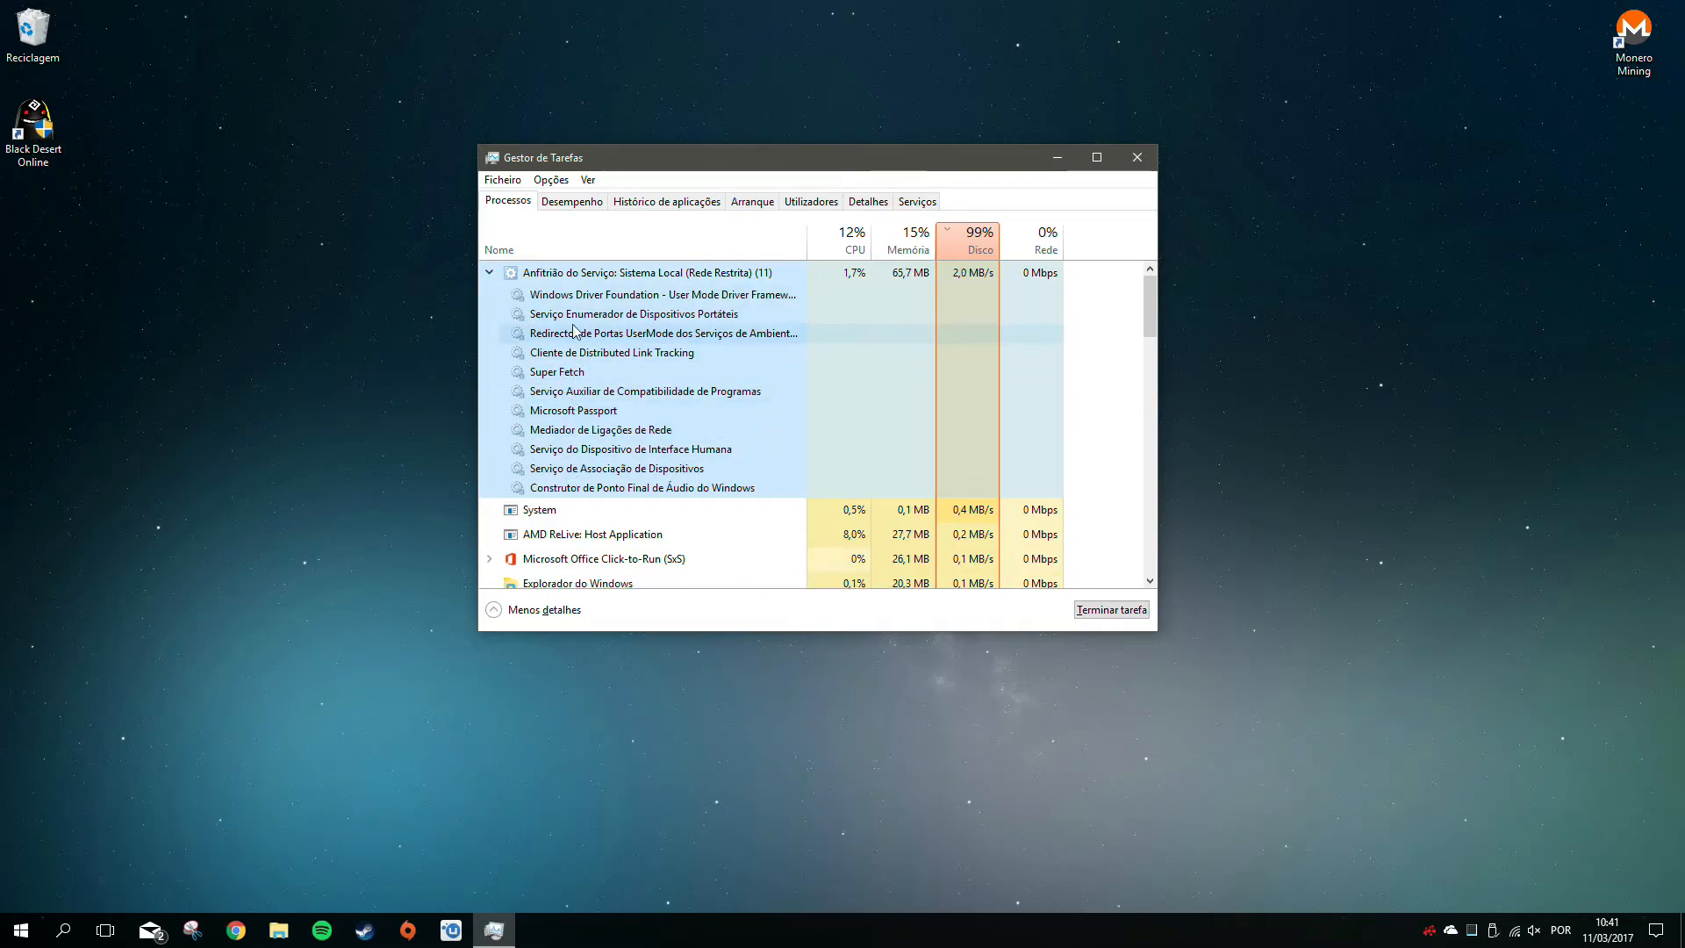
click(572, 201)
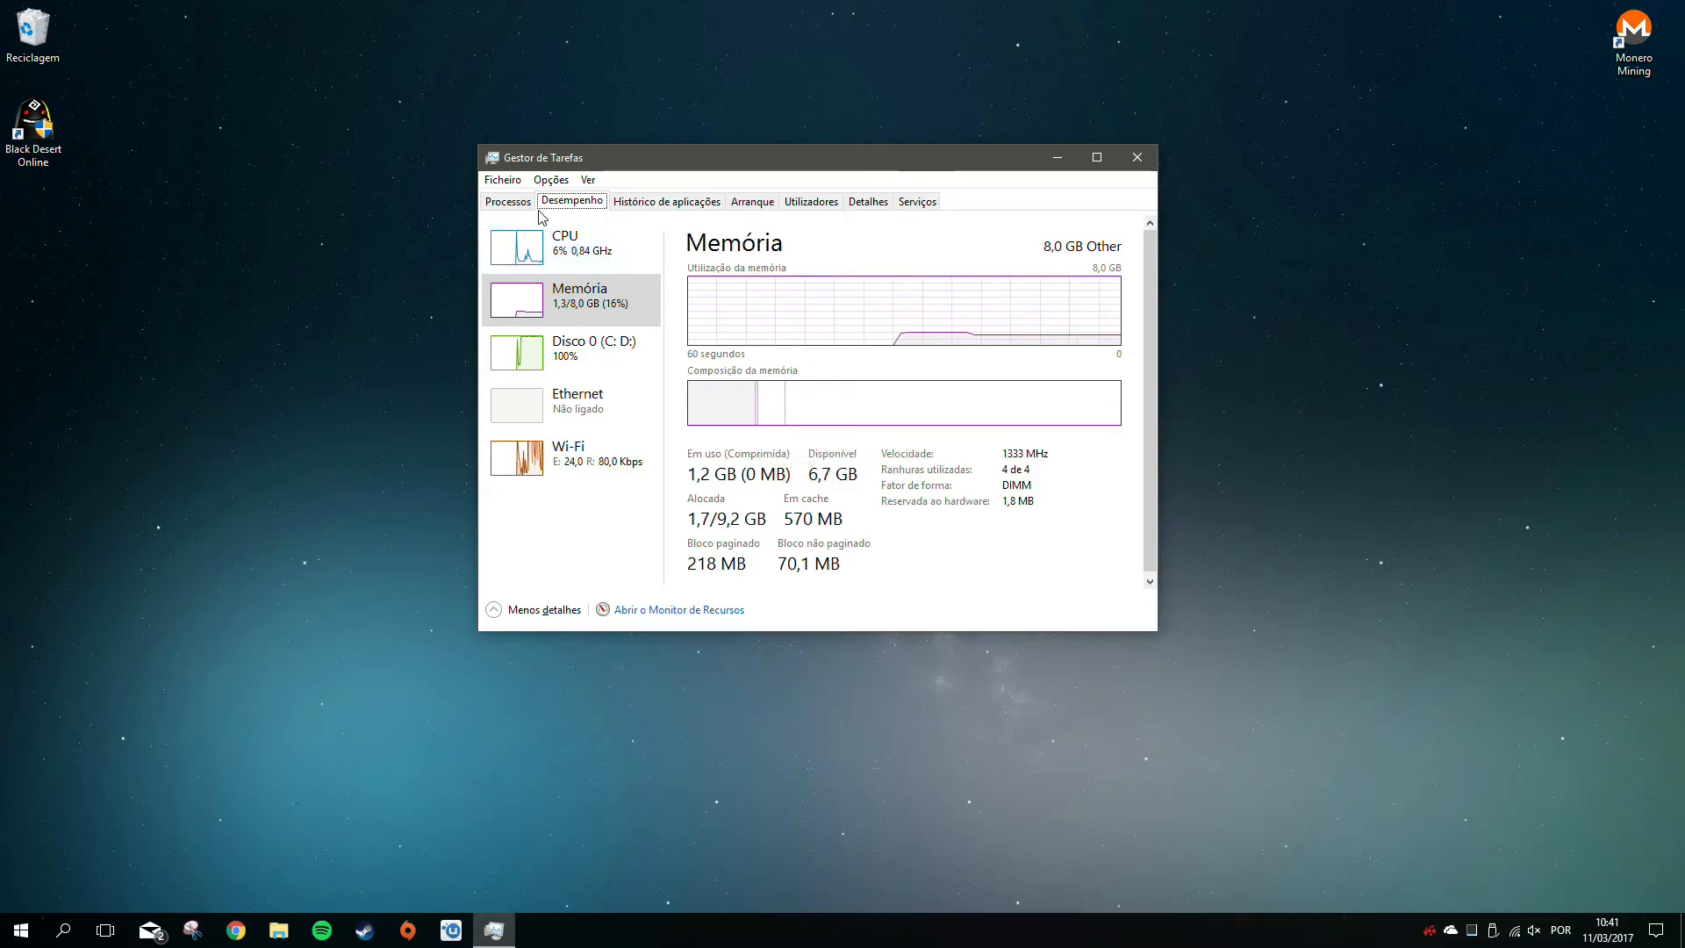
click(506, 200)
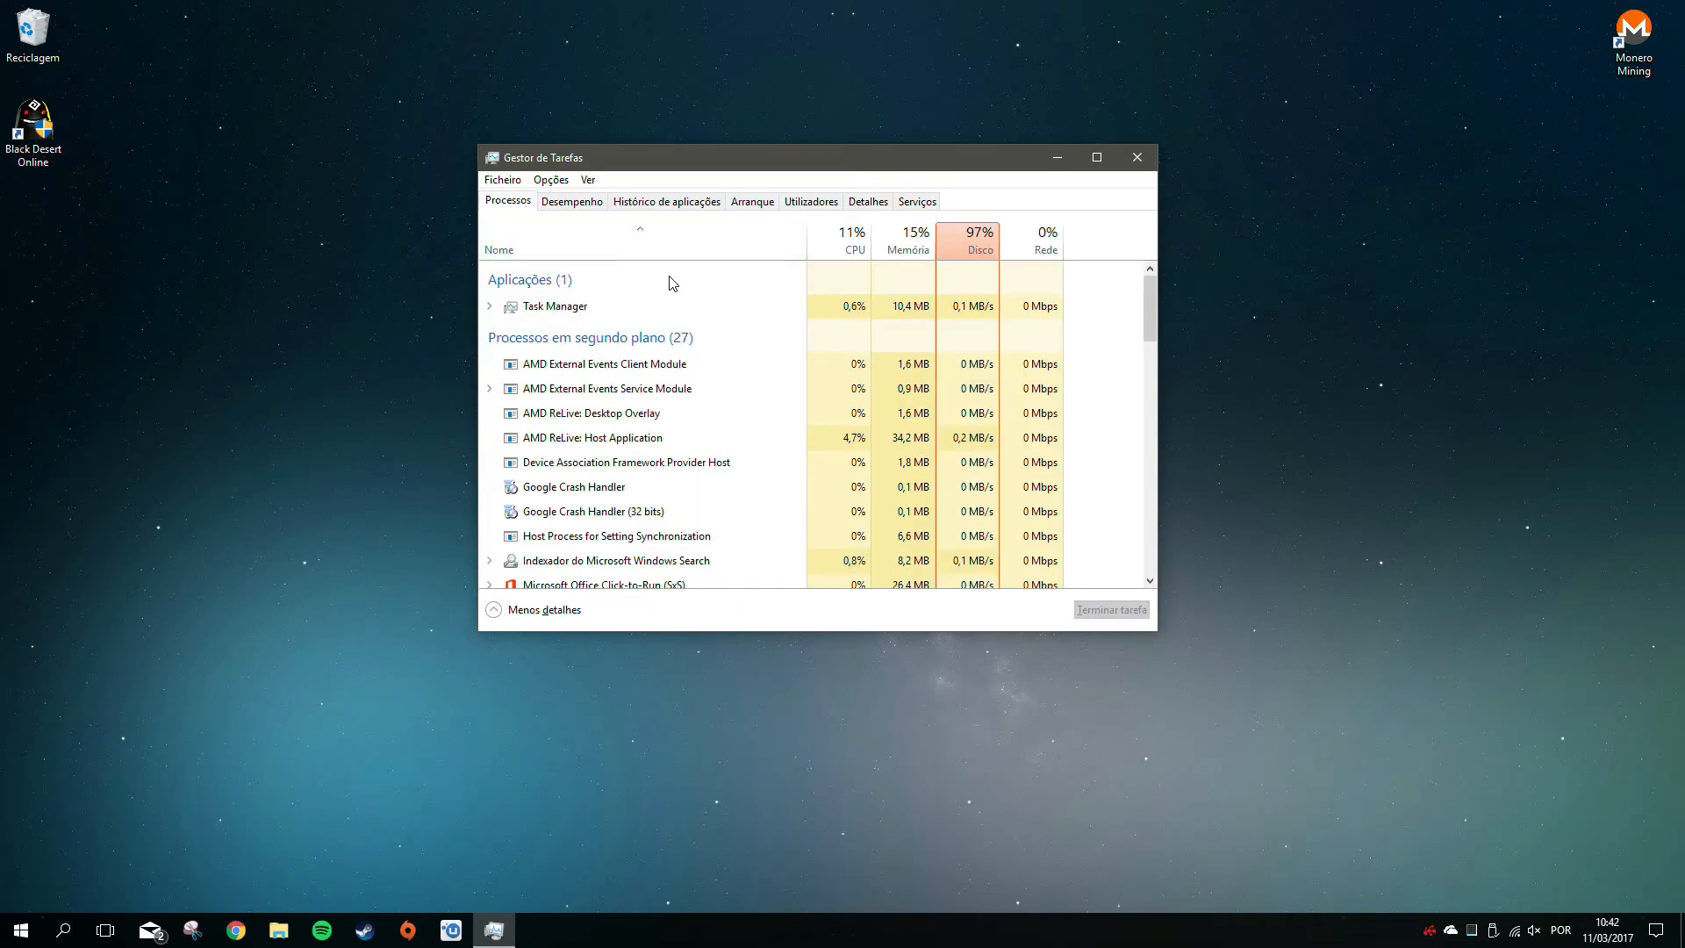
Sort processes by Disco highest first, inspect the list, then reverse the sort order
click(980, 239)
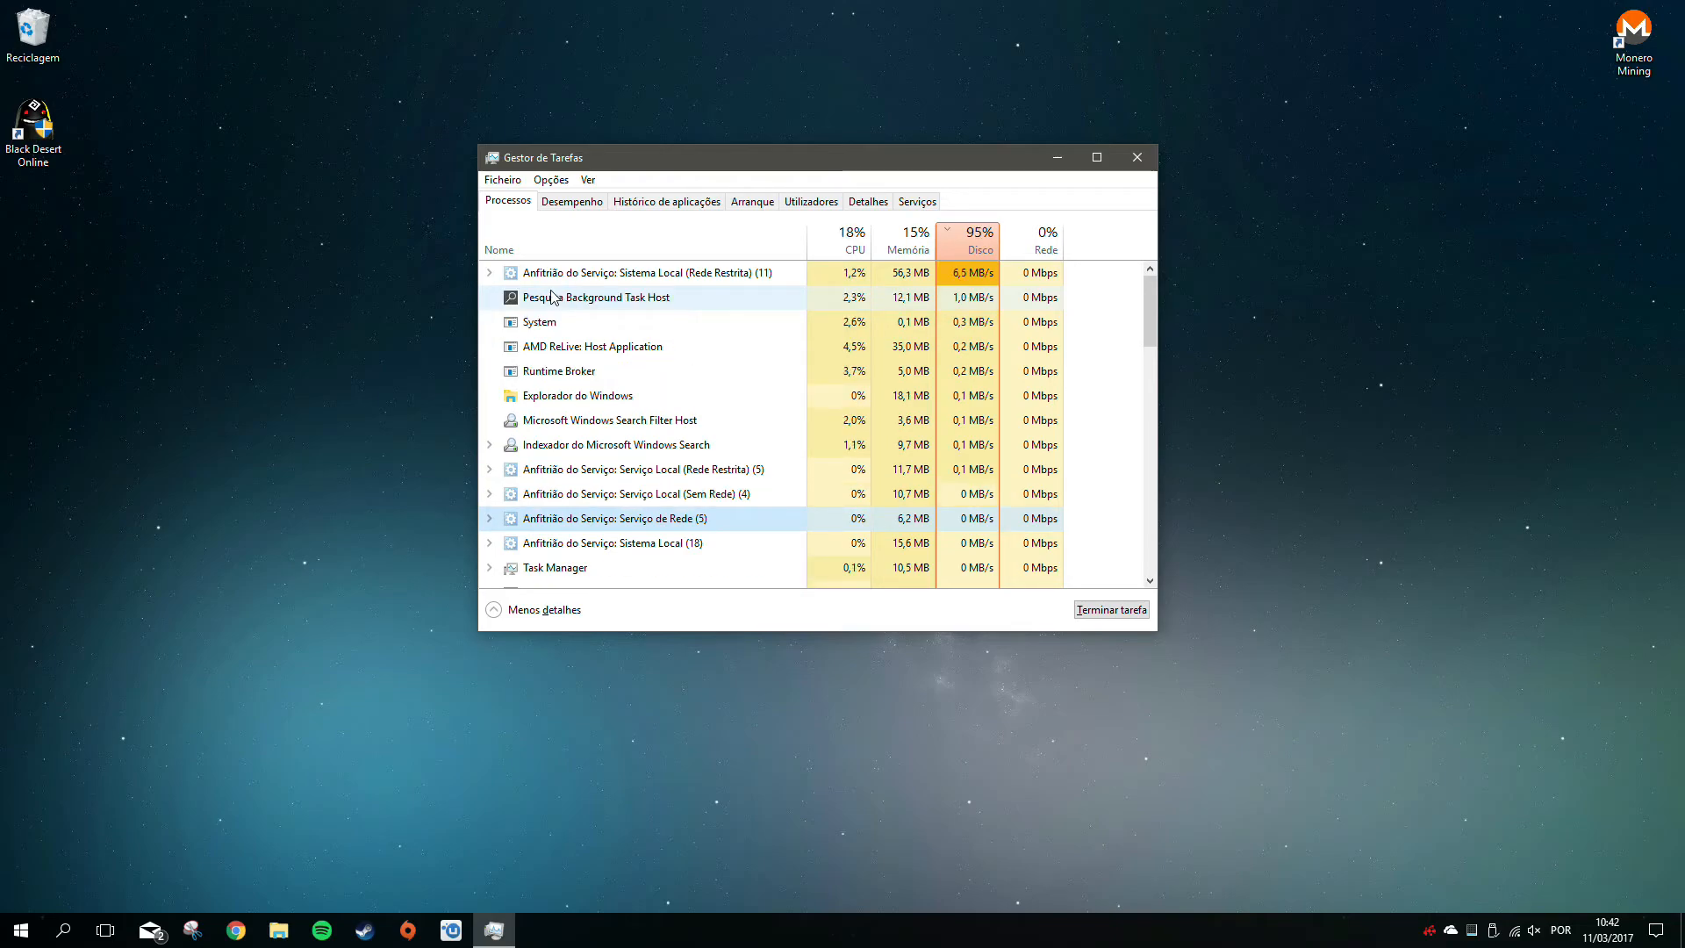
click(489, 272)
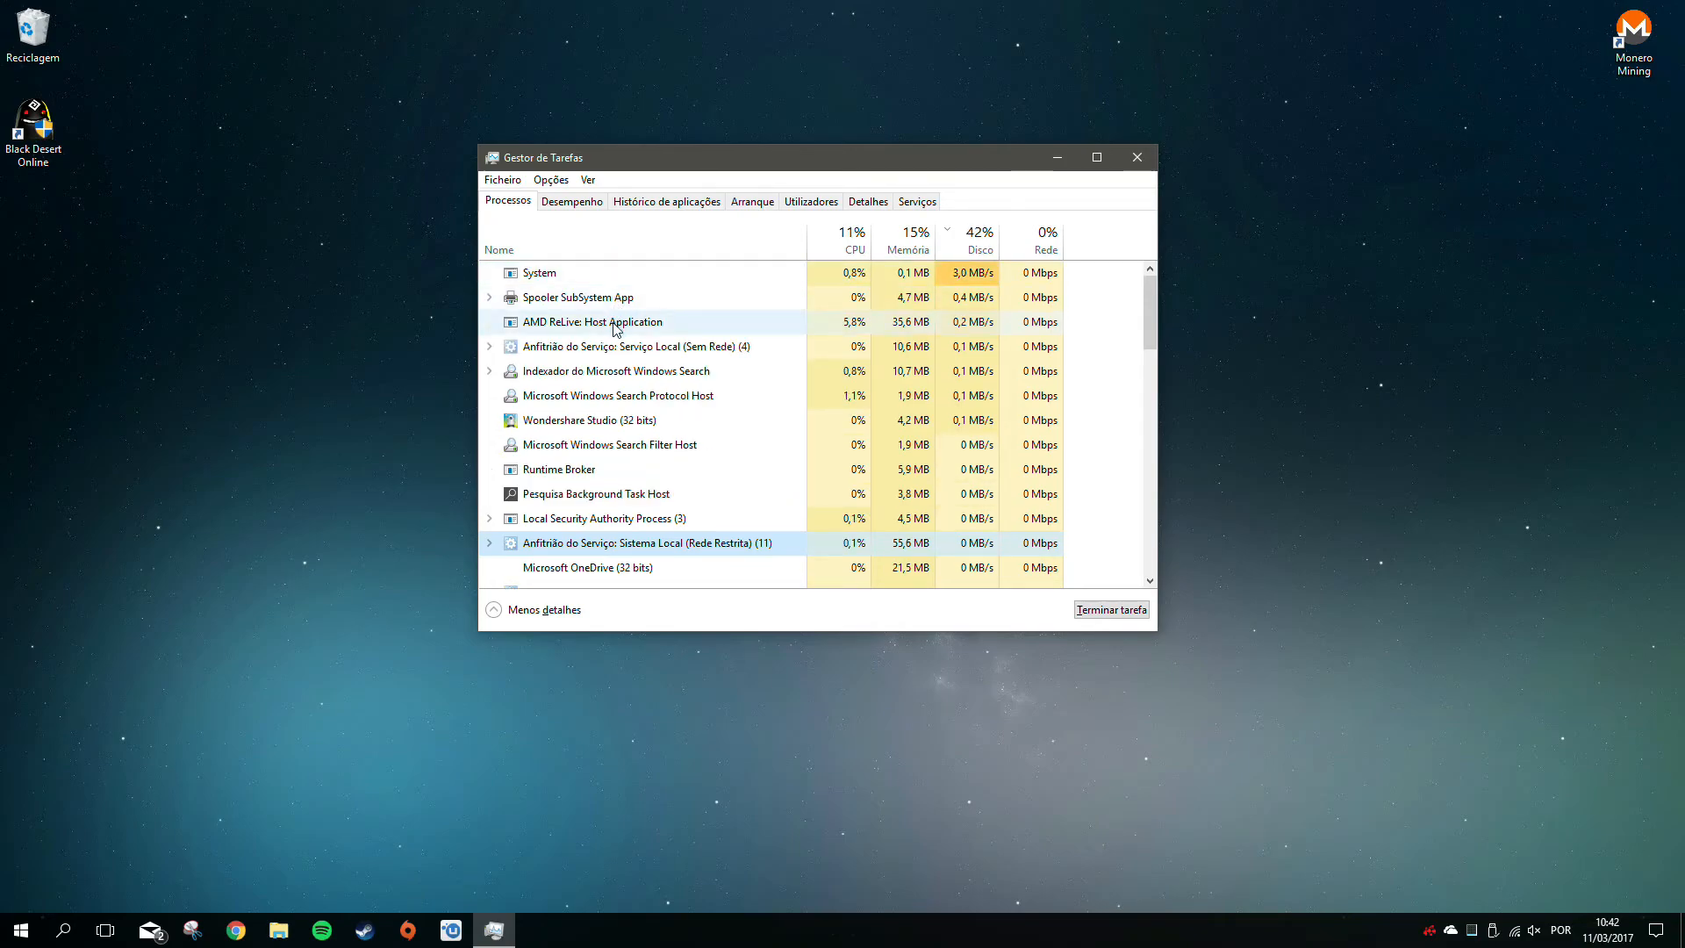
scroll(down, 3)
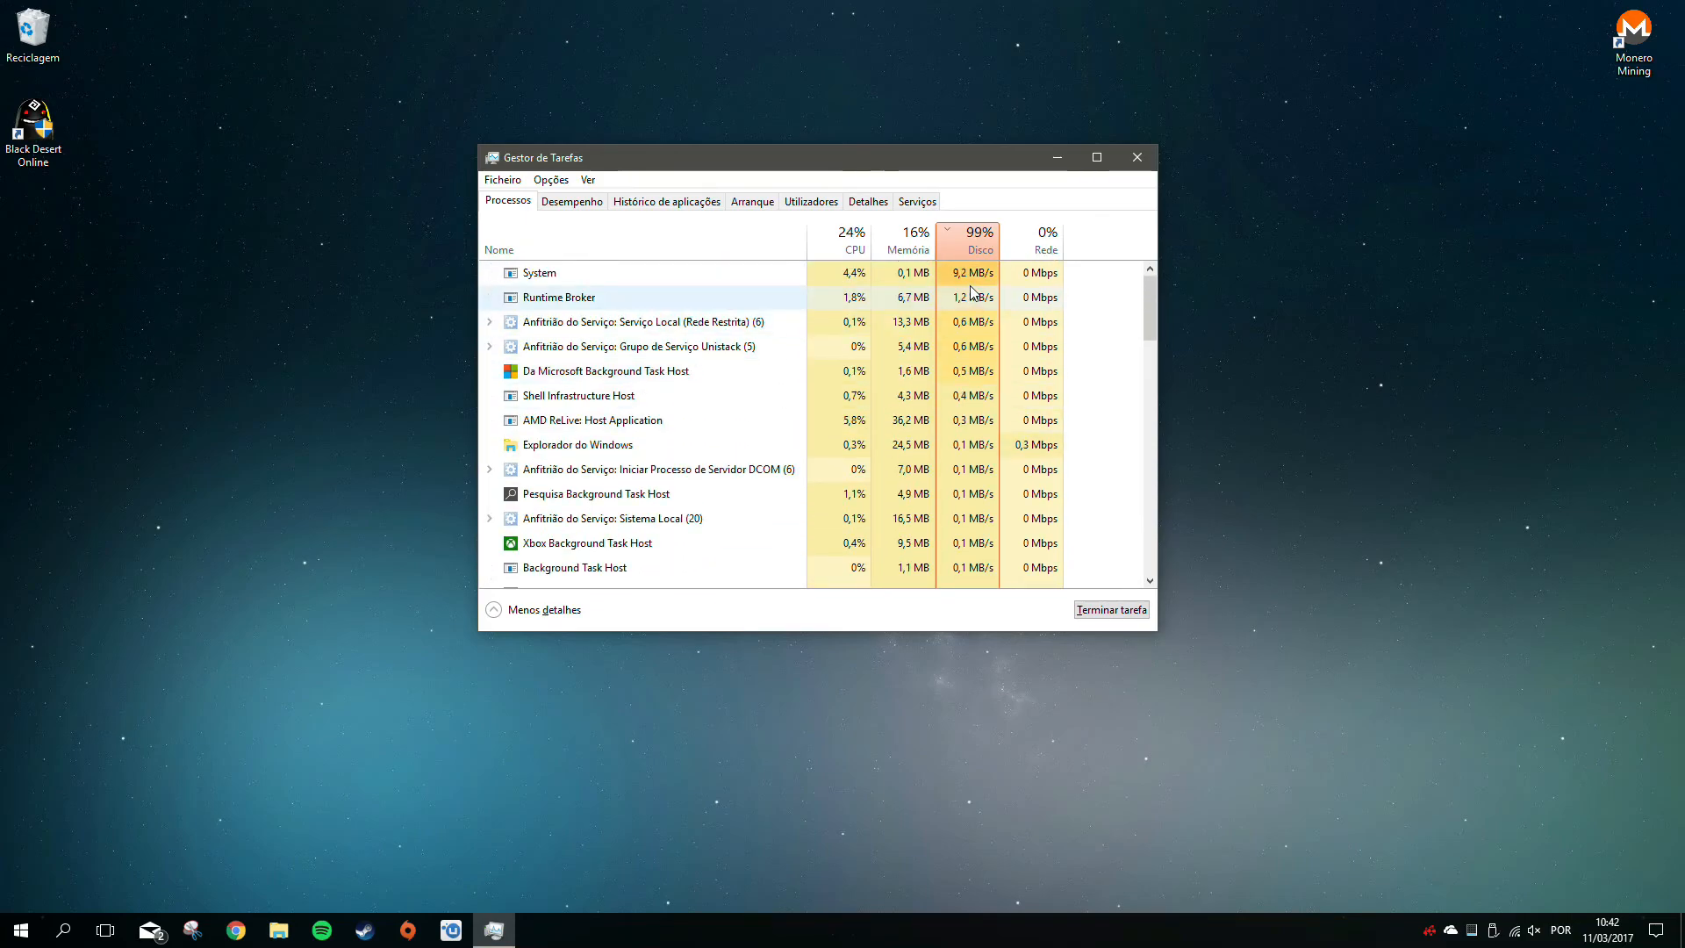
click(980, 237)
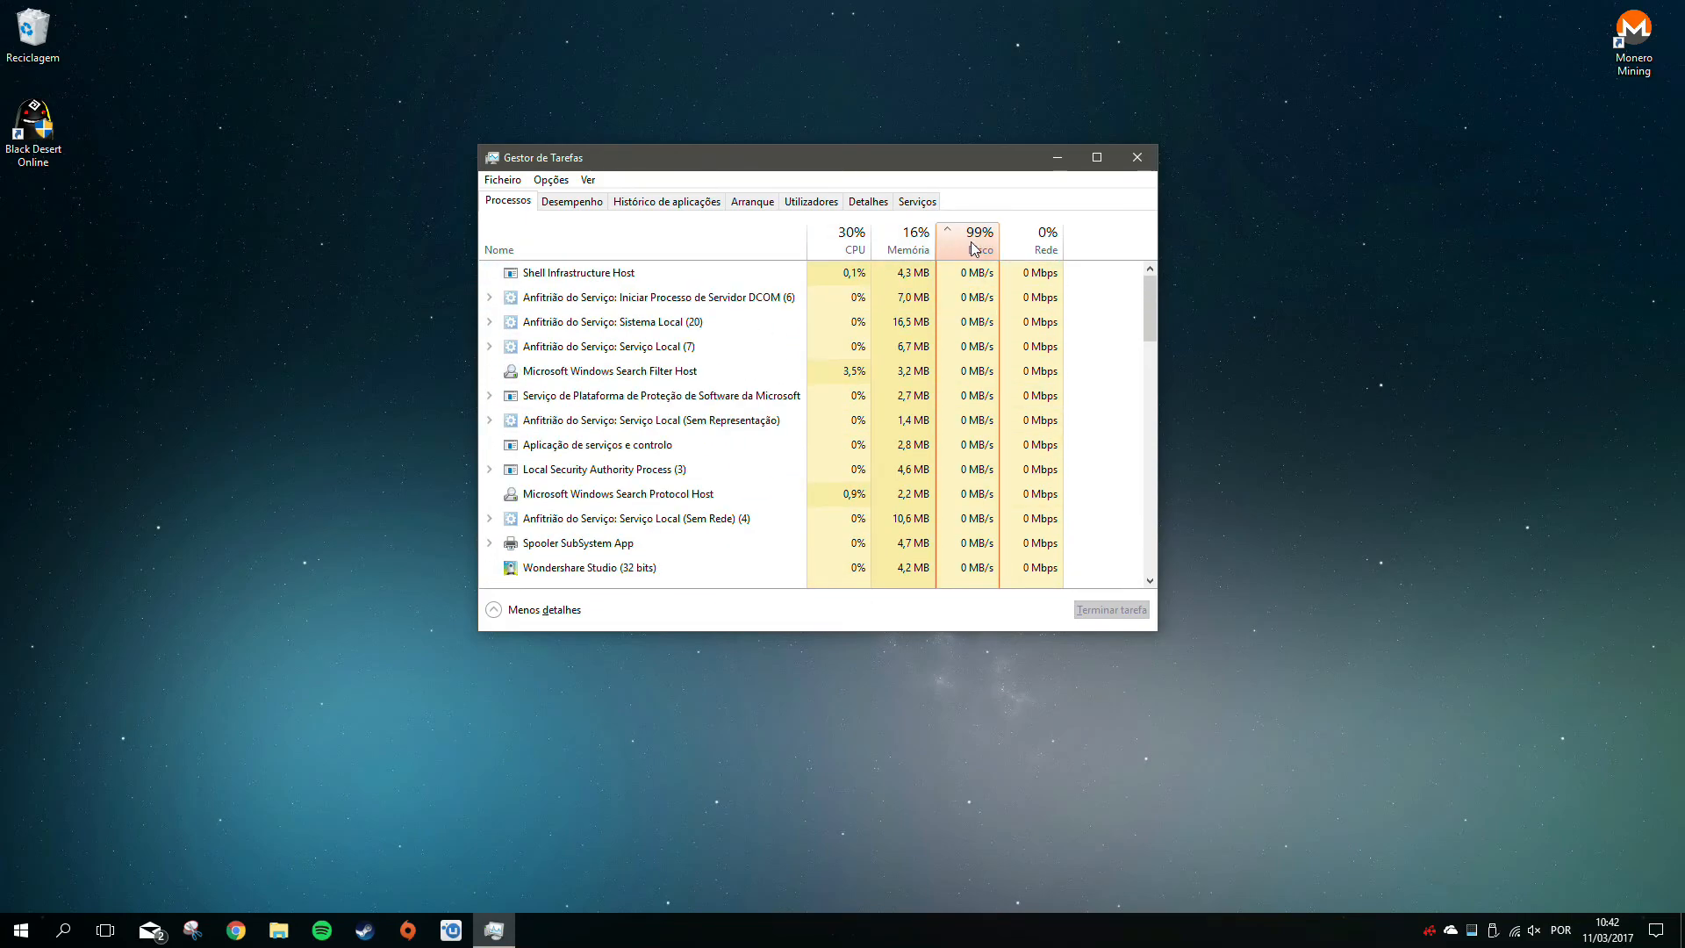